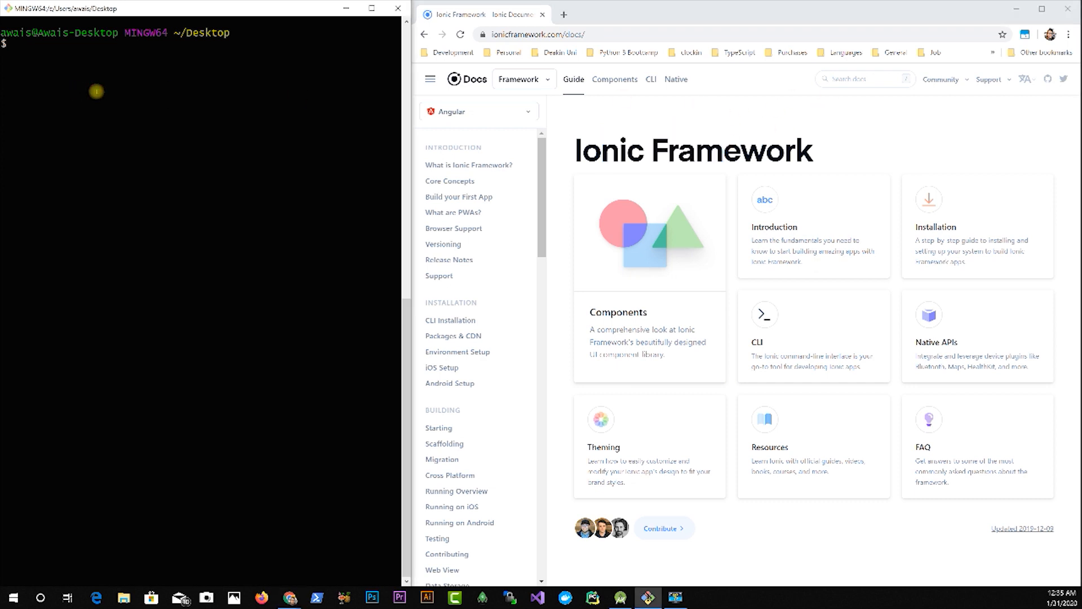
# Check the installed Ionic (5.4.4), Java (1.8.0_201) and Gradle (2.7) versions in Git Bash
pyautogui.write('ionic --version')
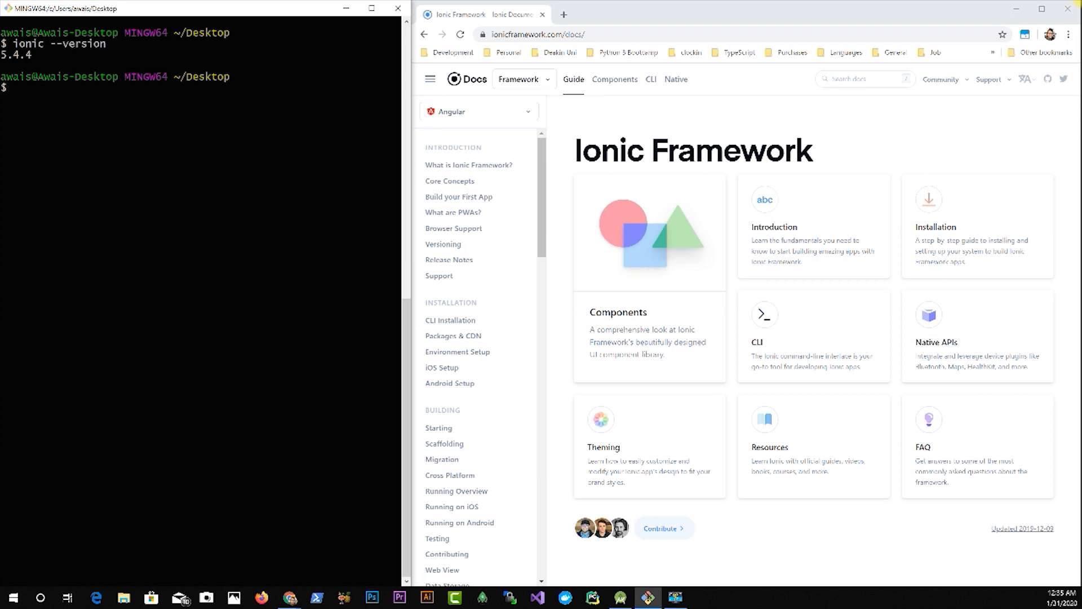
pyautogui.write('java ---v')
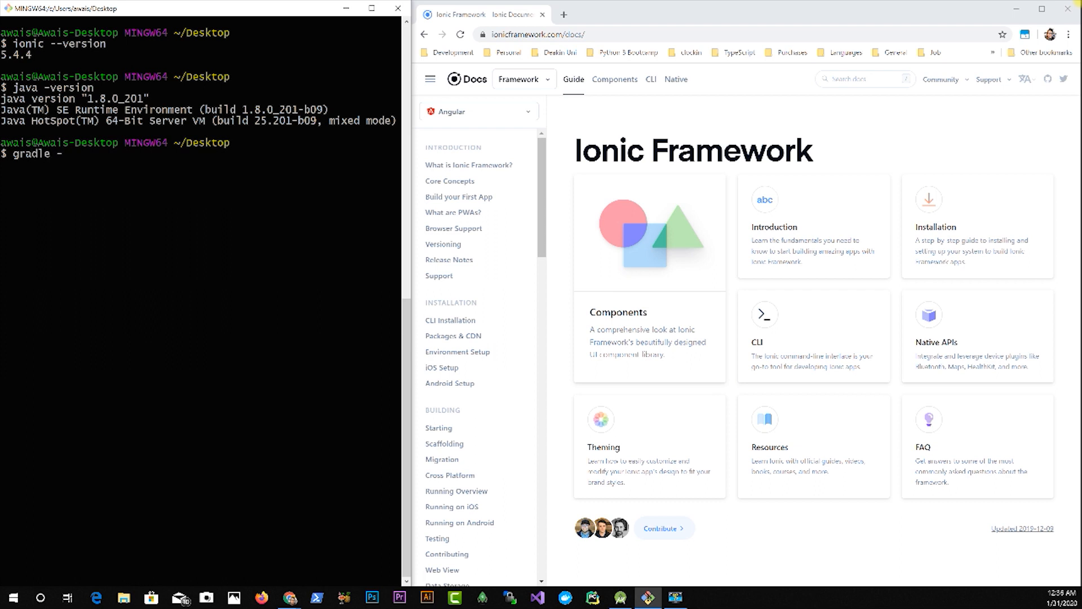
pyautogui.write('--version')
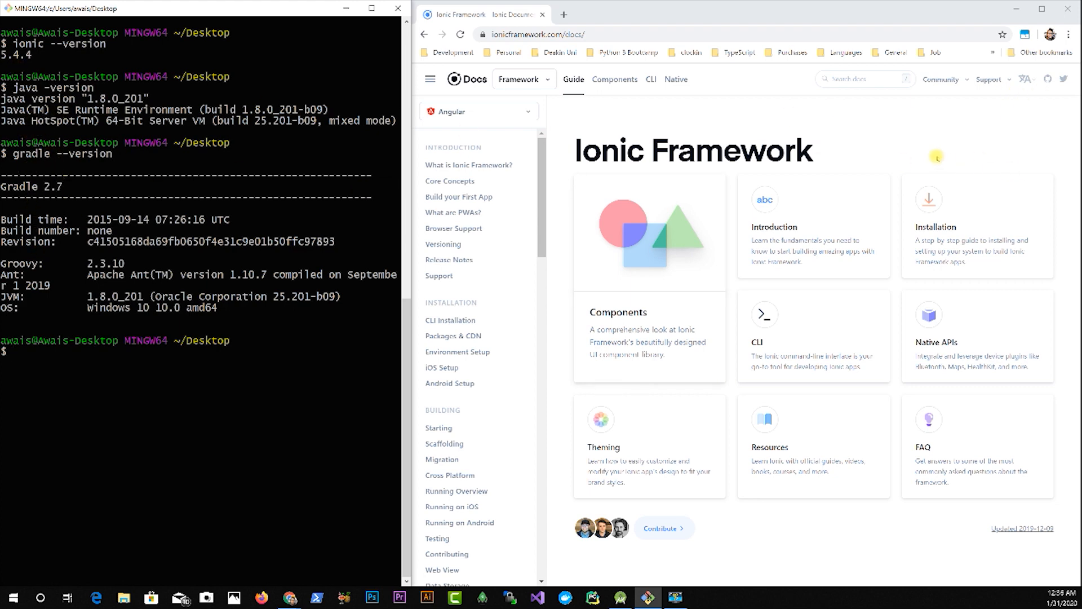
# Bring the Ionic CLI installation guide's npm install section into view, glancing at the Node.js site
pyautogui.click(450, 319)
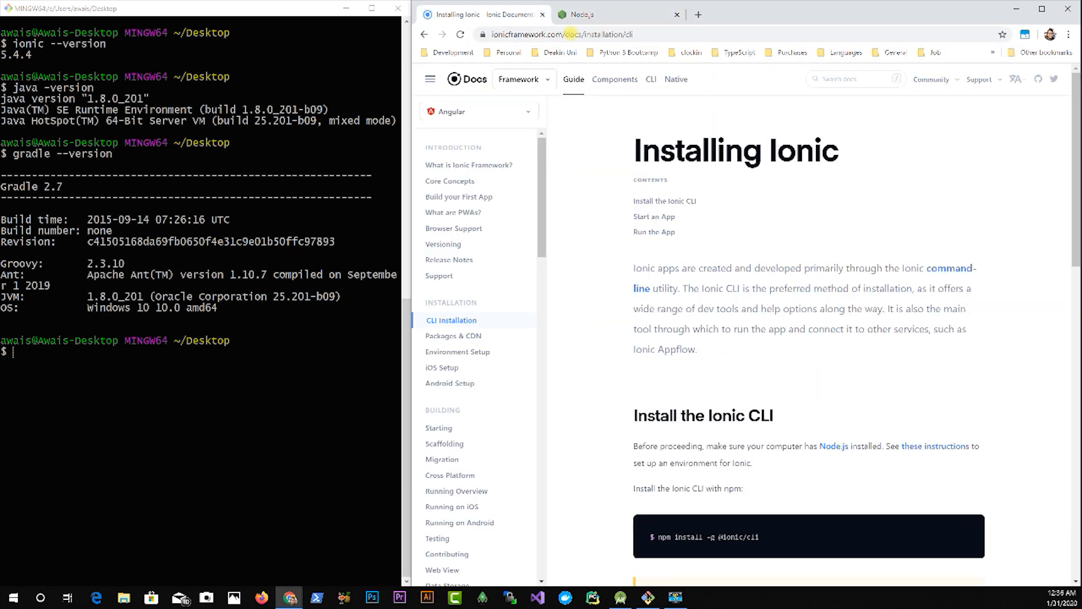
pyautogui.click(600, 14)
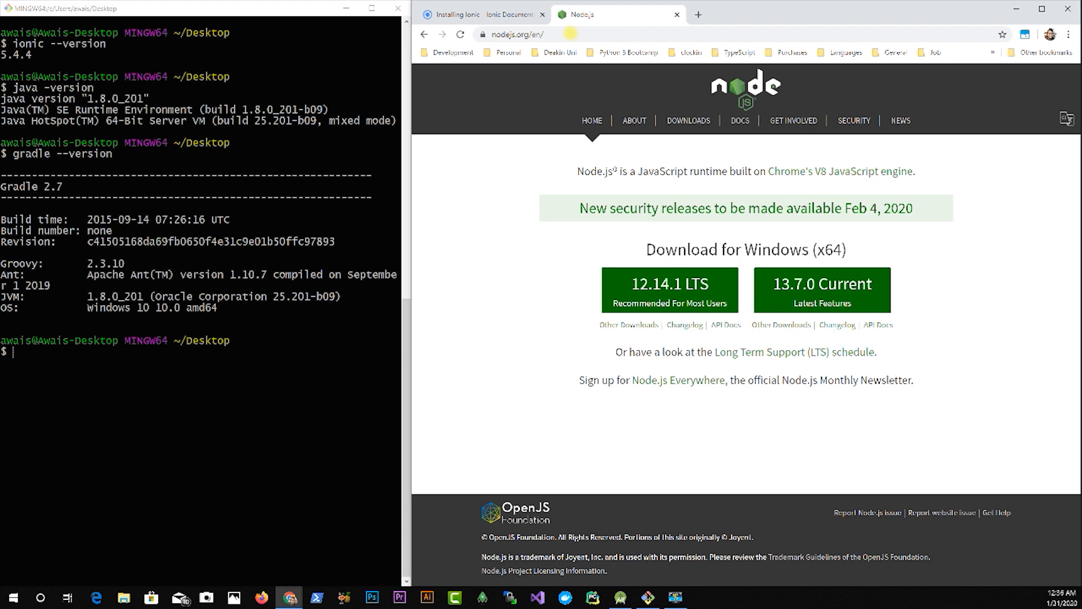
pyautogui.click(483, 13)
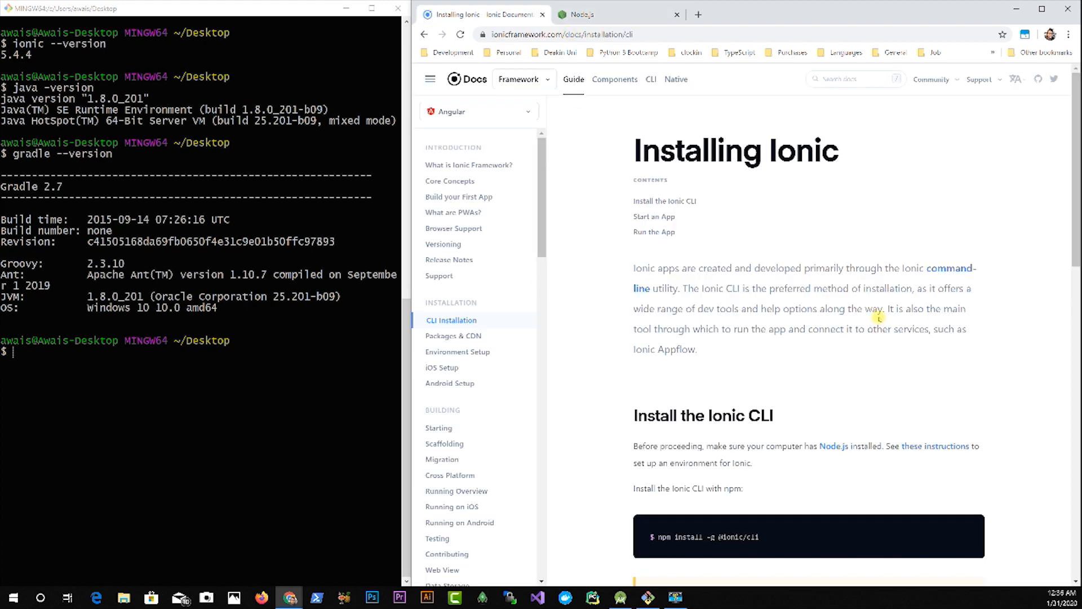
pyautogui.scroll(-3)
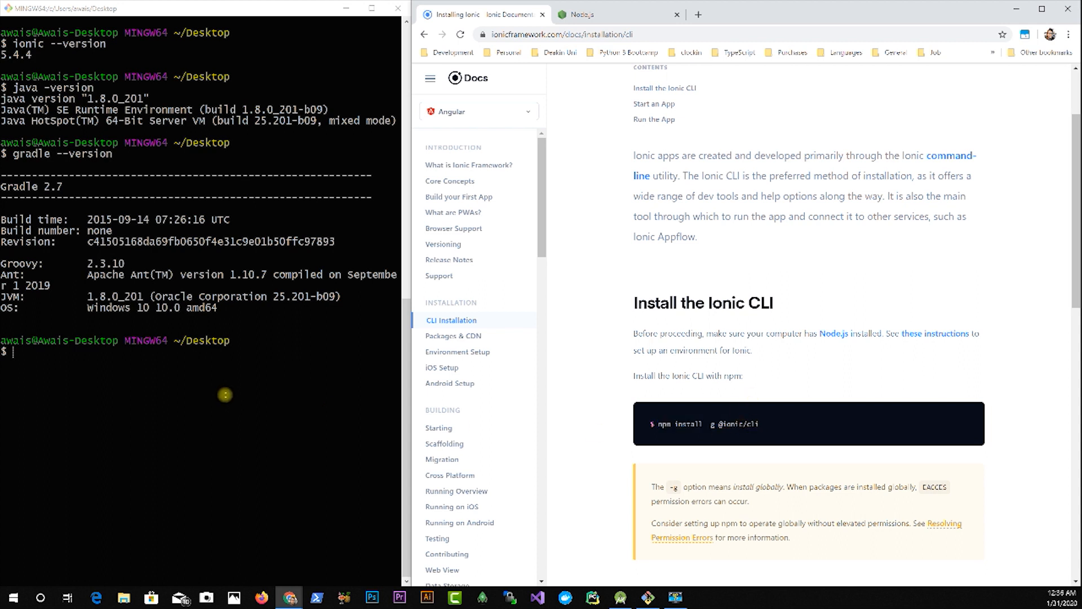
pyautogui.write('npm install -g')
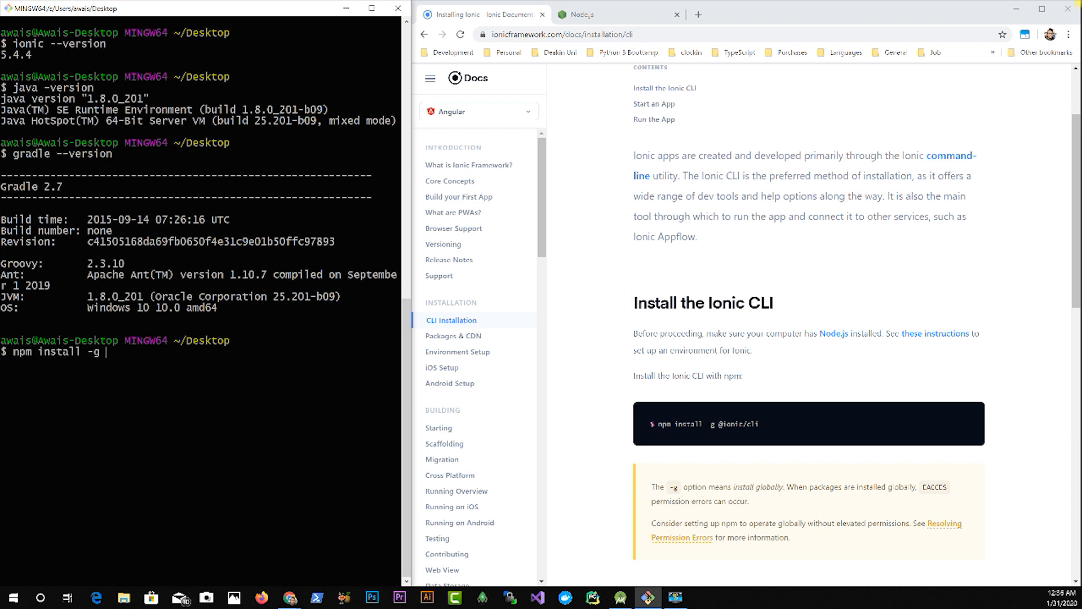
pyautogui.write('@angular/cl')
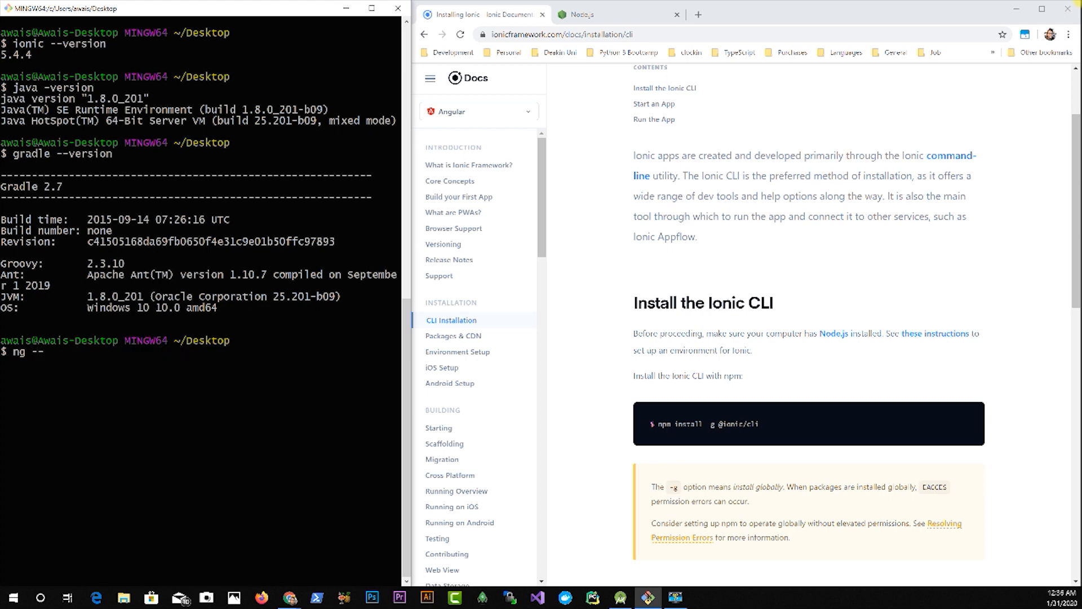
pyautogui.write('version')
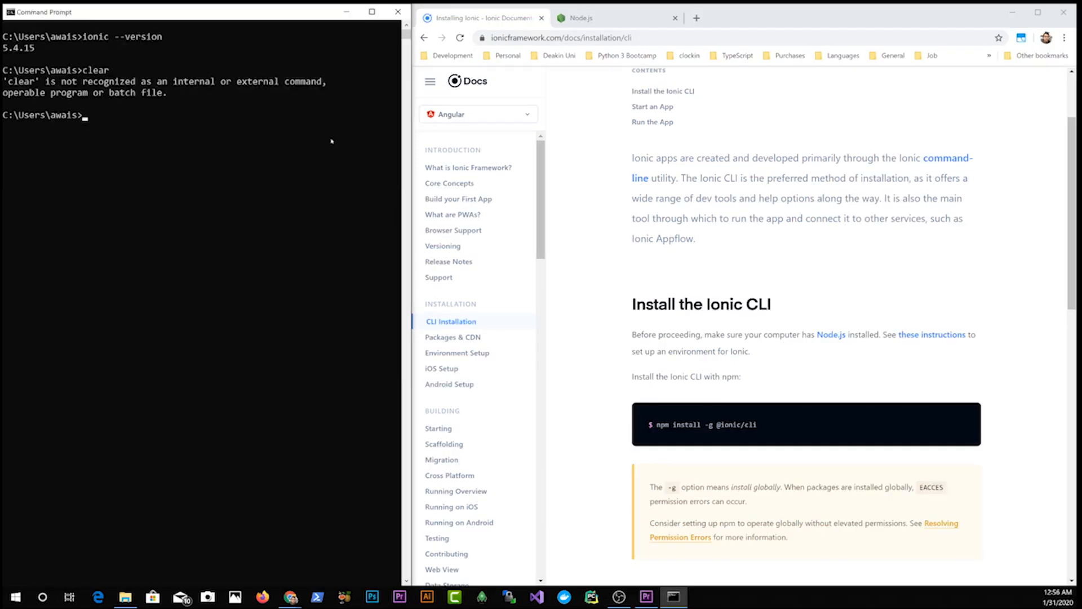
# Create the Ionic app 'test' with the Angular framework and the sidemenu starter template
pyautogui.write('ionc')
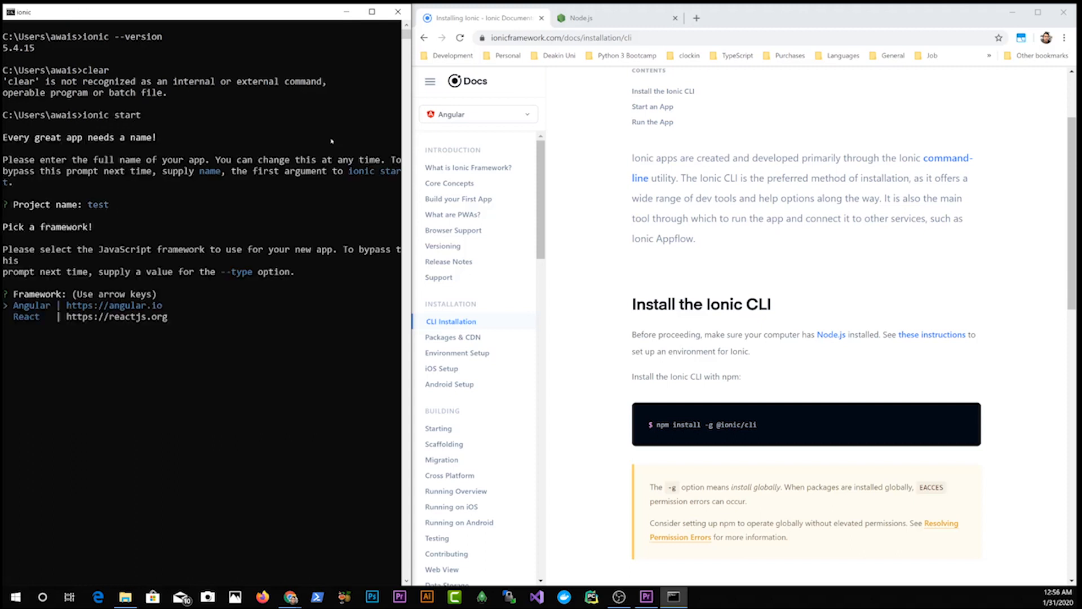
pyautogui.press('enter')
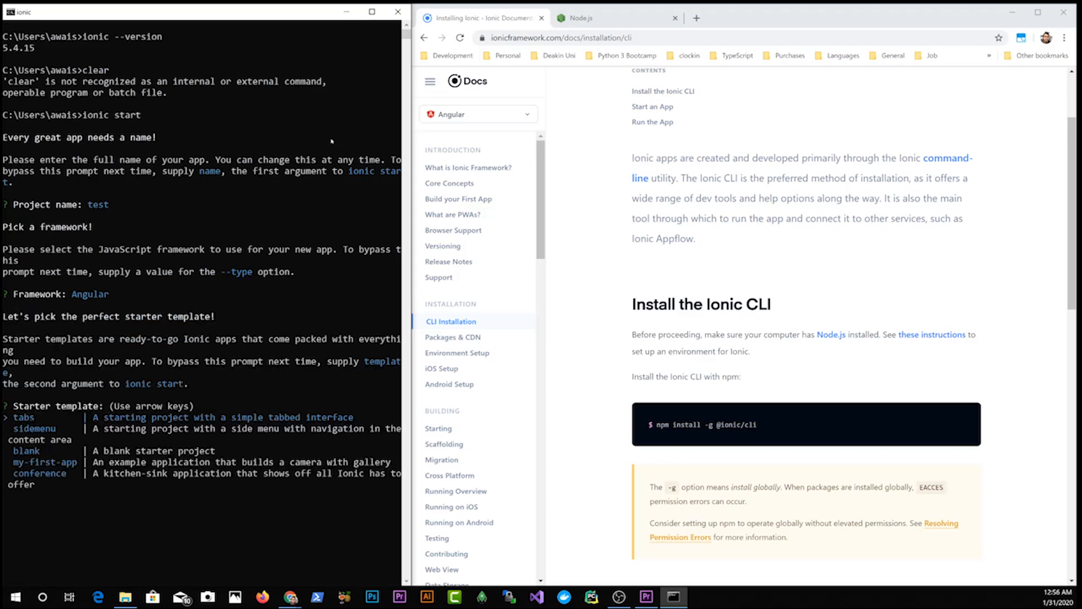
pyautogui.press('Down')
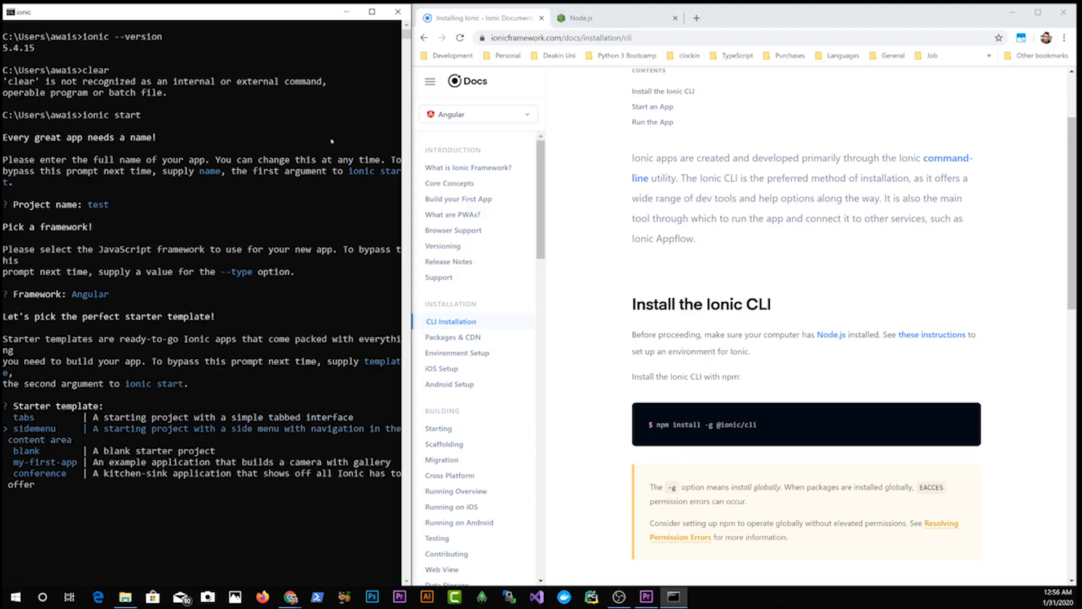
pyautogui.press('down')
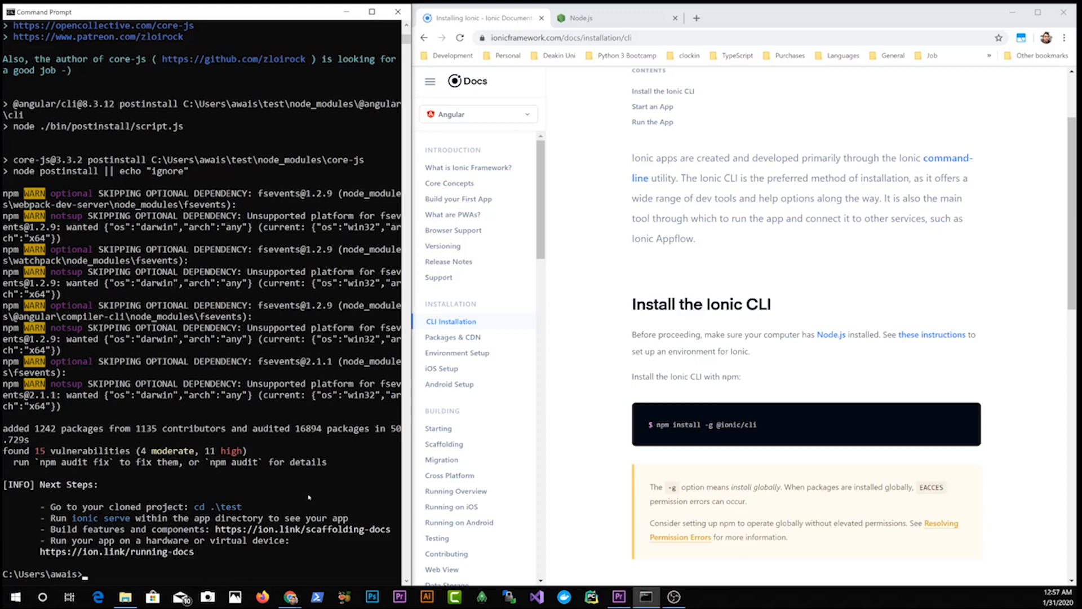
# Move into the test project, list its contents and run npm install
pyautogui.write('cd Templates')
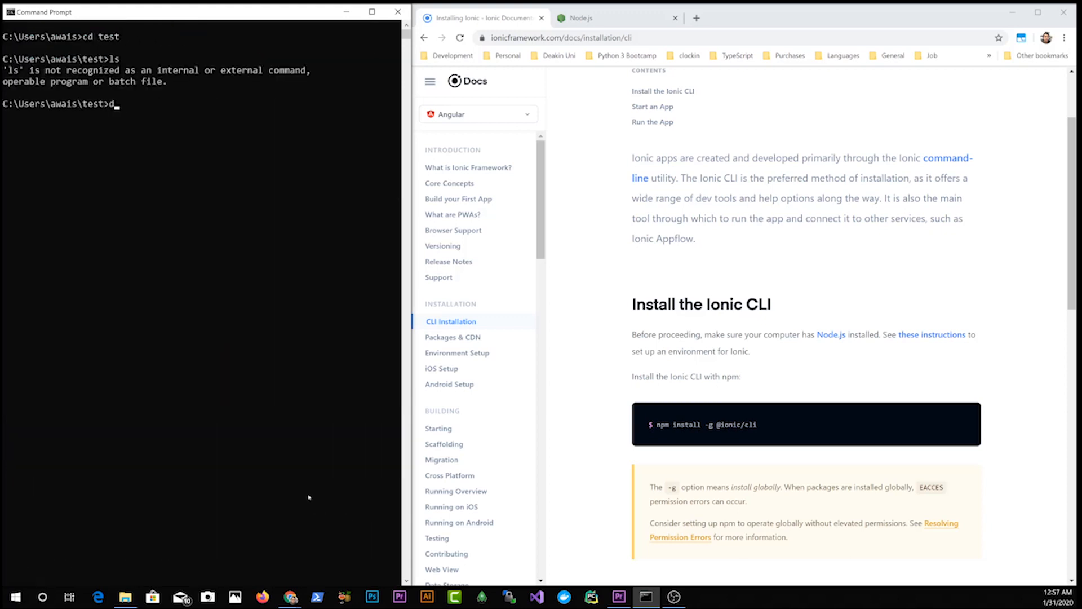
pyautogui.press('Enter')
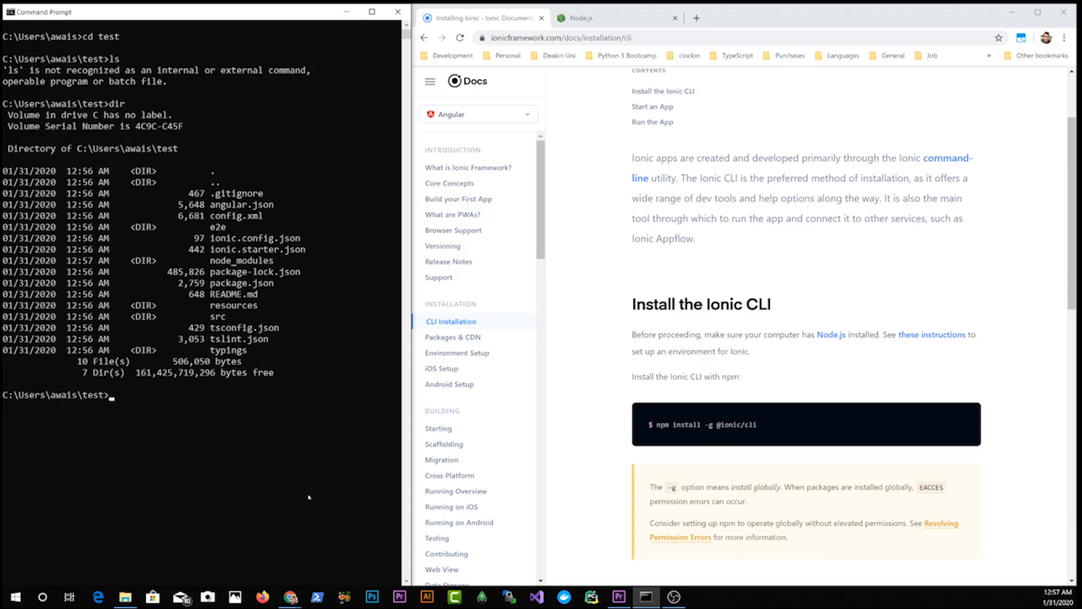
pyautogui.write('npm install')
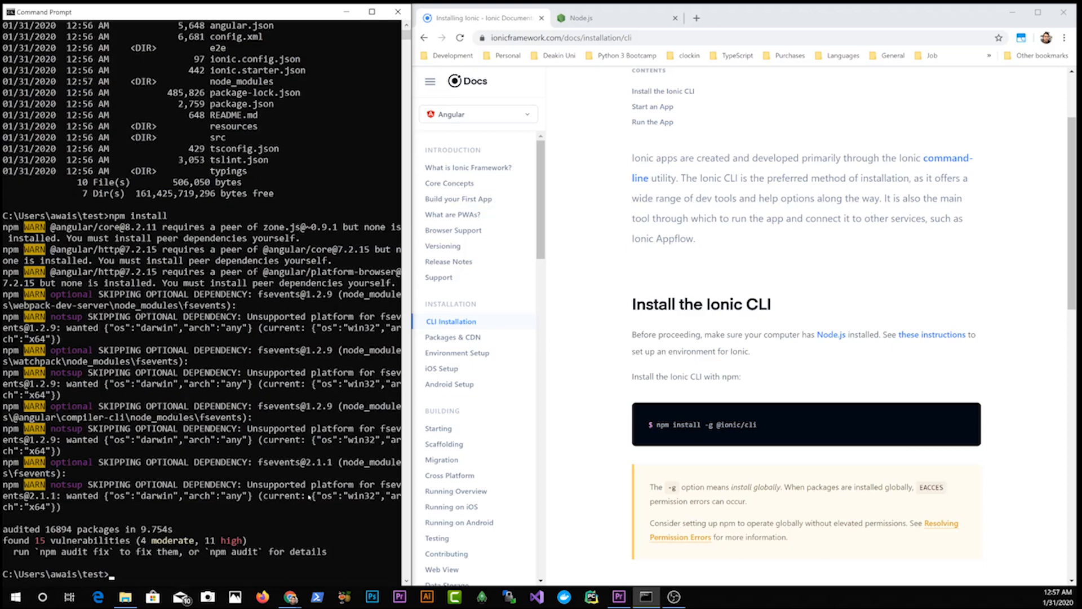
# Add the Cordova Android platform to the test project
pyautogui.write('ionic')
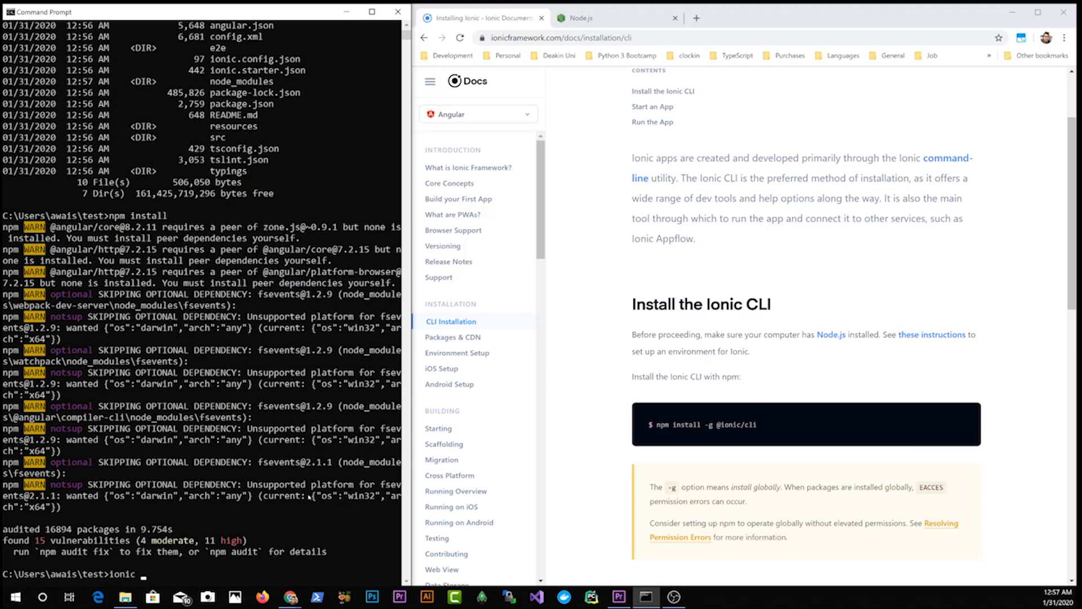
pyautogui.write('cordova platform add android')
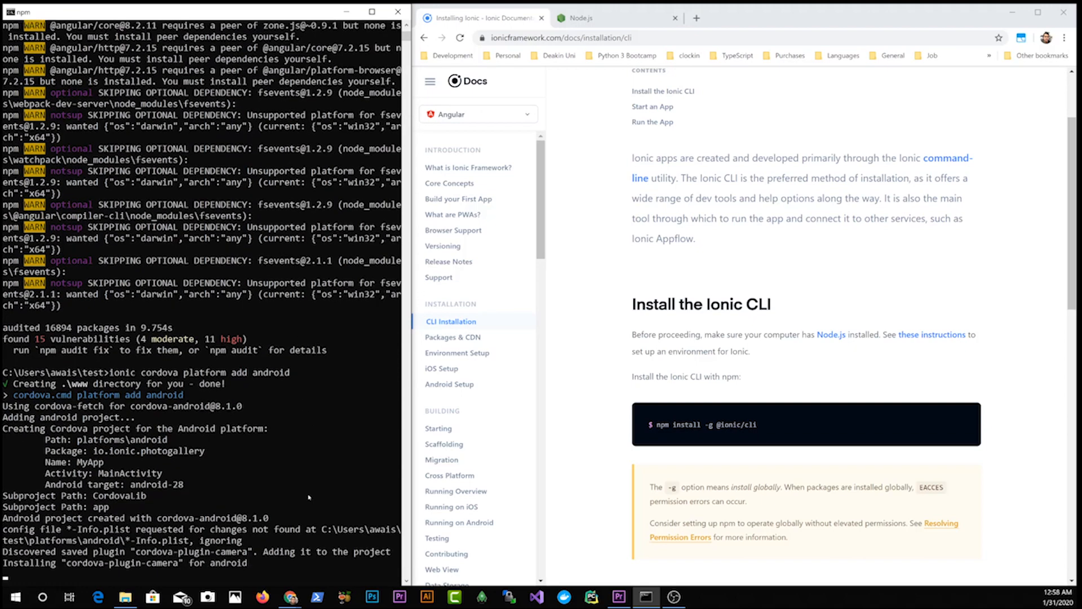
pyautogui.scroll(-3)
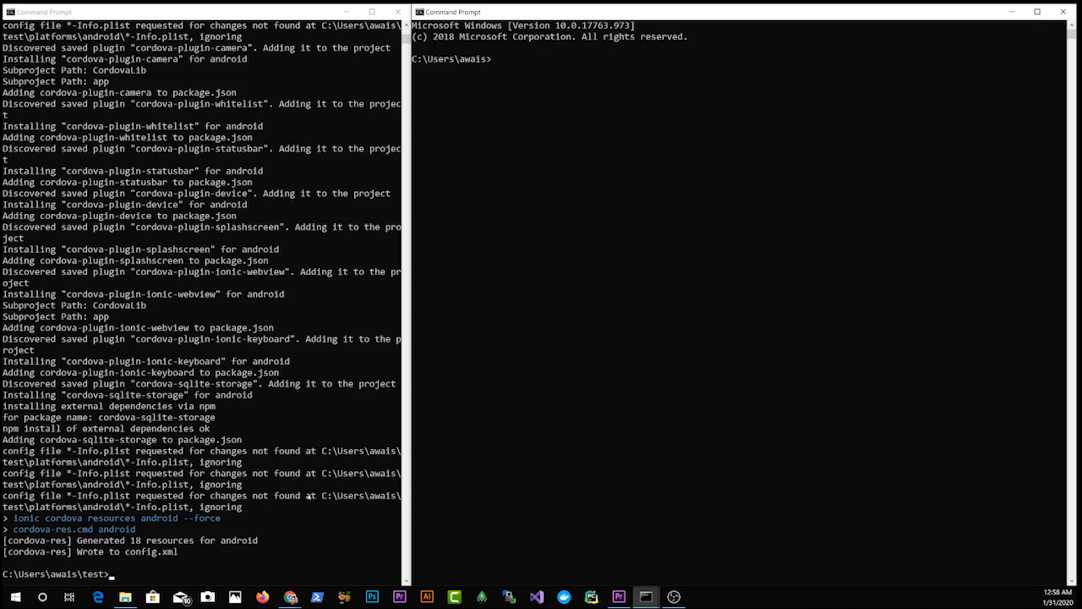
# Attempt a global npm install of cordova-run, which fails
pyautogui.write('npm instal')
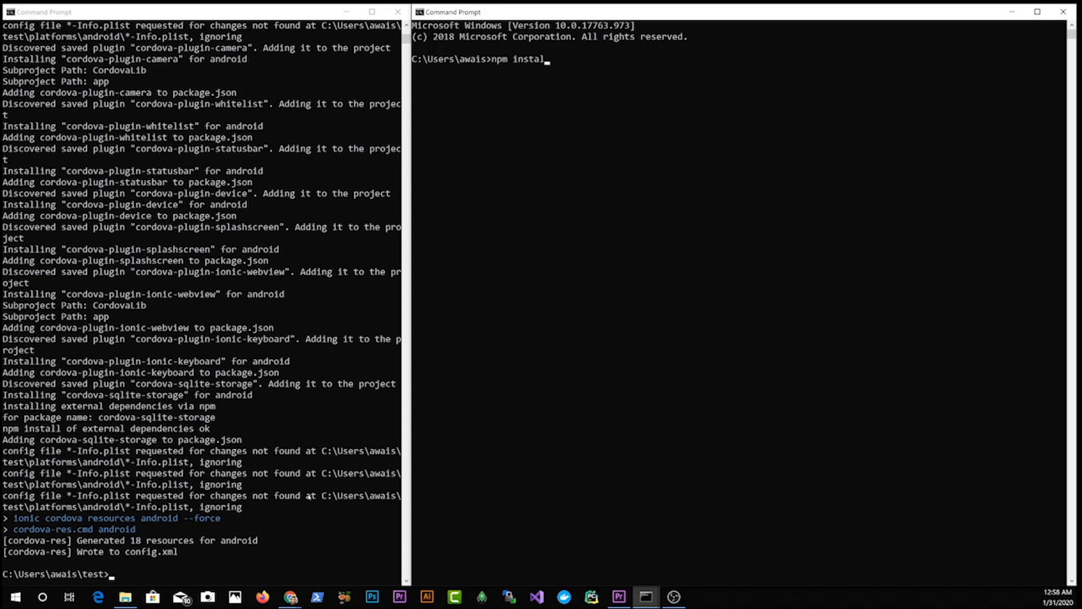
pyautogui.write('l')
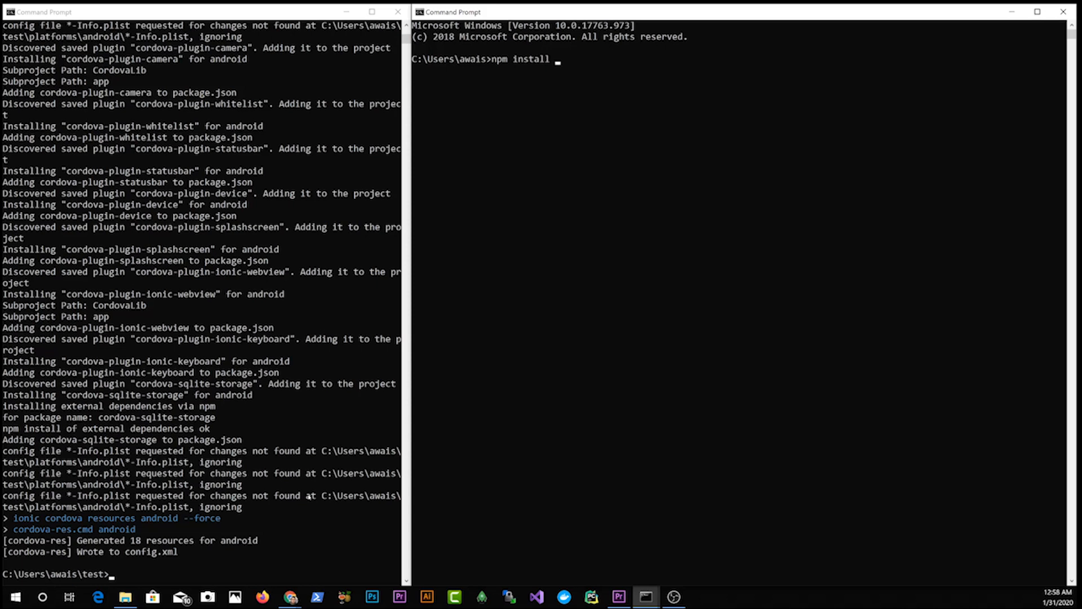
pyautogui.write('-g c')
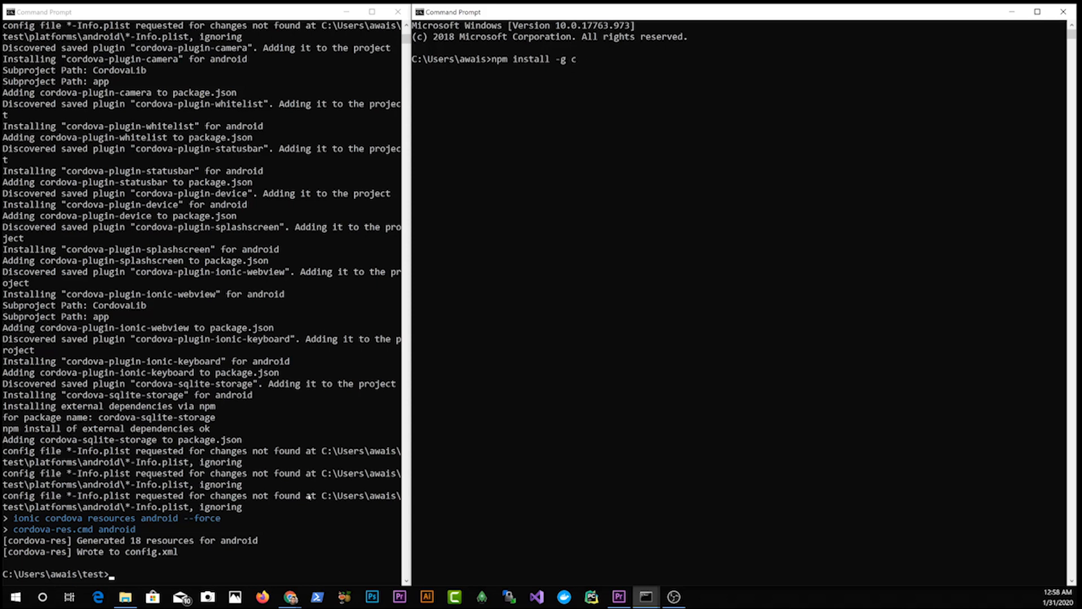
pyautogui.write('ordova')
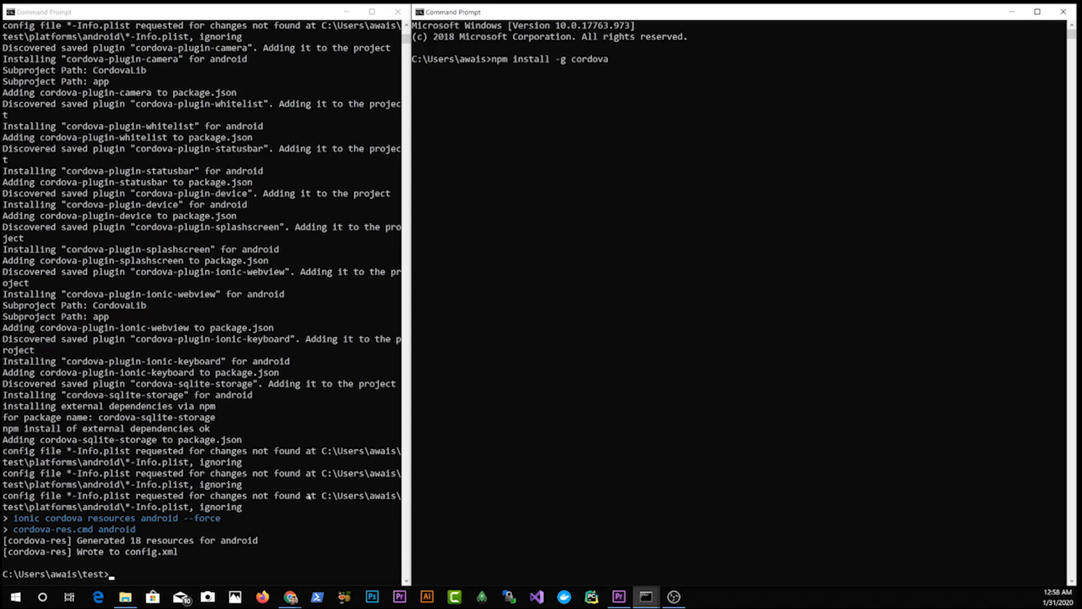
pyautogui.write('-run')
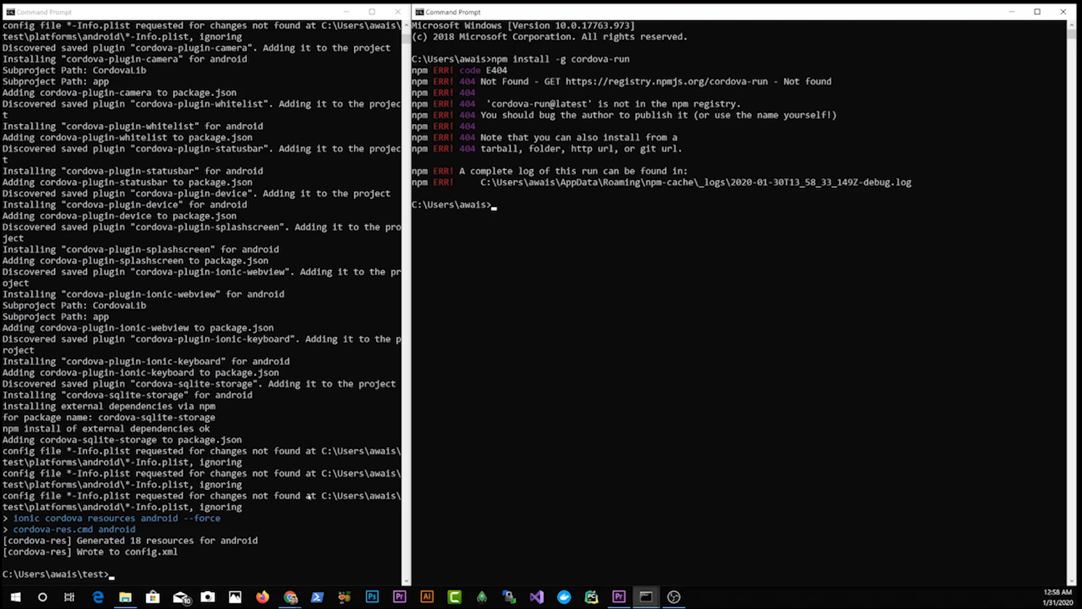
# Globally install native-run and cordova-res, then close the second console window
pyautogui.write('npm install -g cordova-r')
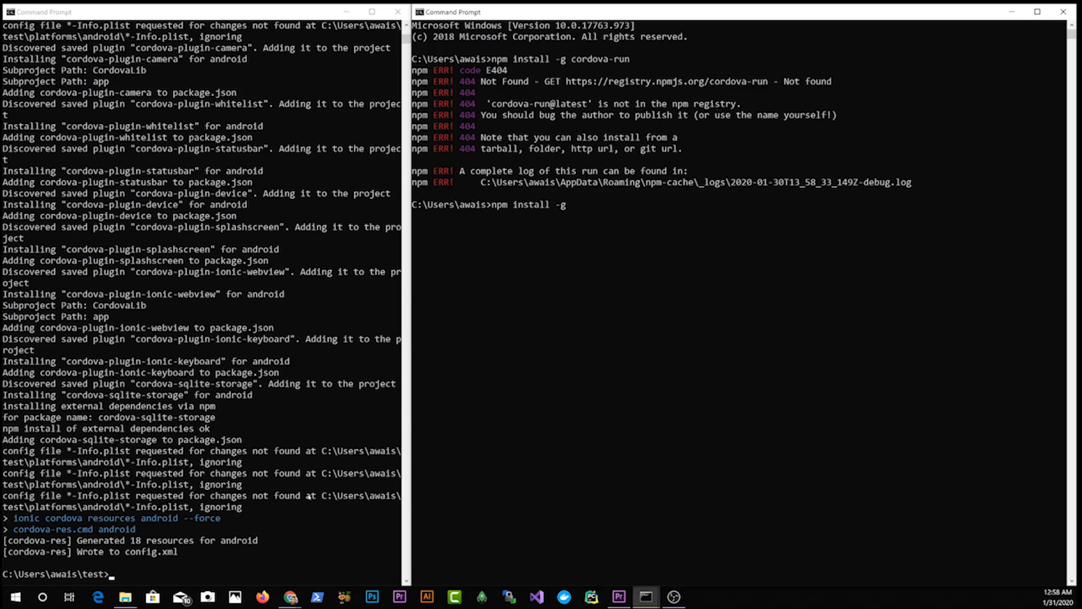
pyautogui.write('native-ru')
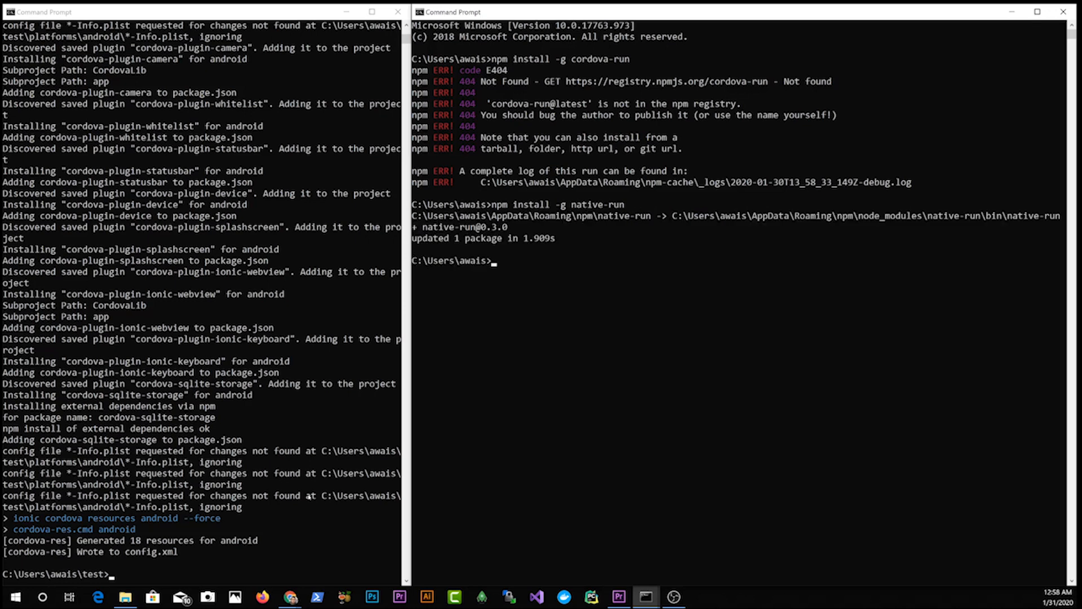
pyautogui.write('npm install -g cordova-run')
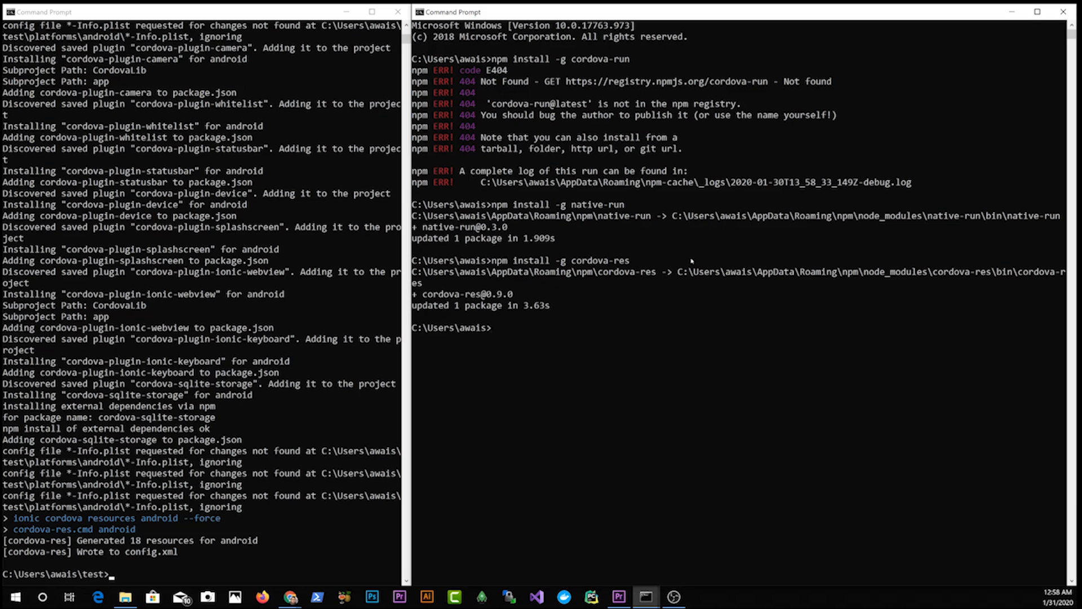
pyautogui.moveTo(581, 351)
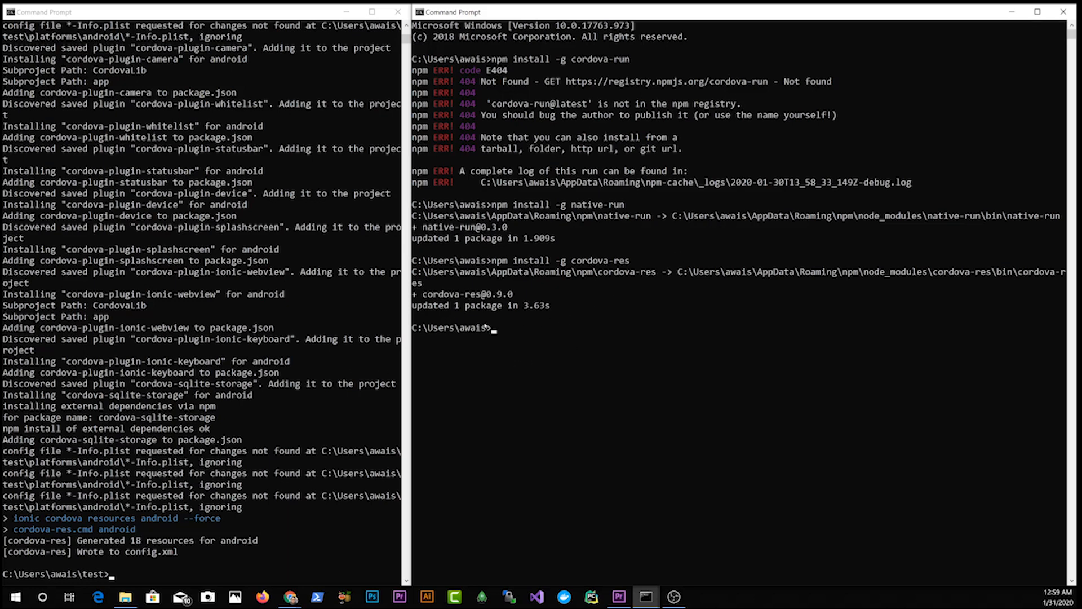
pyautogui.click(508, 327)
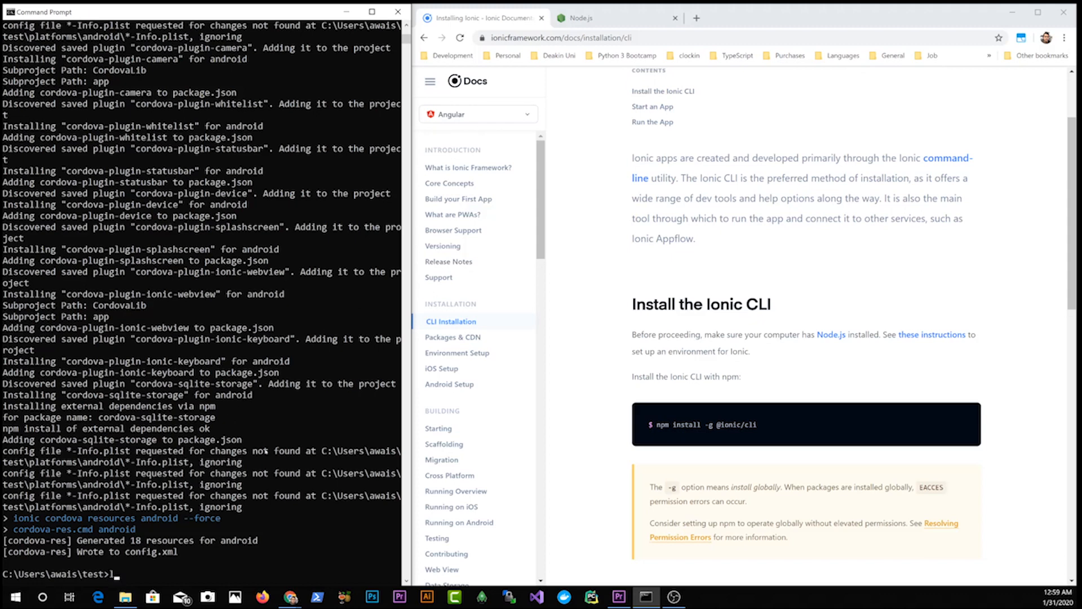
# Run ionic cordova resources in the test project console
pyautogui.write('ioni')
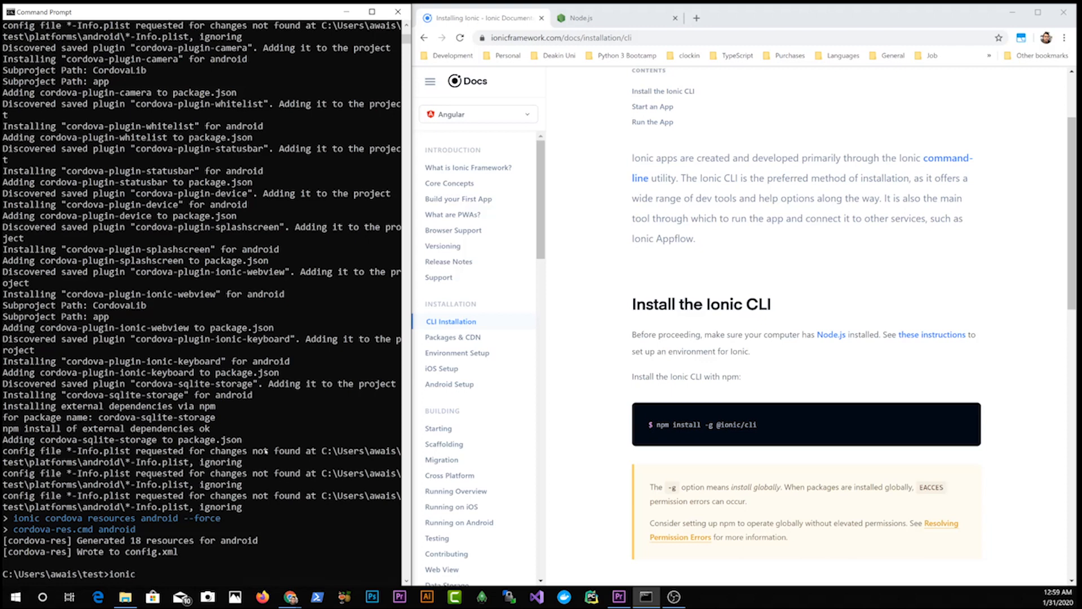
pyautogui.write('cordova')
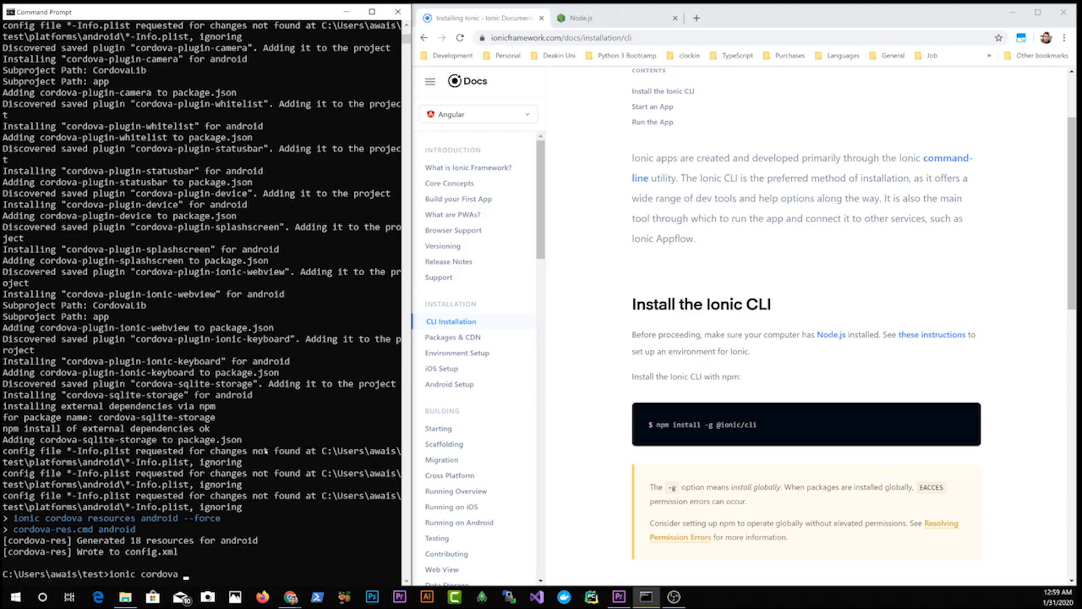
pyautogui.write('resource')
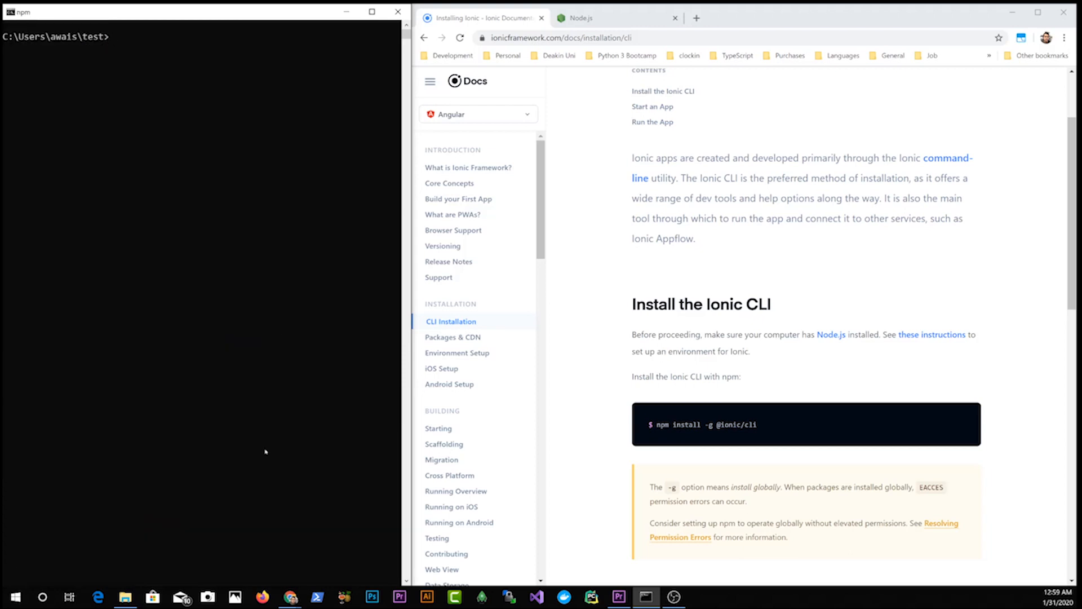
# Search Chrome for 'android studio', reach its official download page and bring up Android SDK settings
pyautogui.click(270, 439)
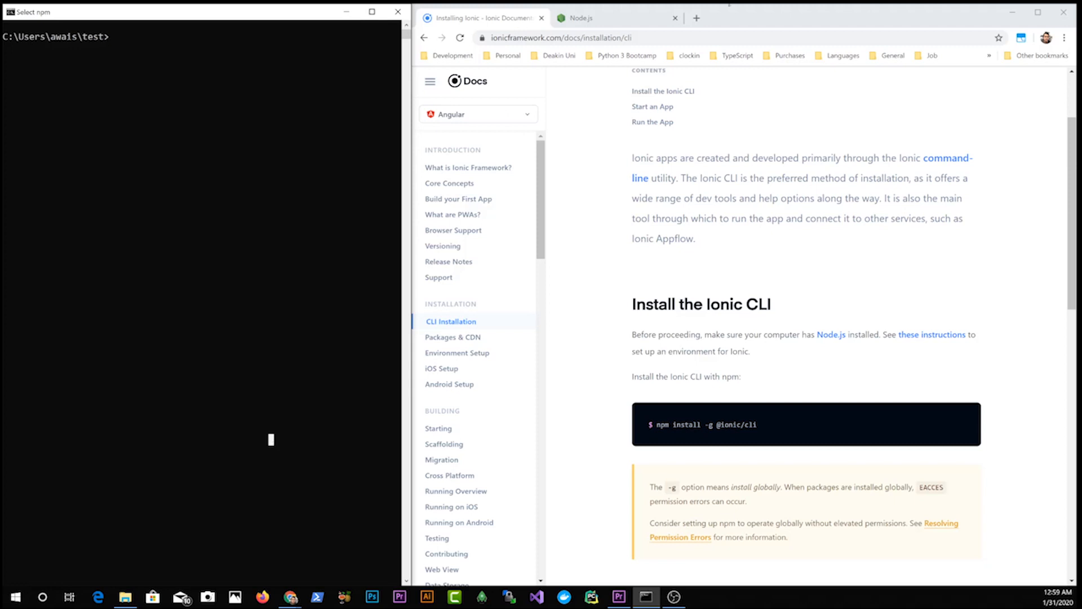
pyautogui.write('an')
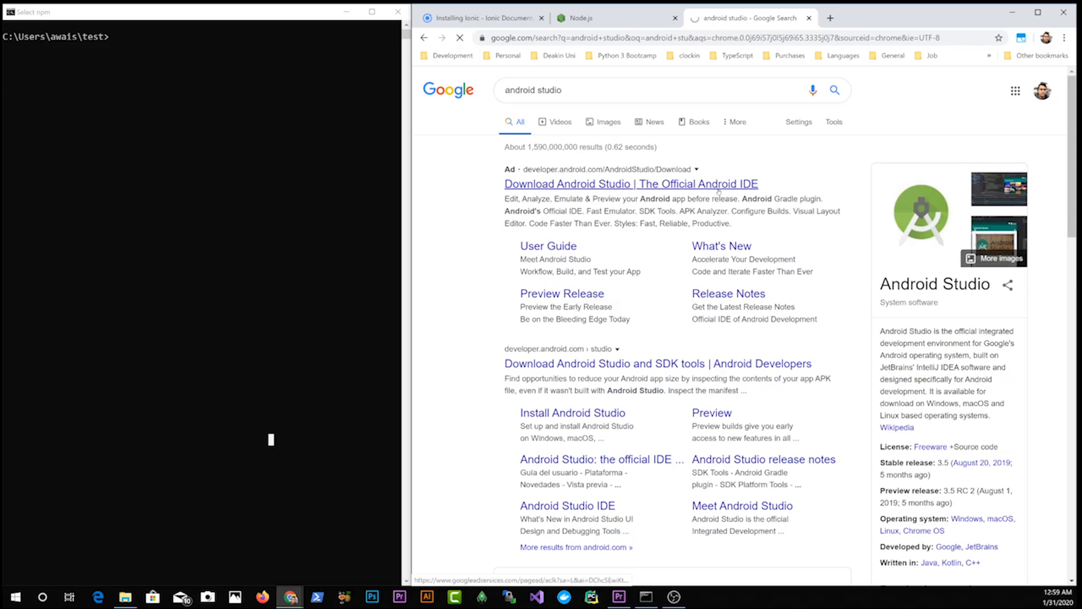
pyautogui.click(630, 184)
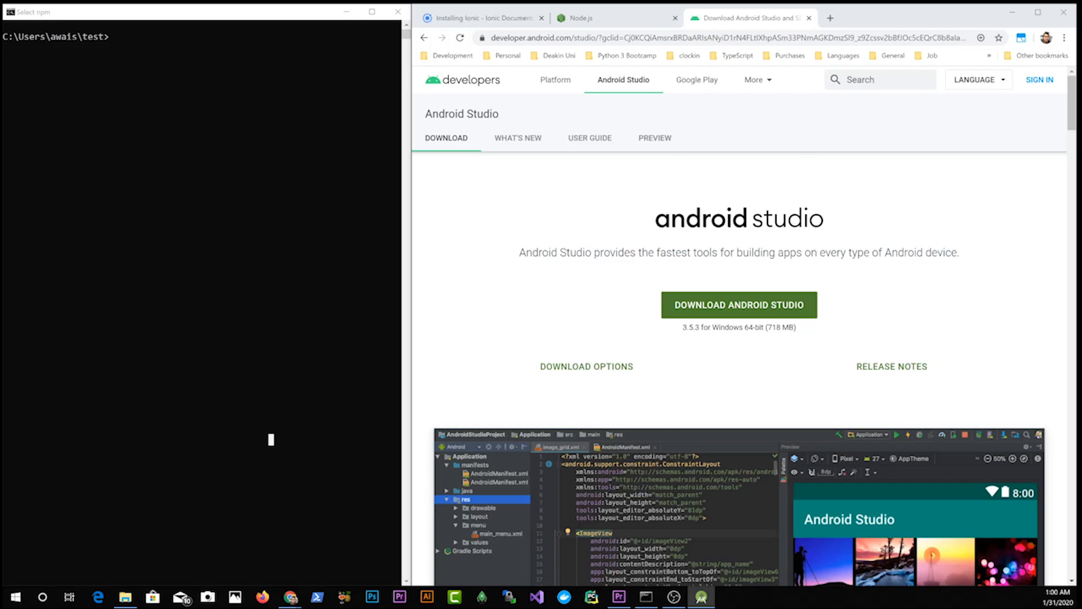
pyautogui.click(700, 596)
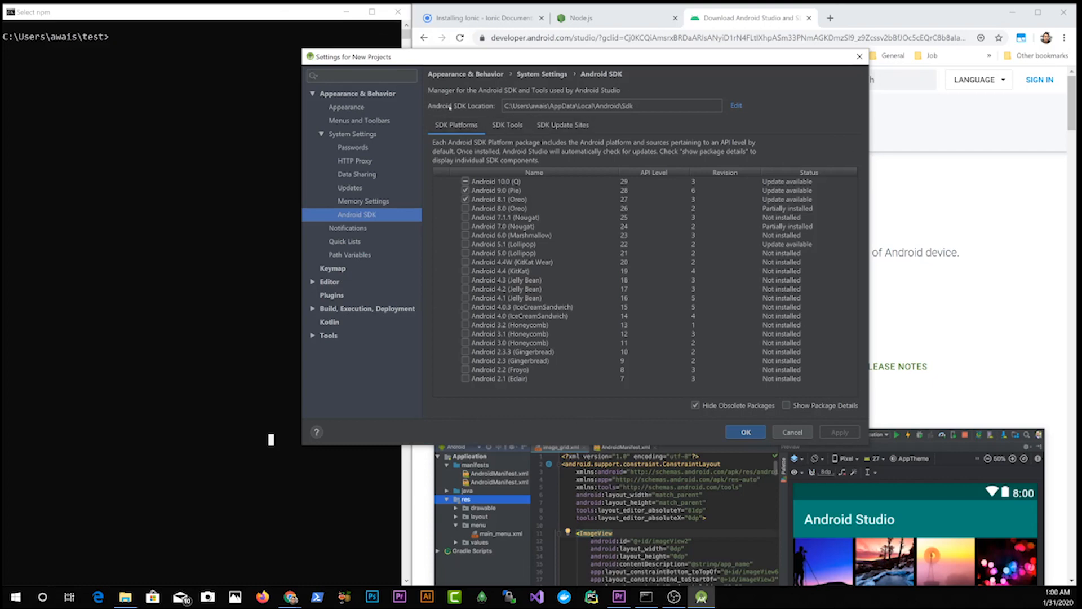
# Select the Android SDK location path and browse to that directory via SDK Components Setup
pyautogui.click(611, 105)
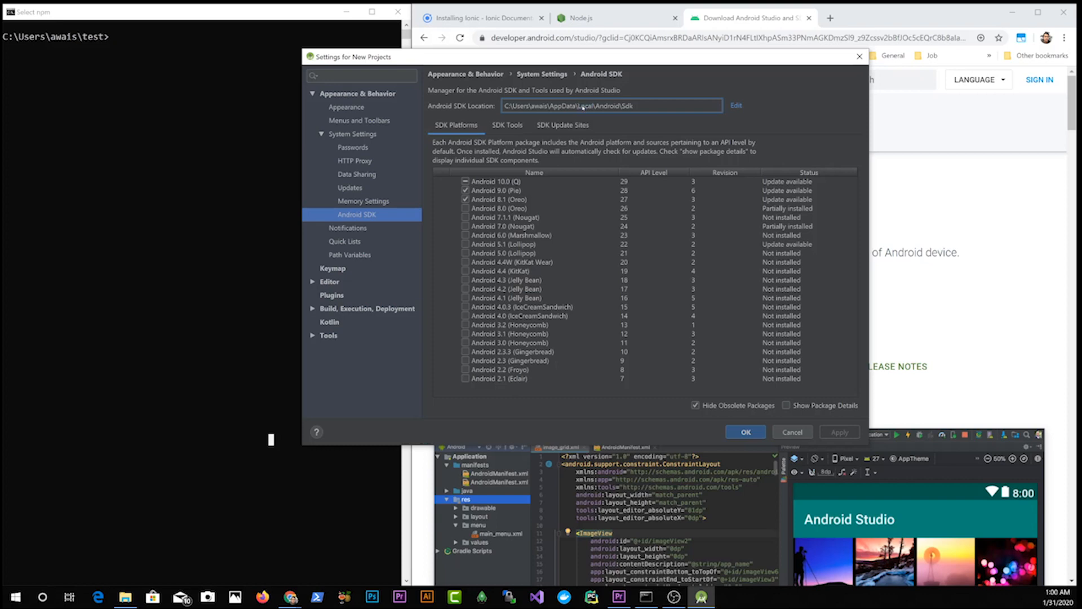
pyautogui.tripleClick(611, 104)
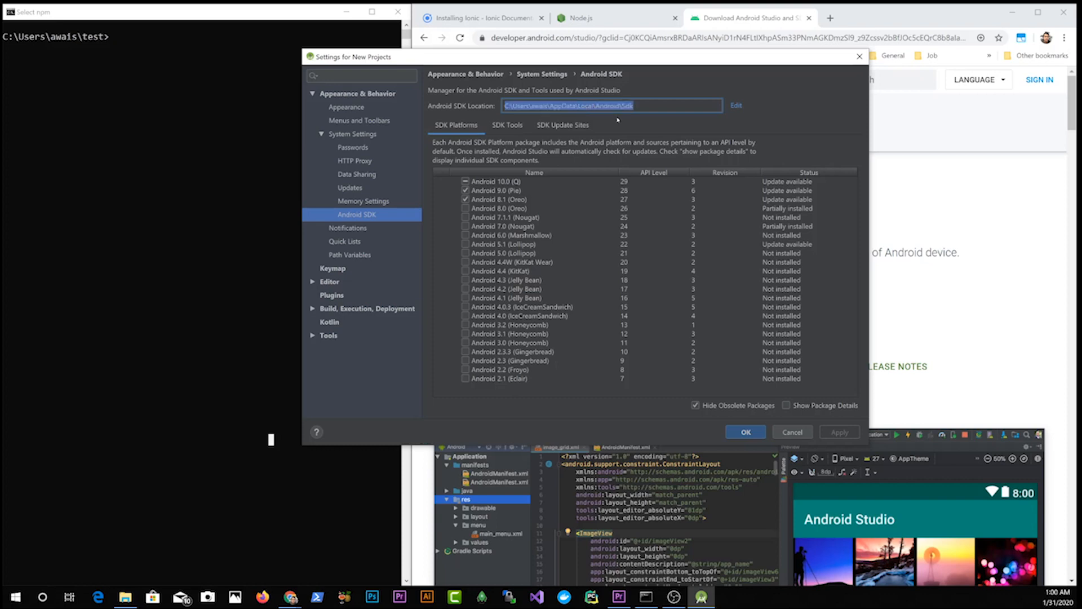
pyautogui.click(506, 126)
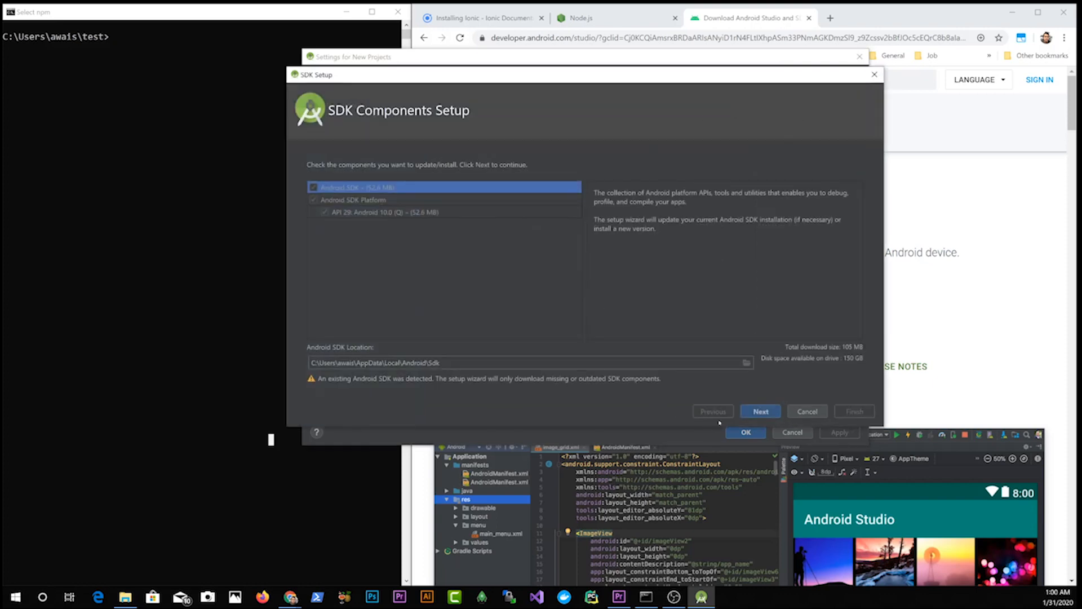
pyautogui.click(745, 362)
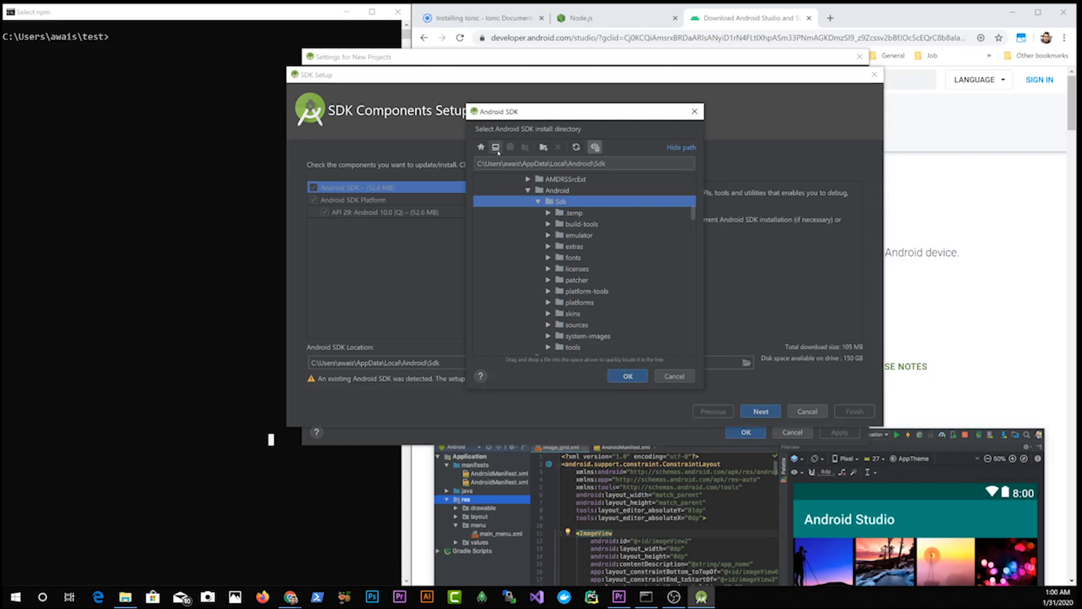
pyautogui.click(626, 376)
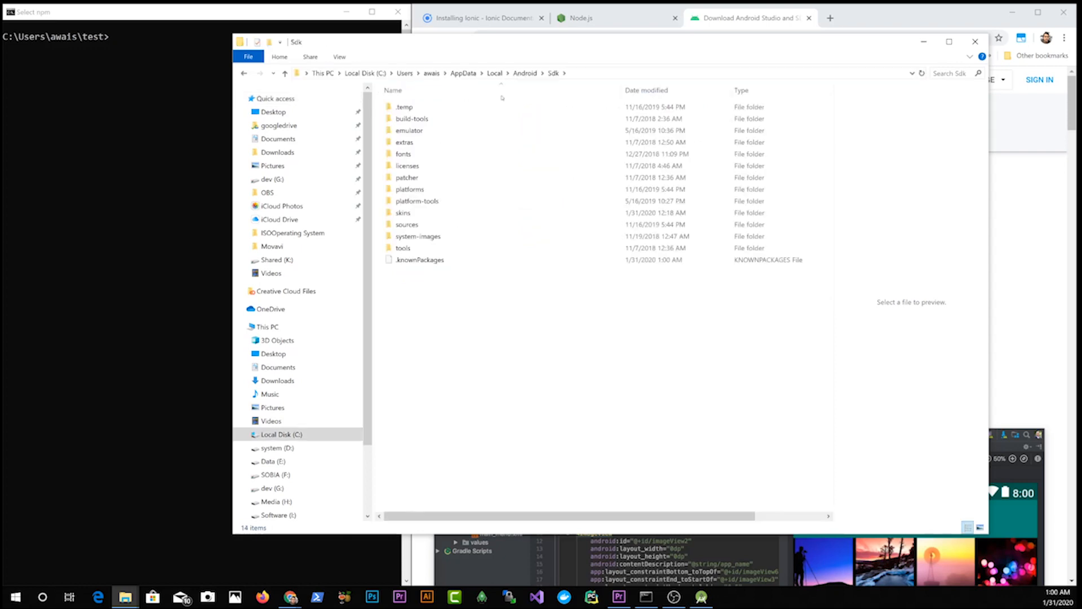
# Look inside the SDK's emulator folder, then its tools\bin folder
pyautogui.click(412, 118)
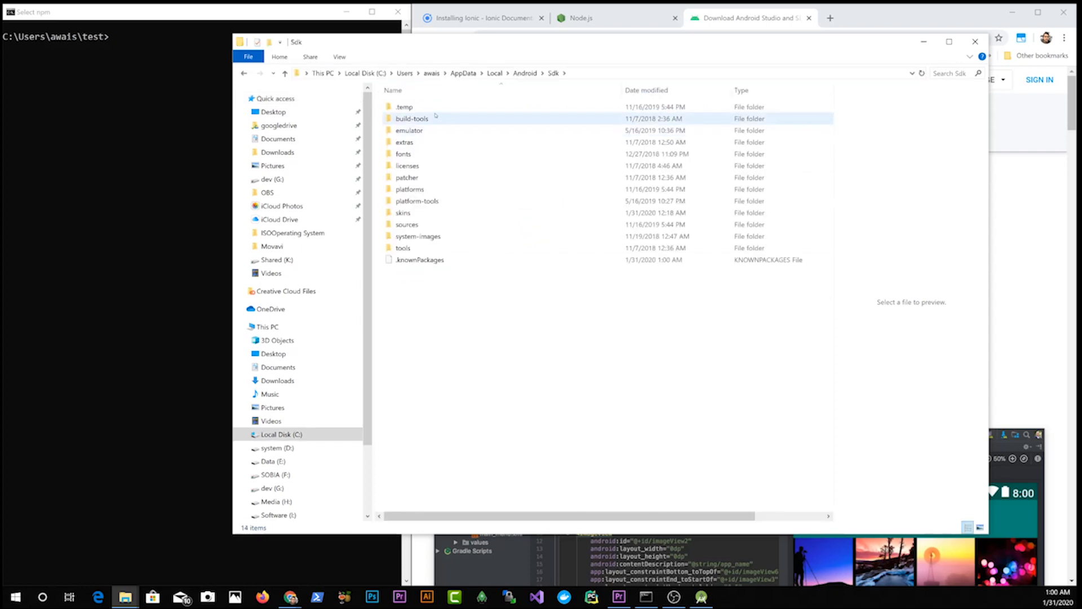
pyautogui.moveTo(411, 118)
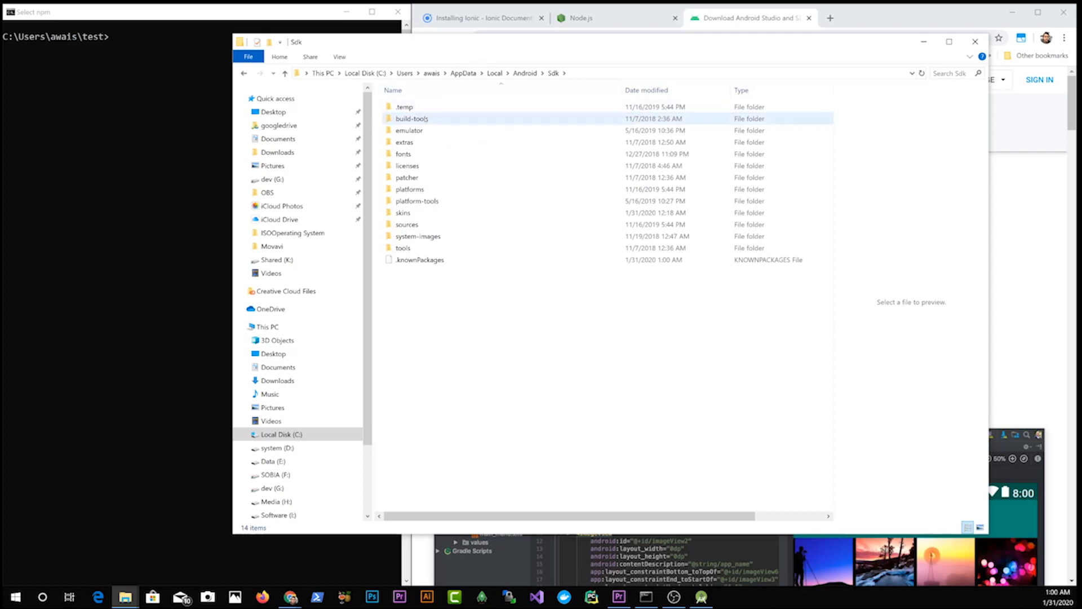
pyautogui.doubleClick(412, 119)
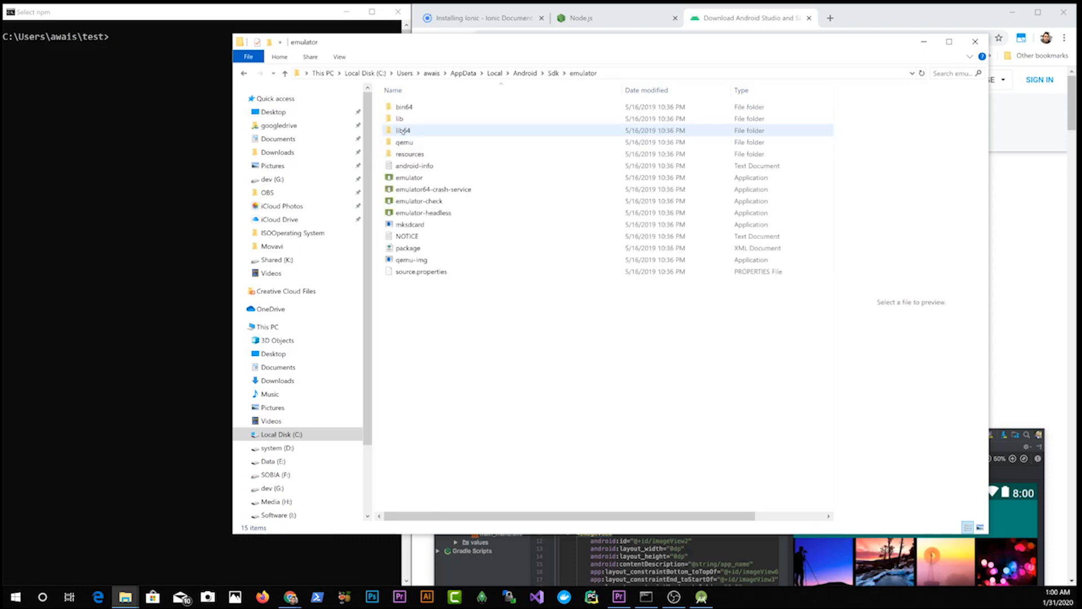
pyautogui.click(243, 72)
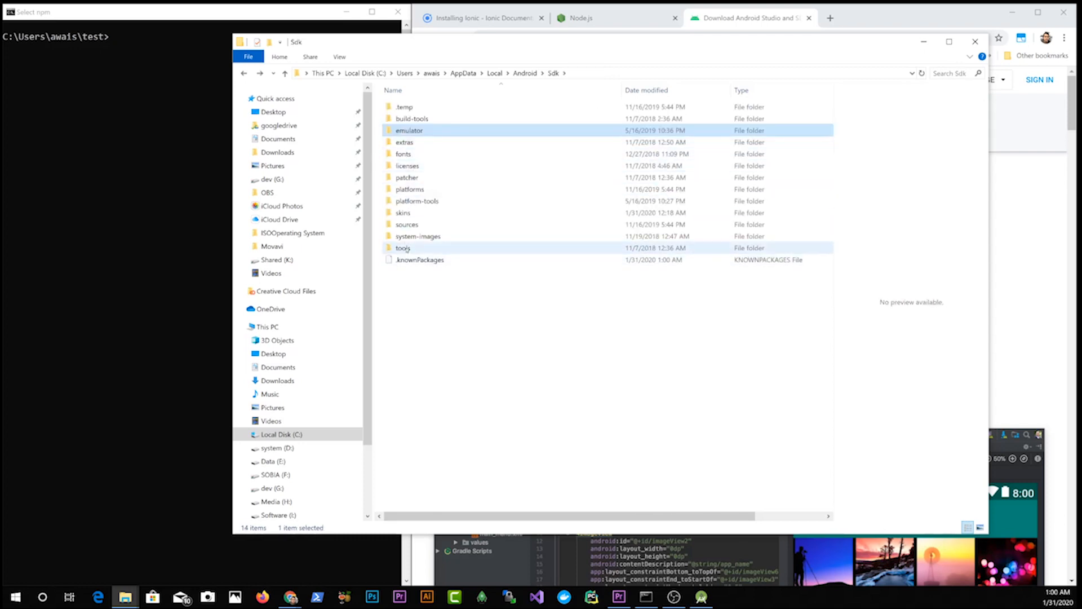
pyautogui.doubleClick(404, 248)
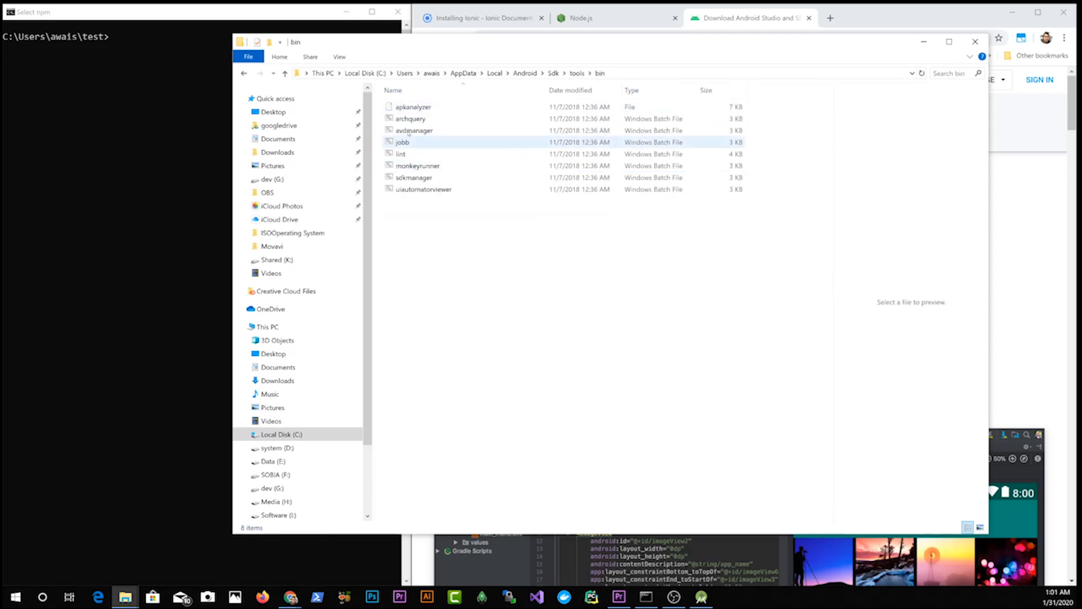
pyautogui.click(414, 177)
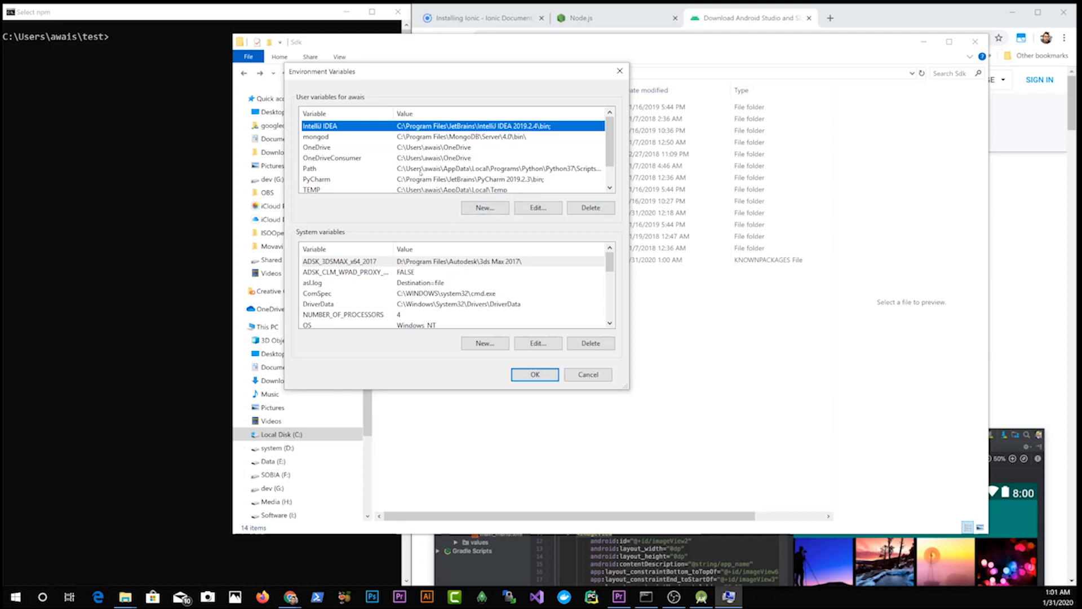
pyautogui.moveTo(381, 284)
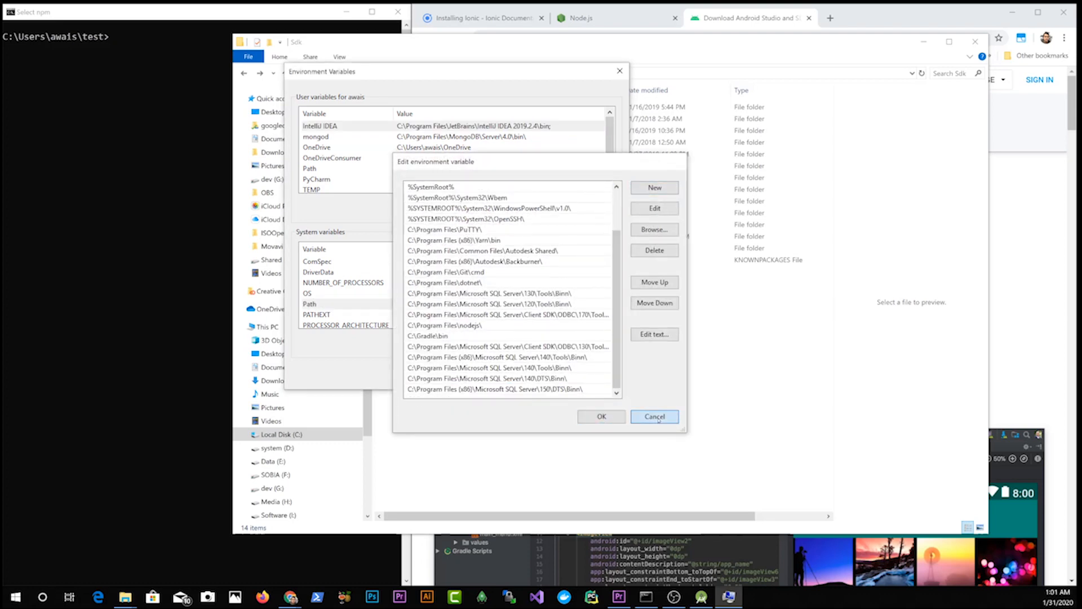
# Dismiss the system Path editor with Cancel, leaving the entries unchanged
pyautogui.click(653, 416)
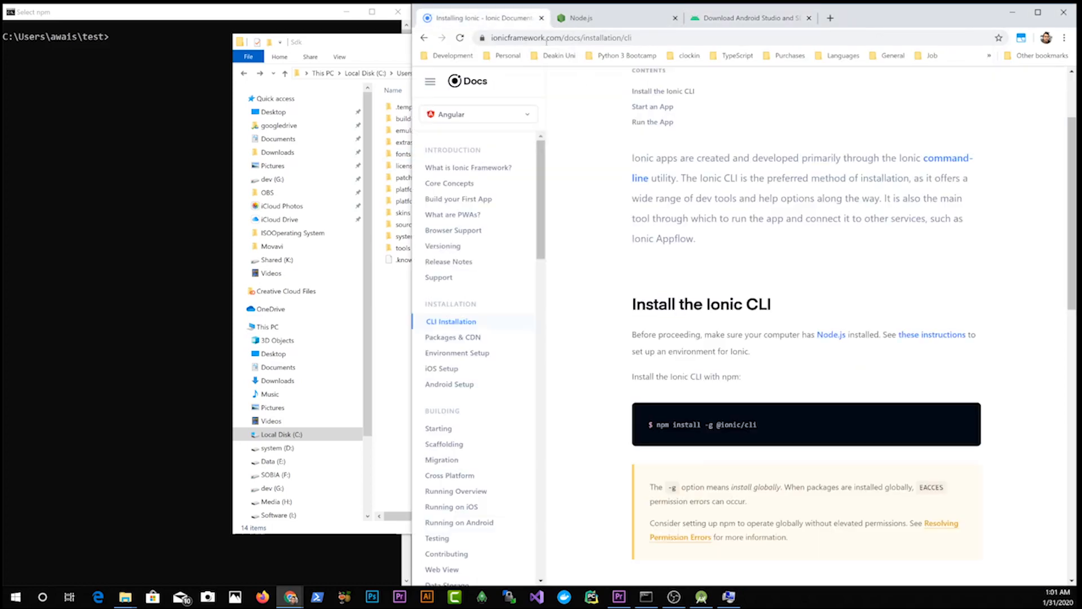
pyautogui.click(450, 383)
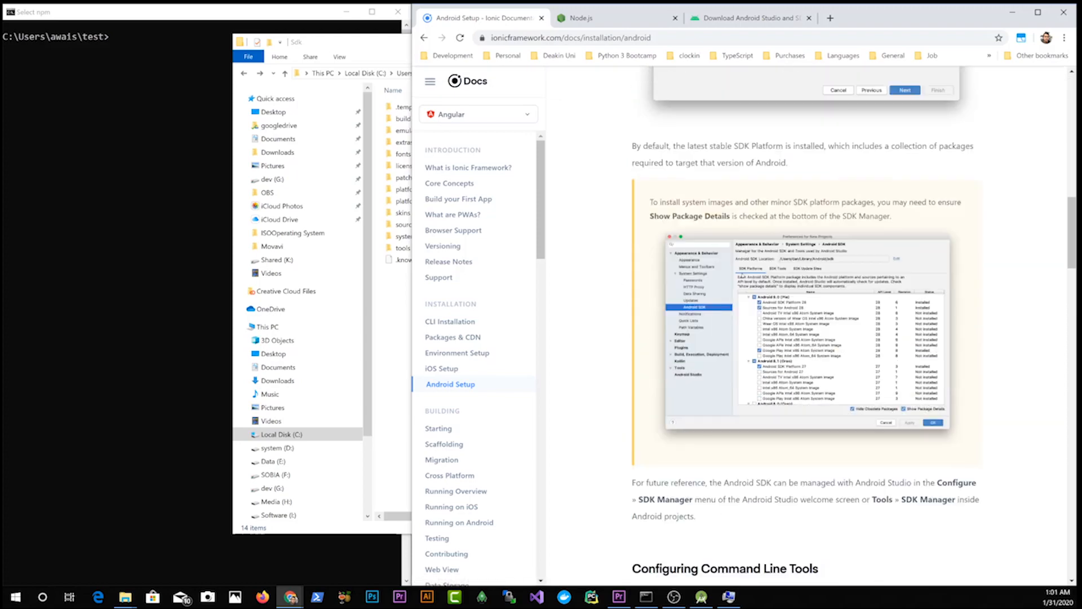
pyautogui.scroll(-3)
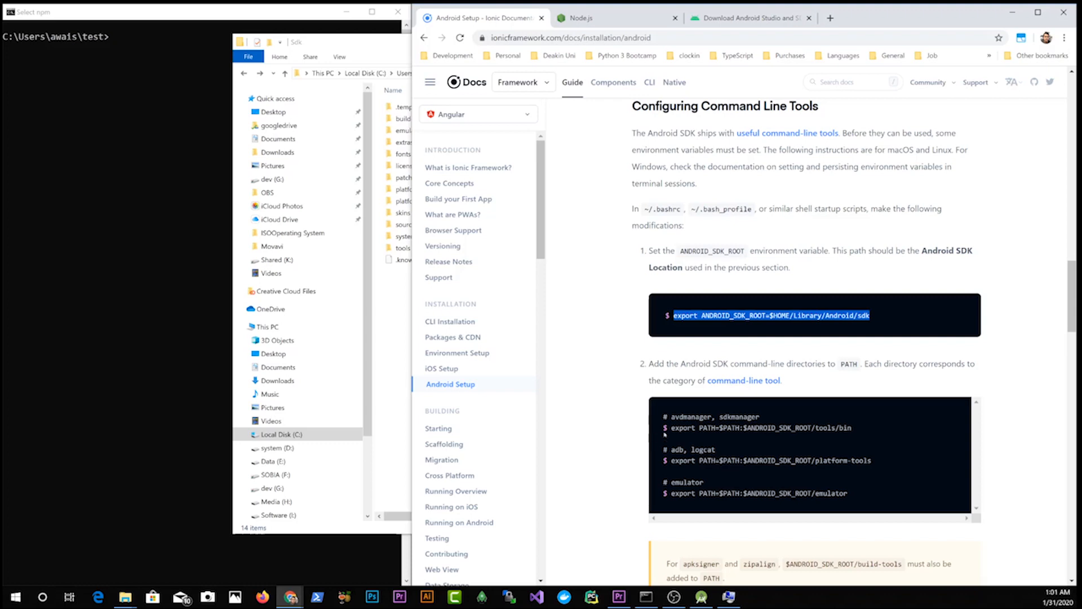
pyautogui.doubleClick(759, 427)
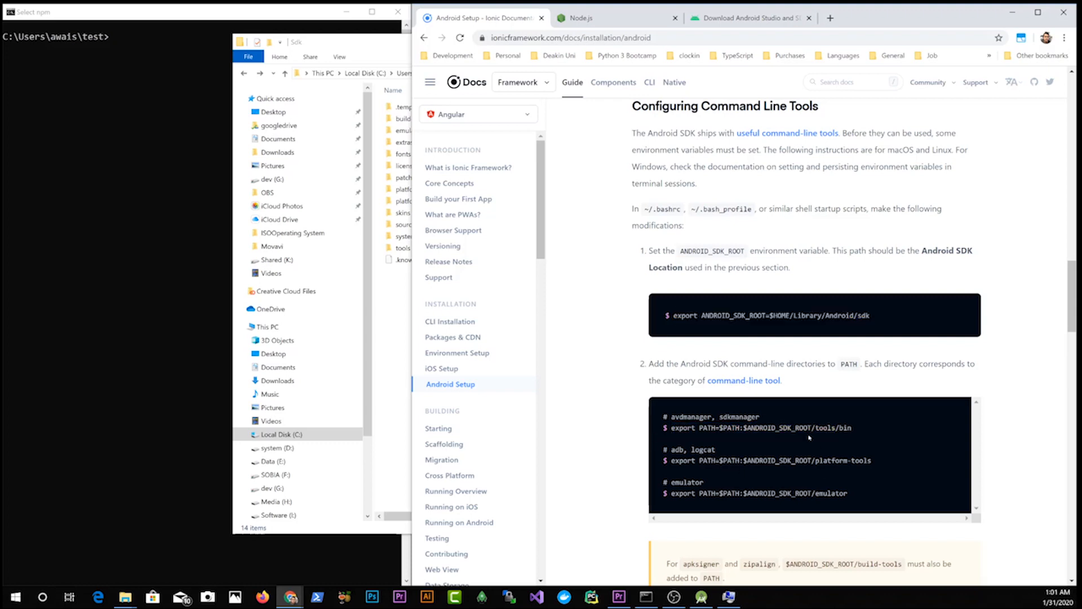
pyautogui.doubleClick(753, 427)
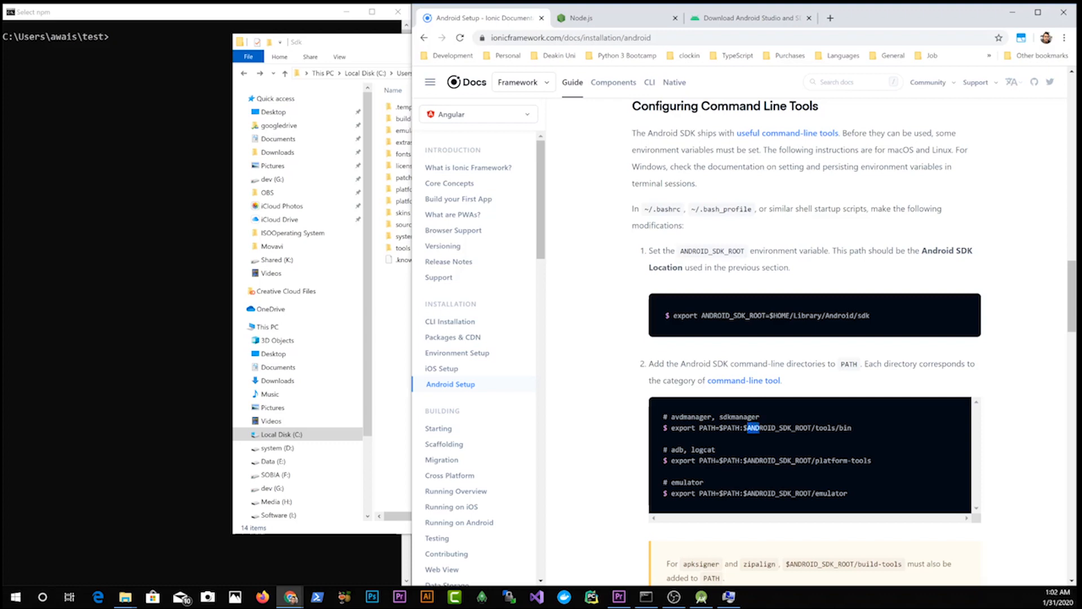
pyautogui.doubleClick(780, 427)
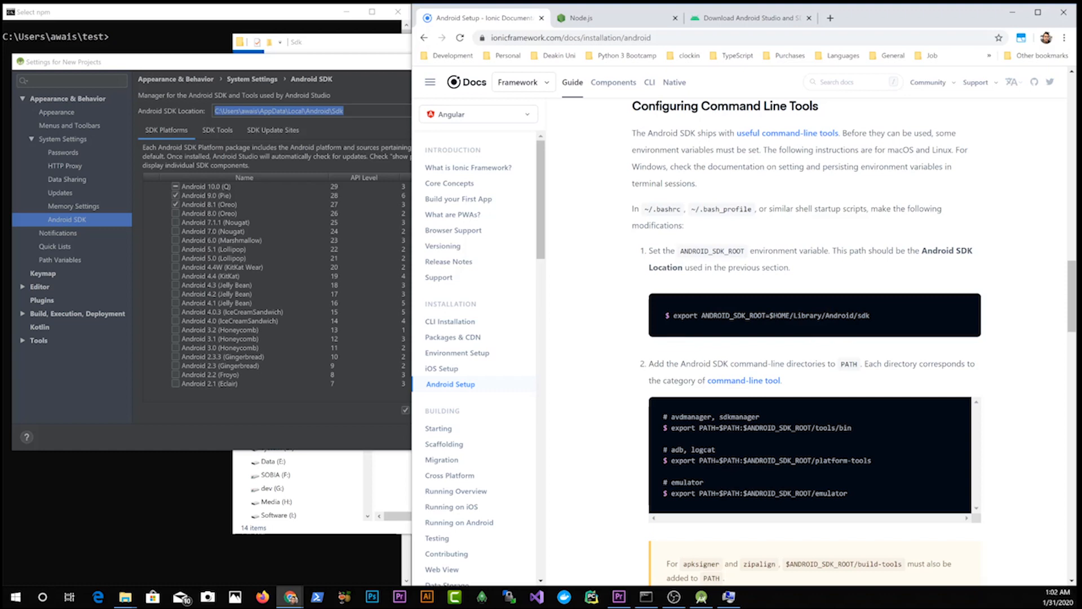
pyautogui.doubleClick(778, 314)
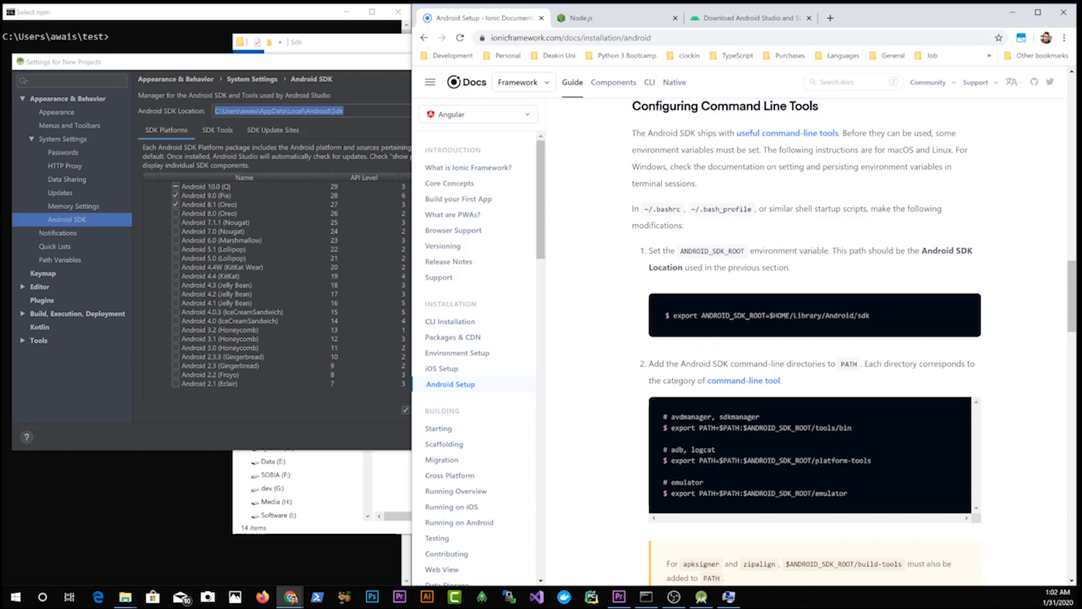
pyautogui.doubleClick(861, 314)
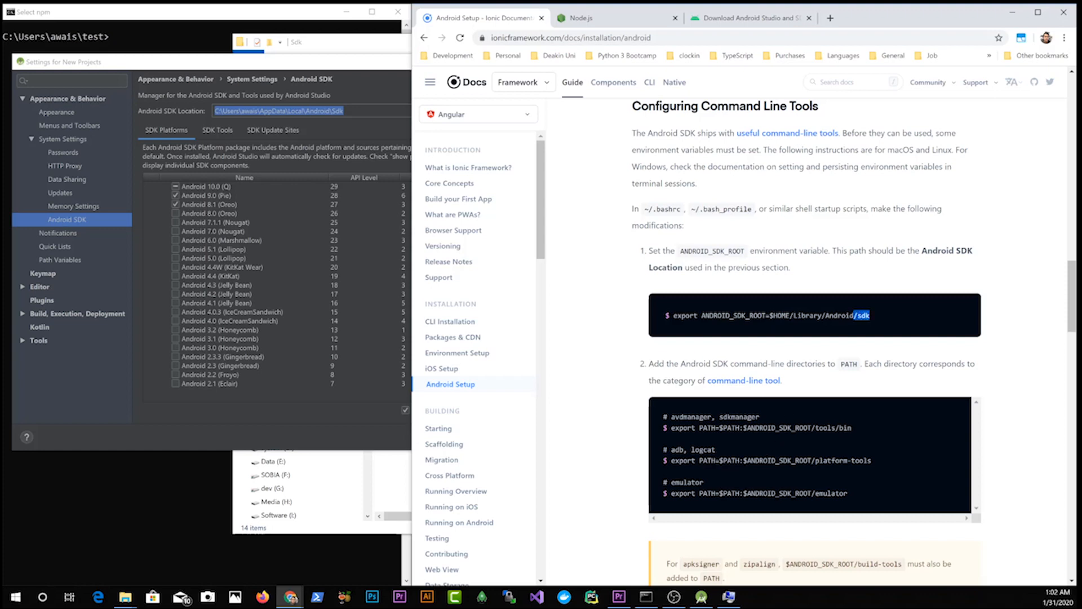
pyautogui.doubleClick(778, 428)
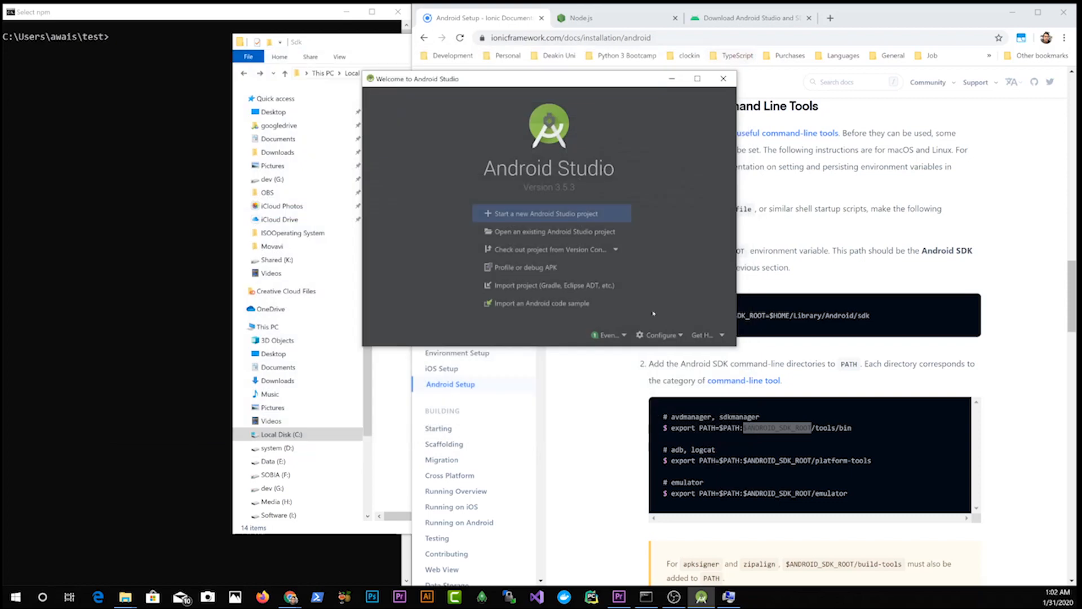
# In the AVD Manager, start a new virtual device based on the Pixel 2 hardware profile
pyautogui.click(662, 334)
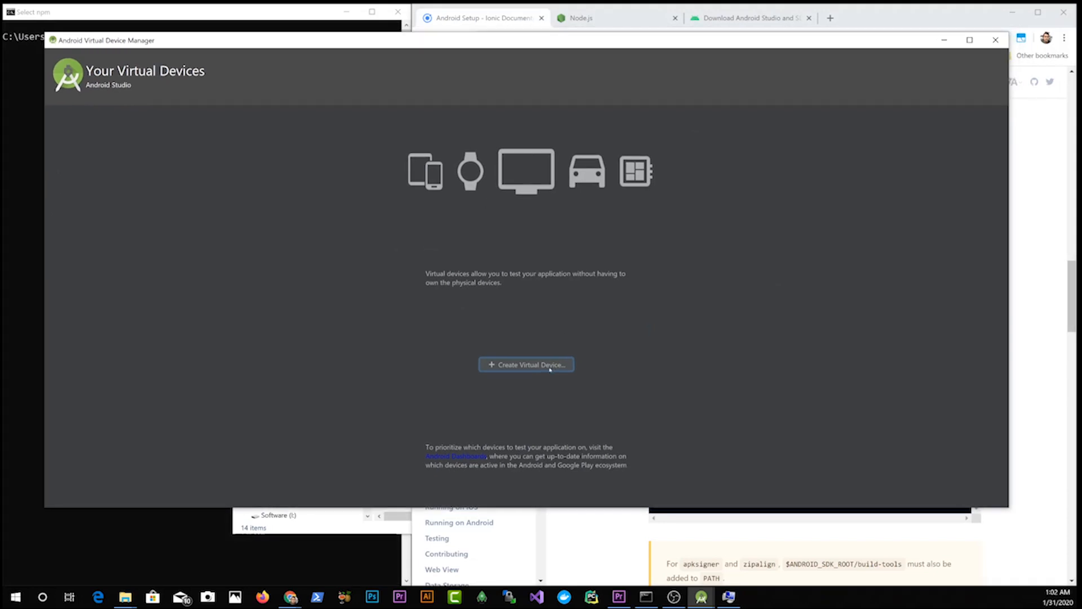
pyautogui.click(527, 364)
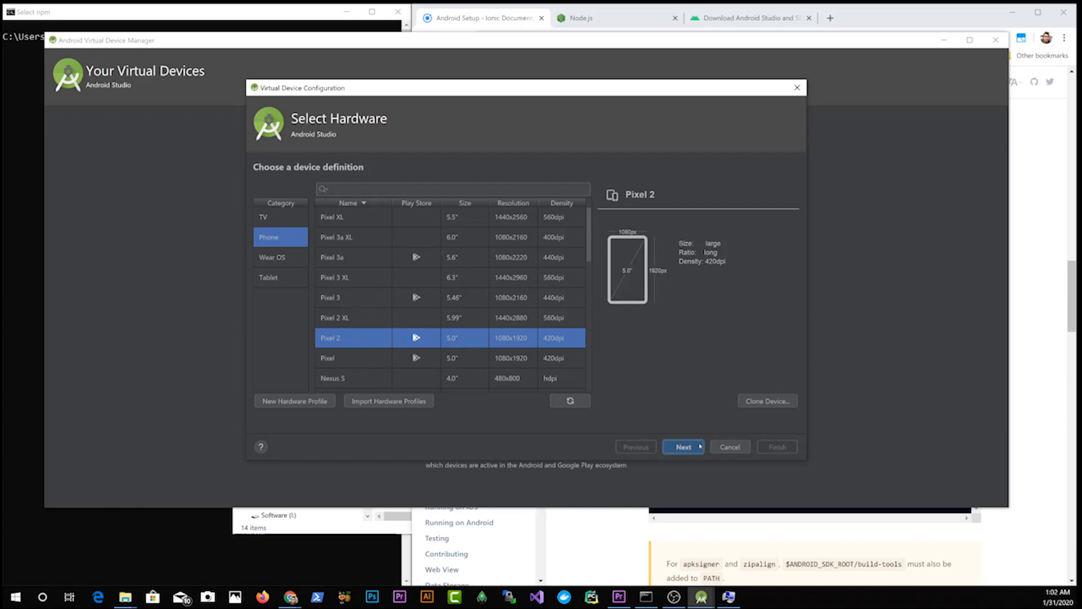
pyautogui.click(683, 447)
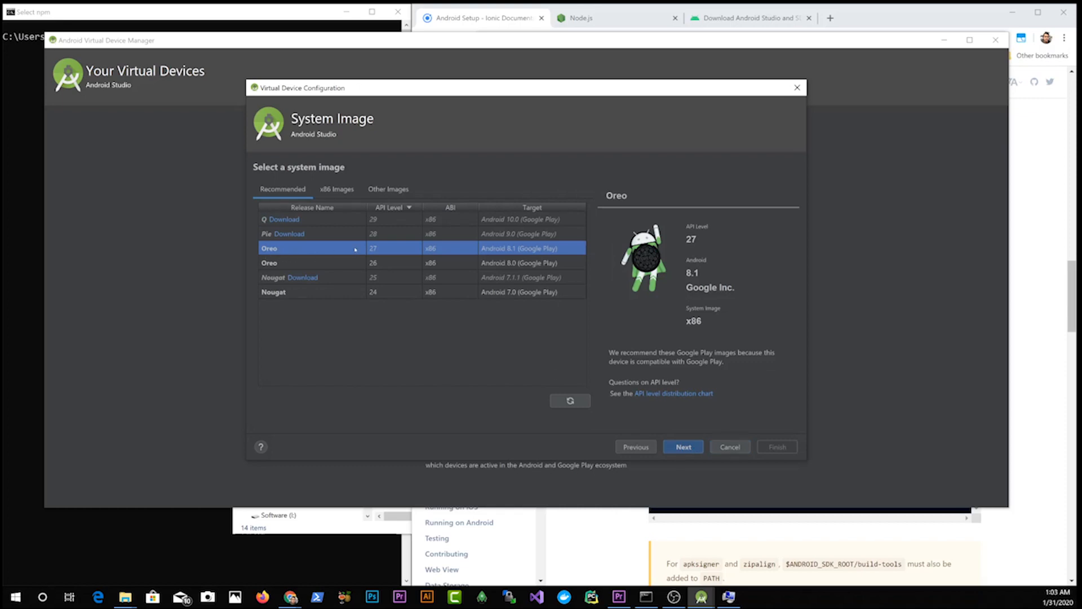
# Choose the Oreo API 27 system image, finish creating the Pixel 2 API 27 device, and close the device list
pyautogui.click(311, 262)
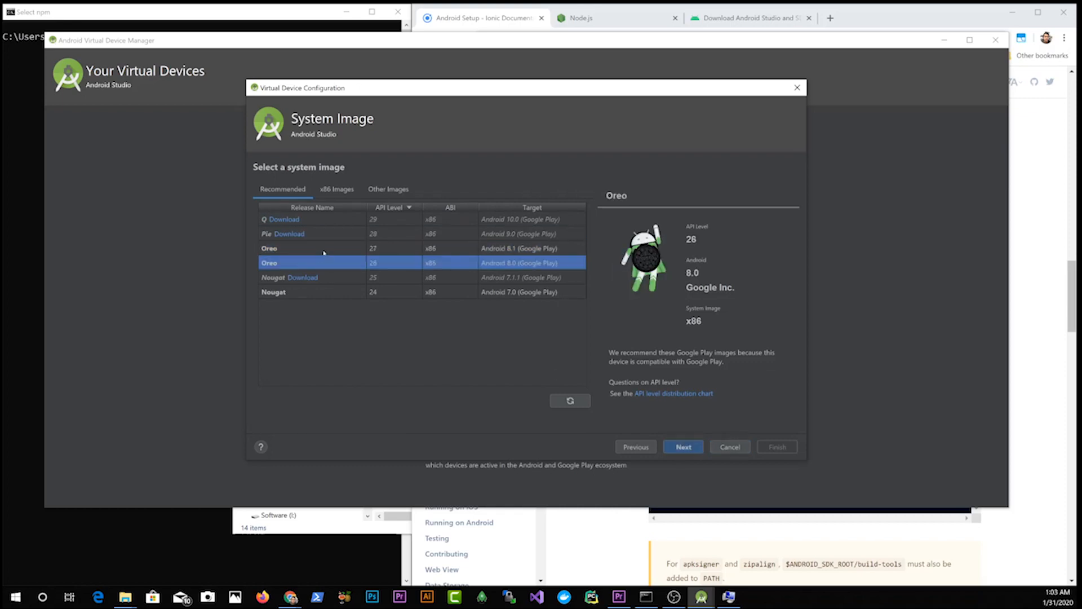
pyautogui.click(283, 233)
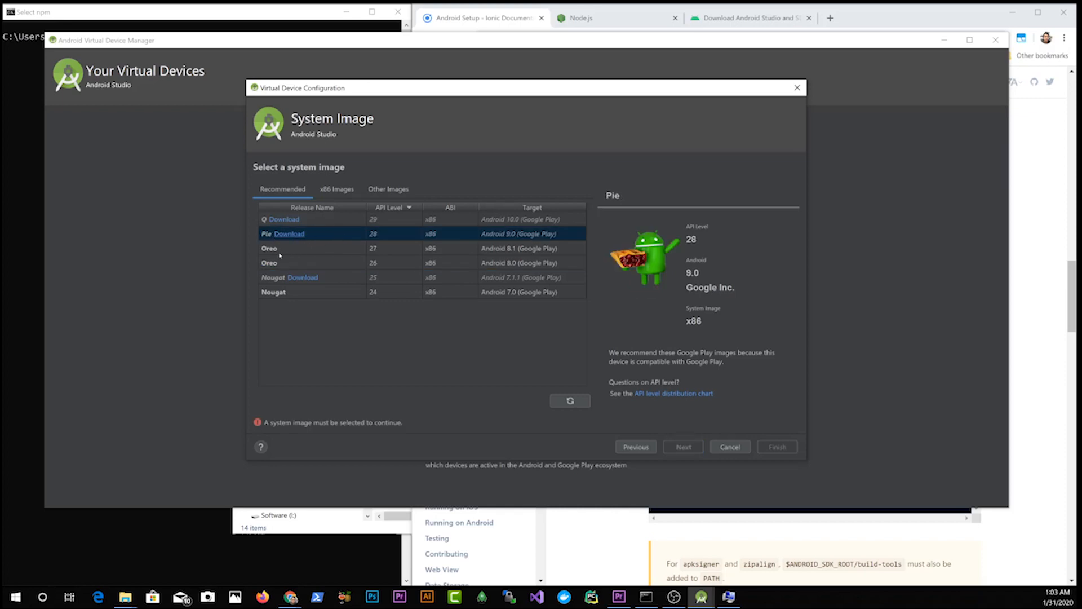
pyautogui.click(268, 248)
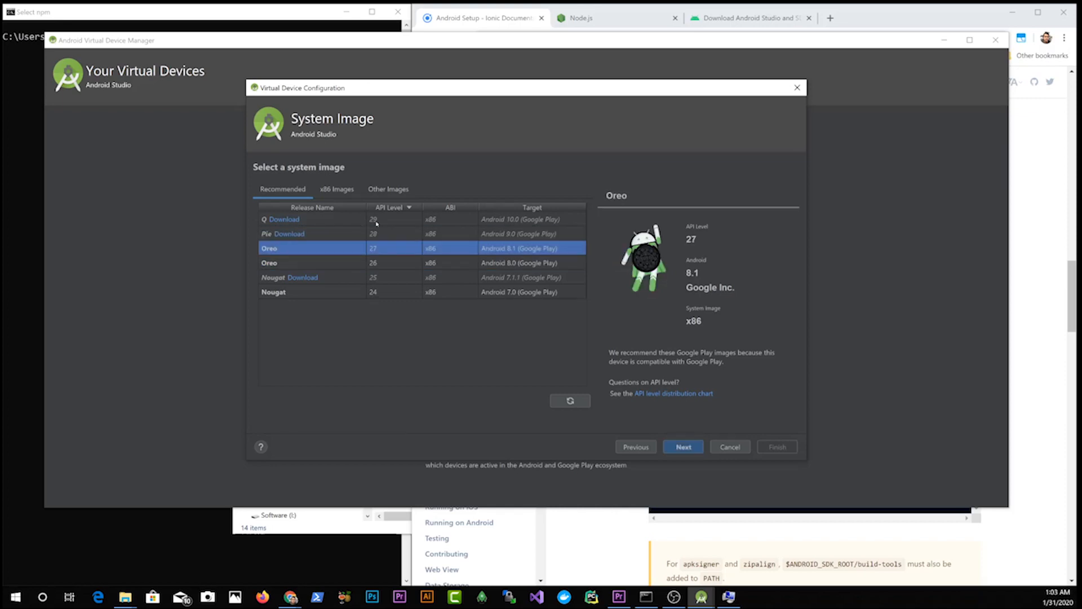
pyautogui.click(682, 446)
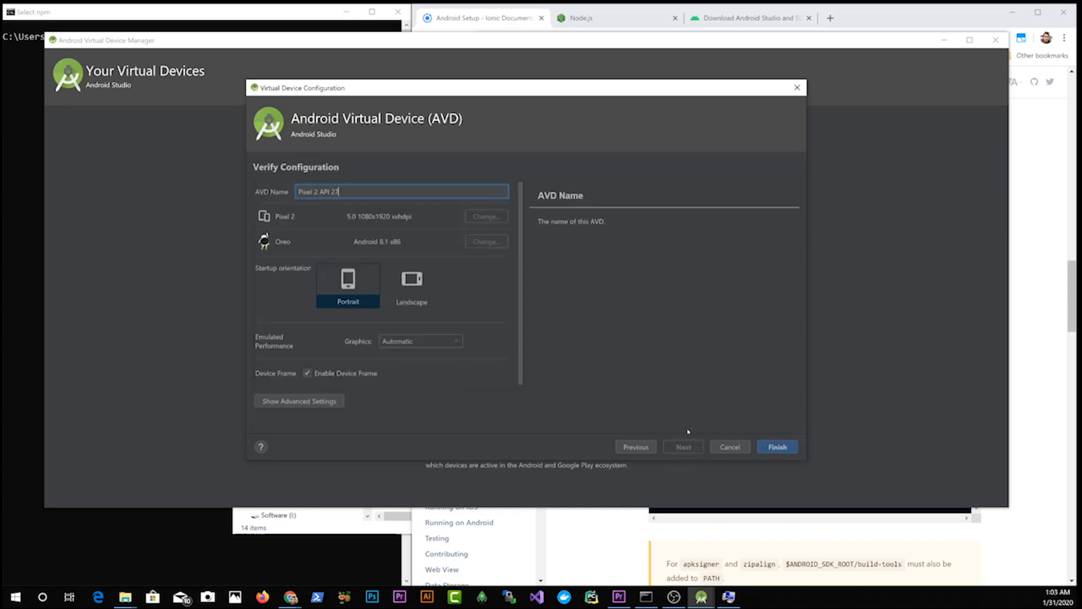
pyautogui.click(776, 447)
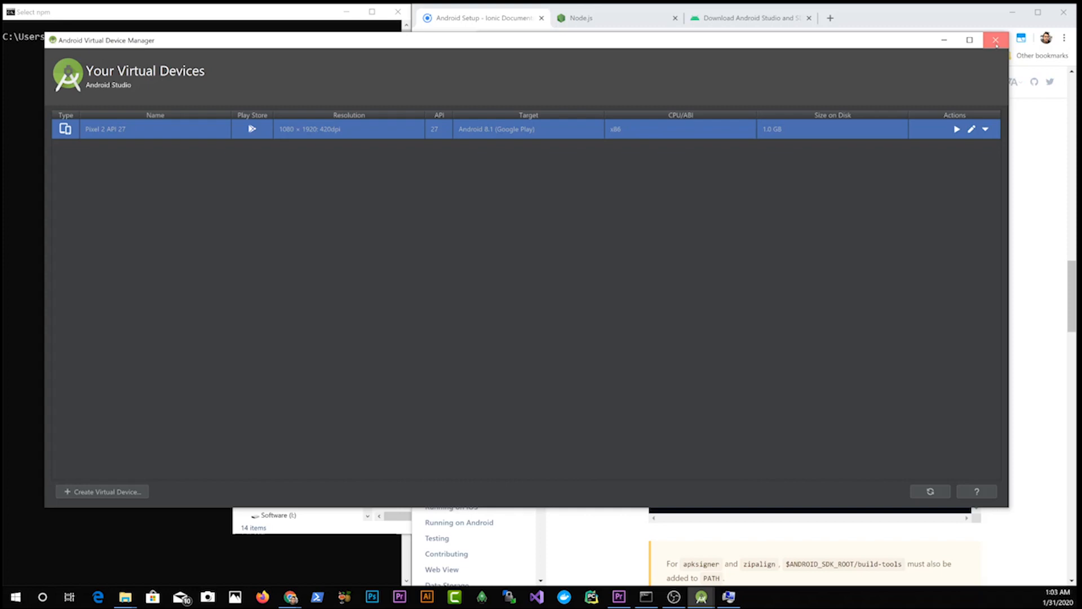
pyautogui.click(995, 41)
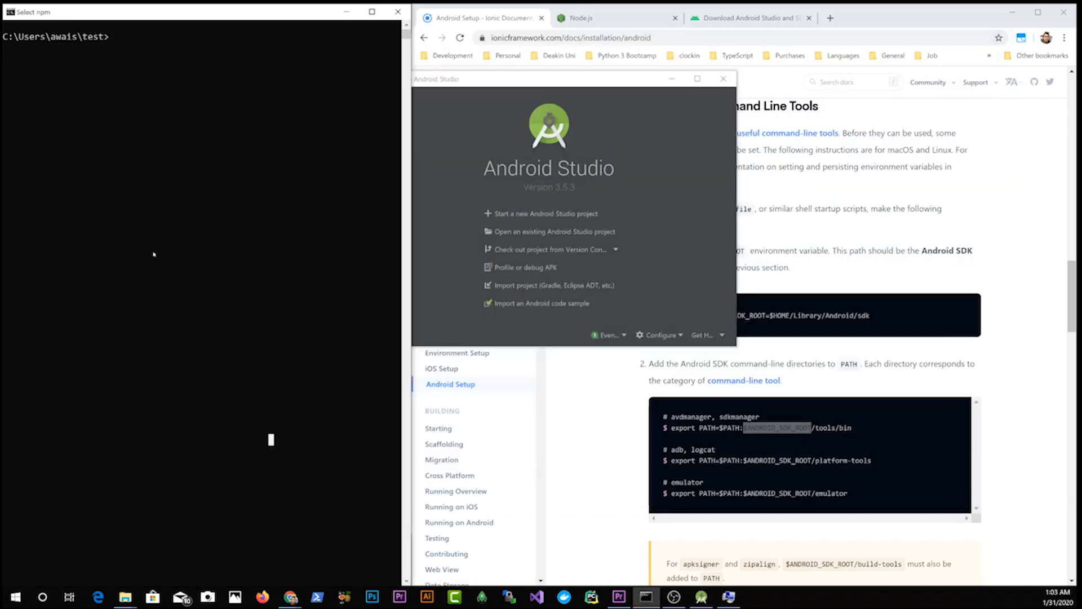
pyautogui.moveTo(186, 171)
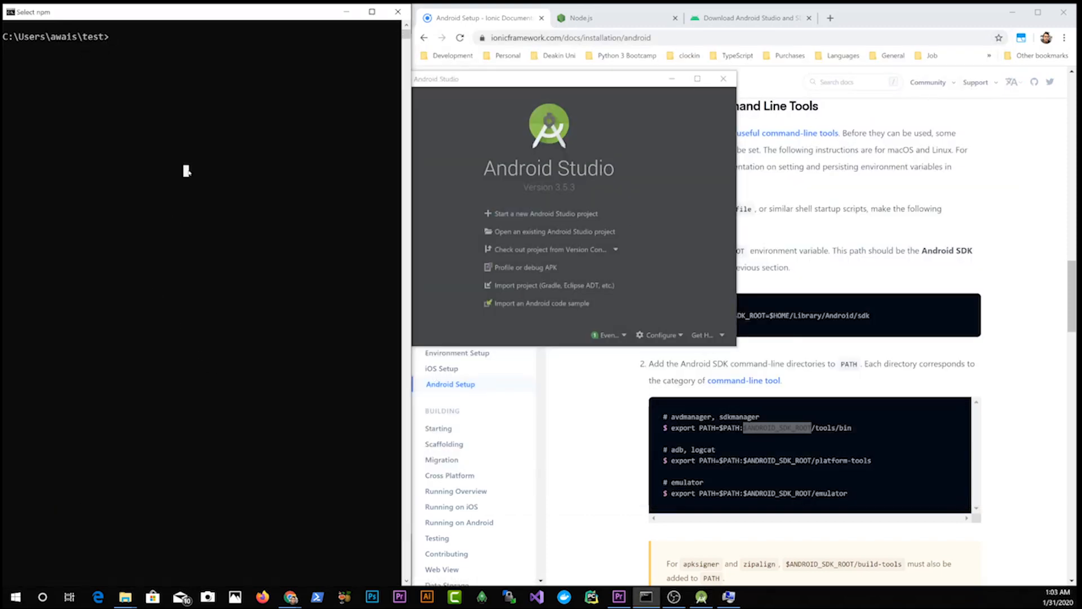
# Run 'ionic cordova emulate android' in the test project and select part of the build output
pyautogui.write('ionic')
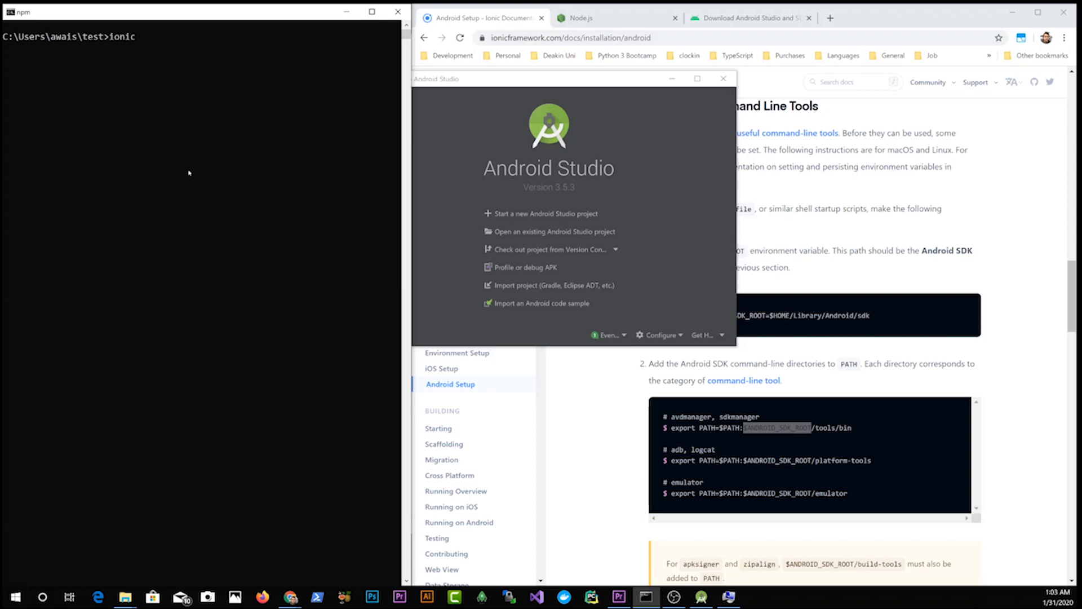
pyautogui.write('cordova emula')
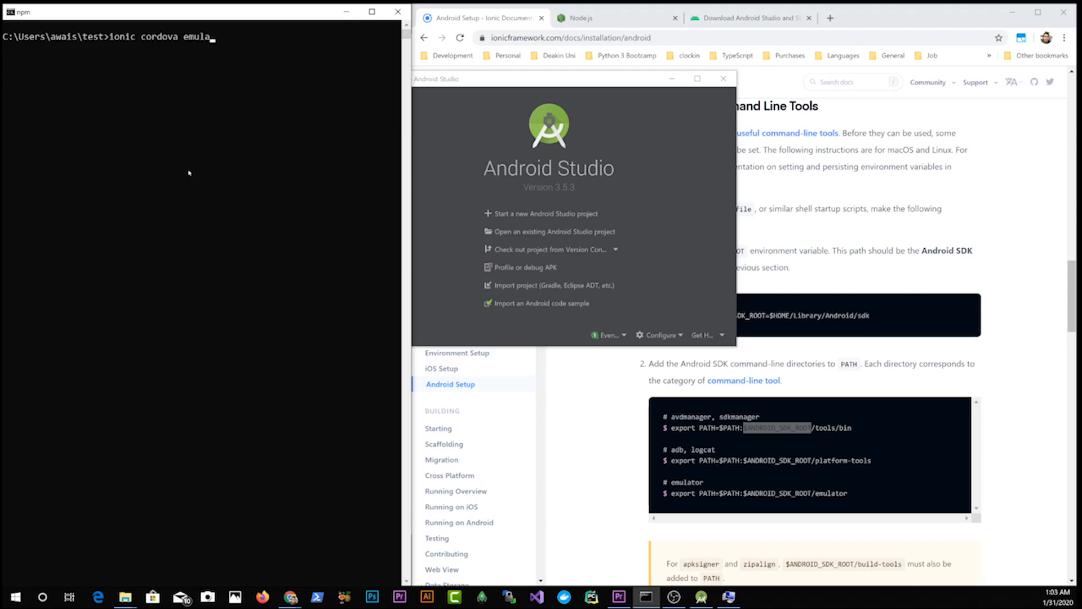
pyautogui.write('te android')
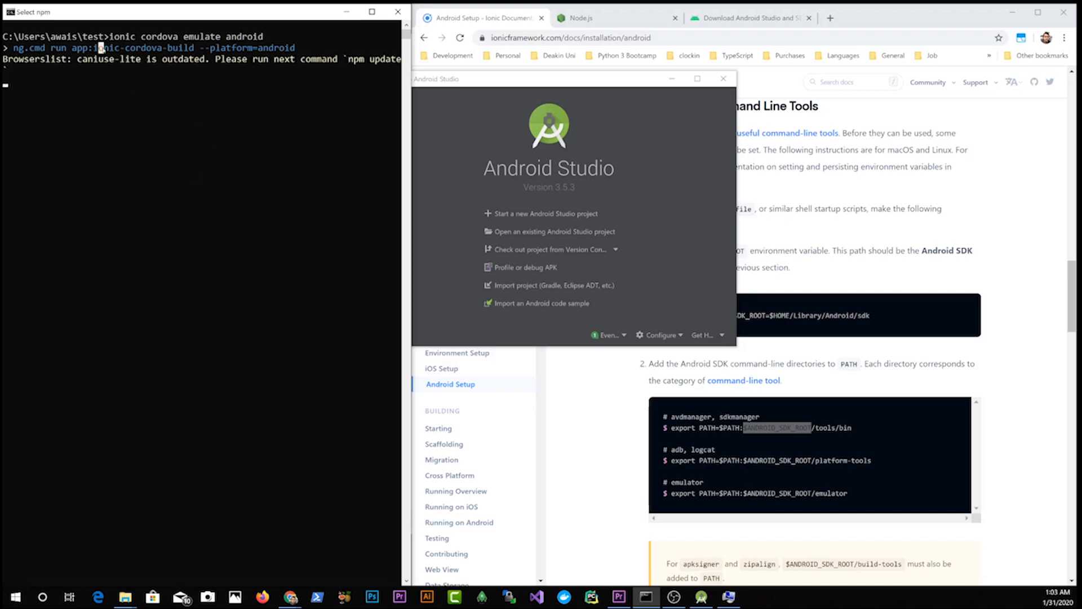
pyautogui.moveTo(97, 47); pyautogui.dragTo(222, 47)
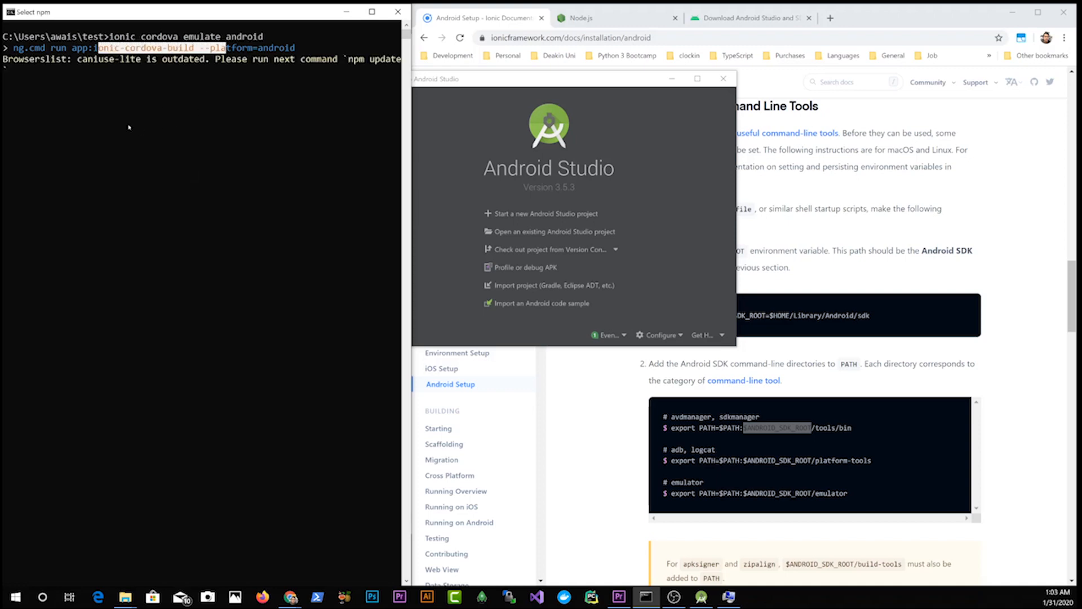
pyautogui.moveTo(573, 77); pyautogui.dragTo(702, 83)
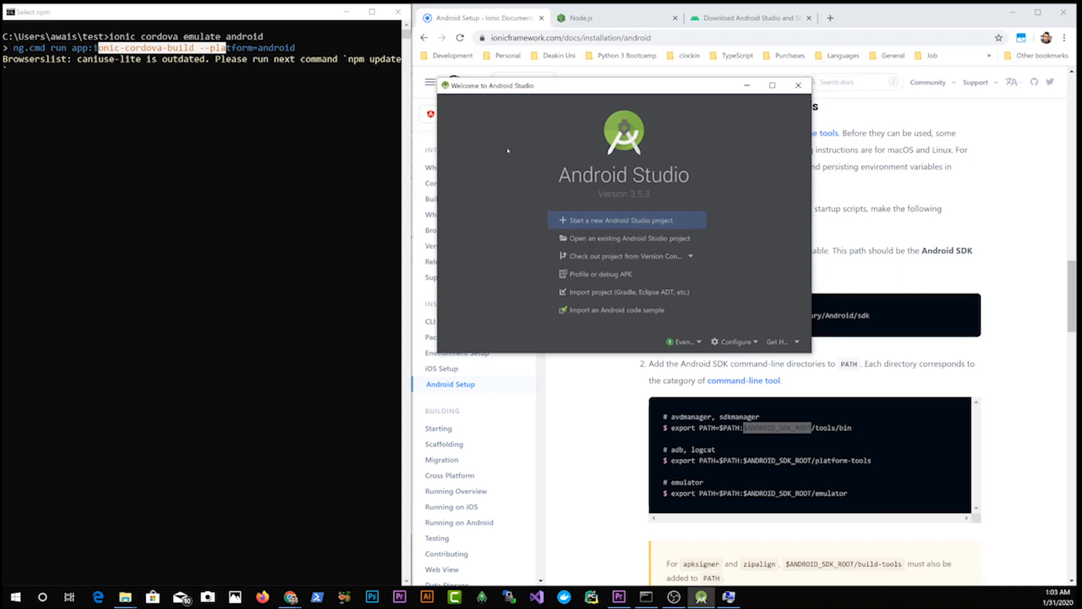
pyautogui.moveTo(345, 274)
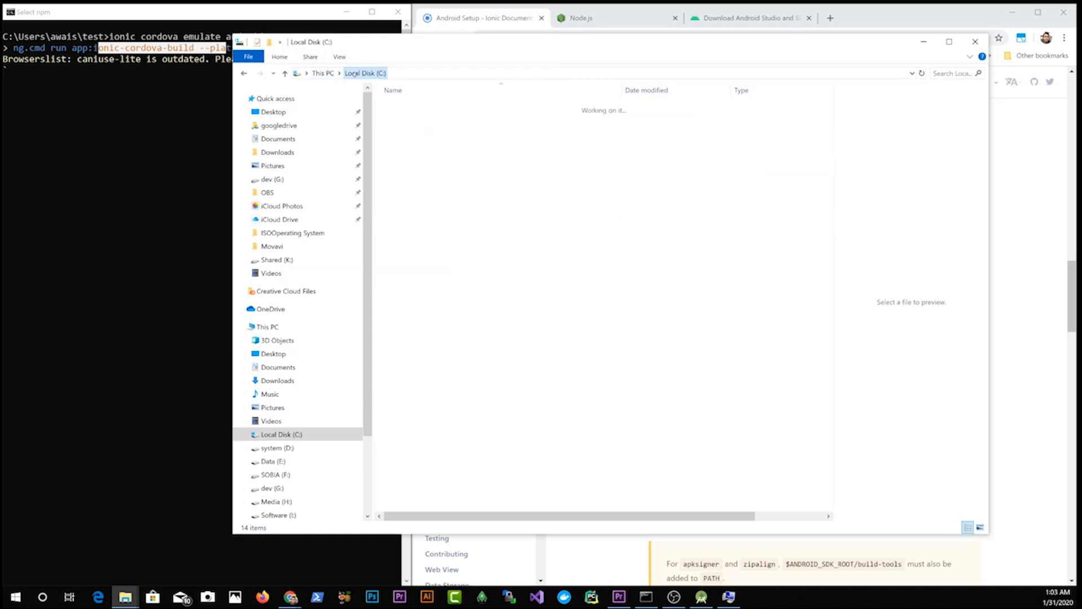
# Show the C: drive contents and open the Gradle folder
pyautogui.click(405, 153)
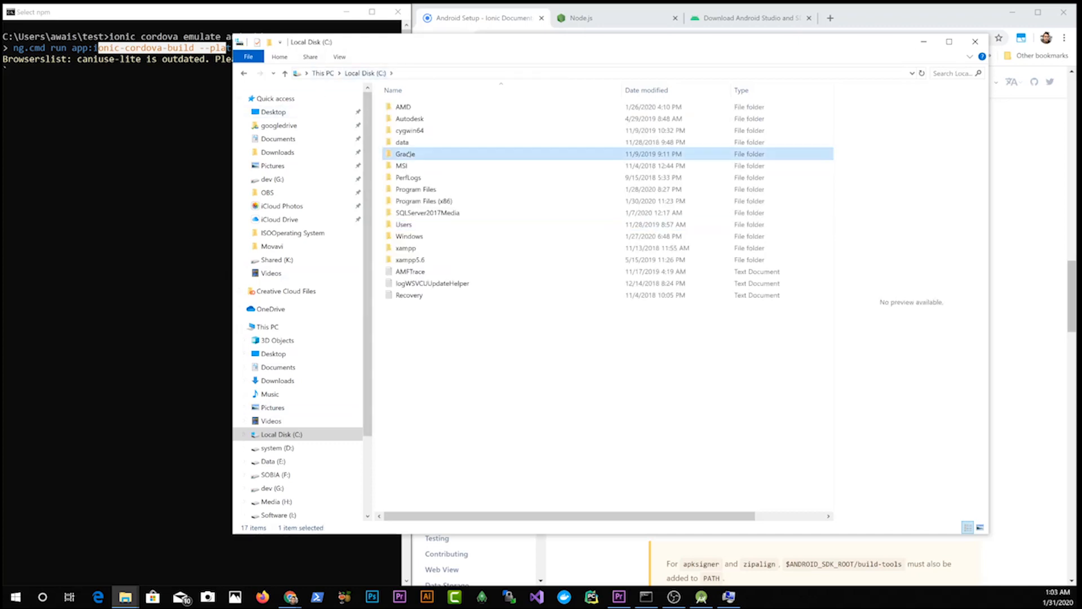
pyautogui.doubleClick(405, 153)
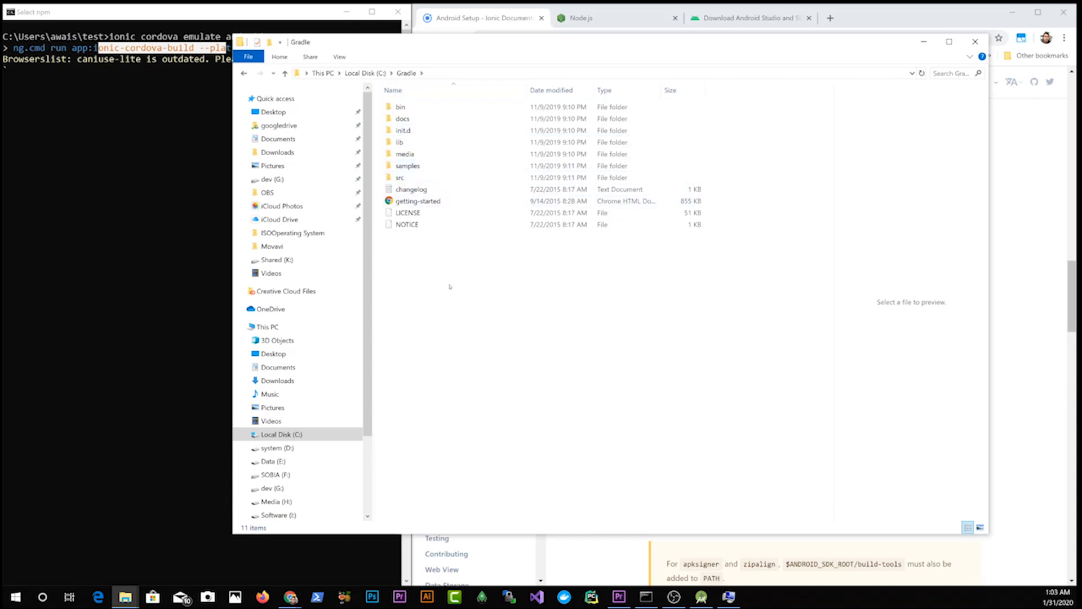
pyautogui.moveTo(971, 274)
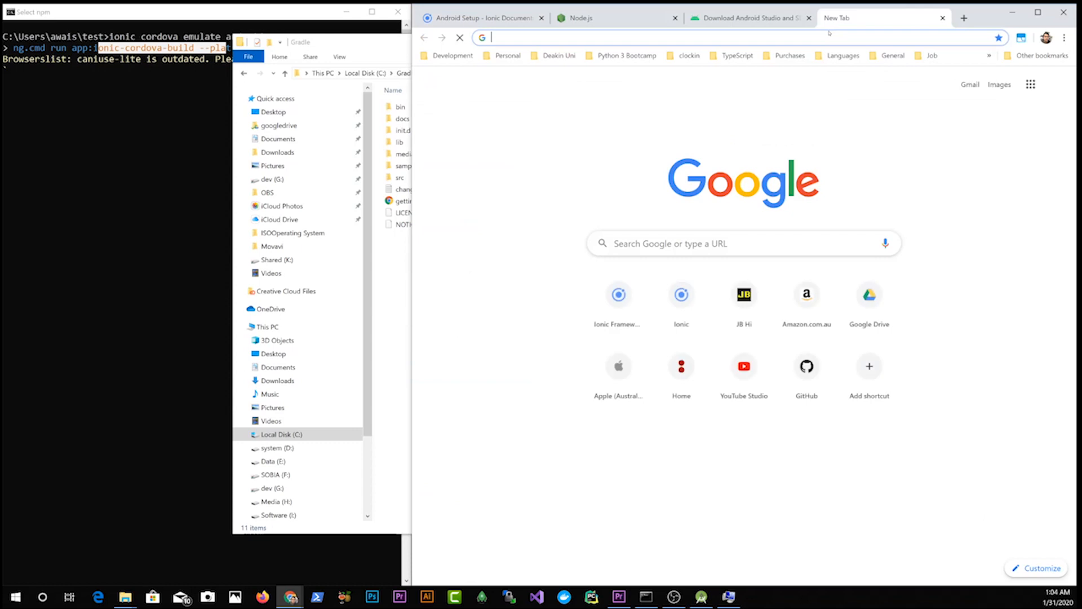
# Open the gradle.org installation page and scroll through its instructions
pyautogui.write('r')
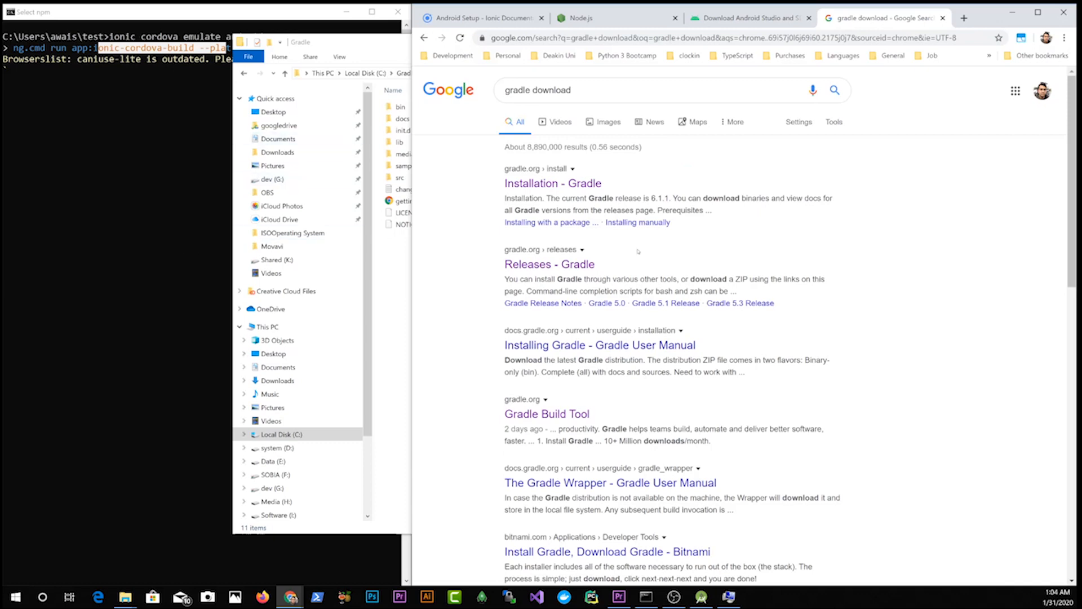
pyautogui.click(552, 183)
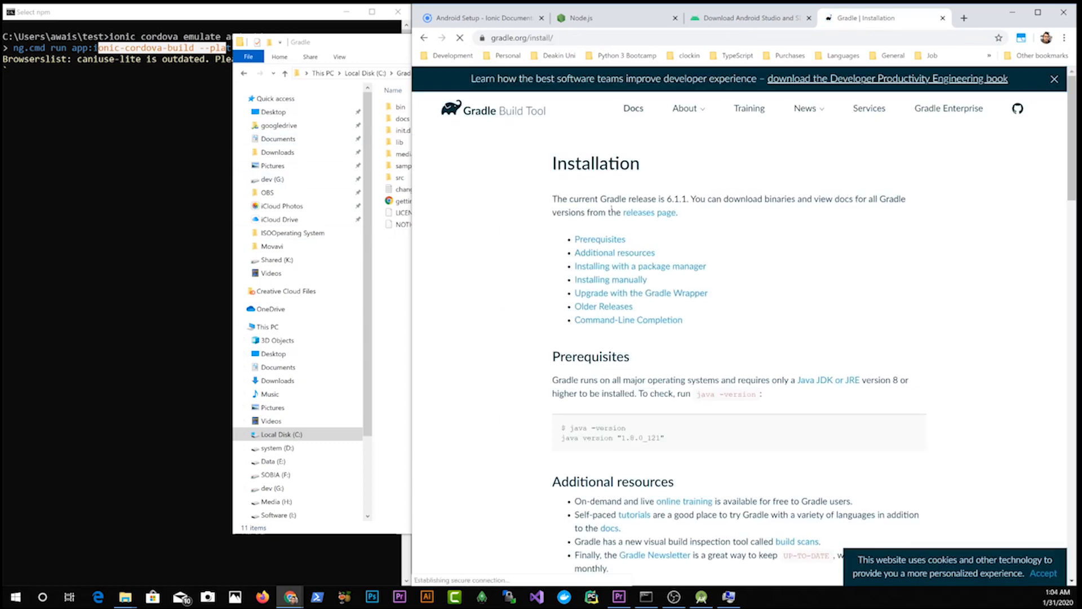
pyautogui.scroll(-3)
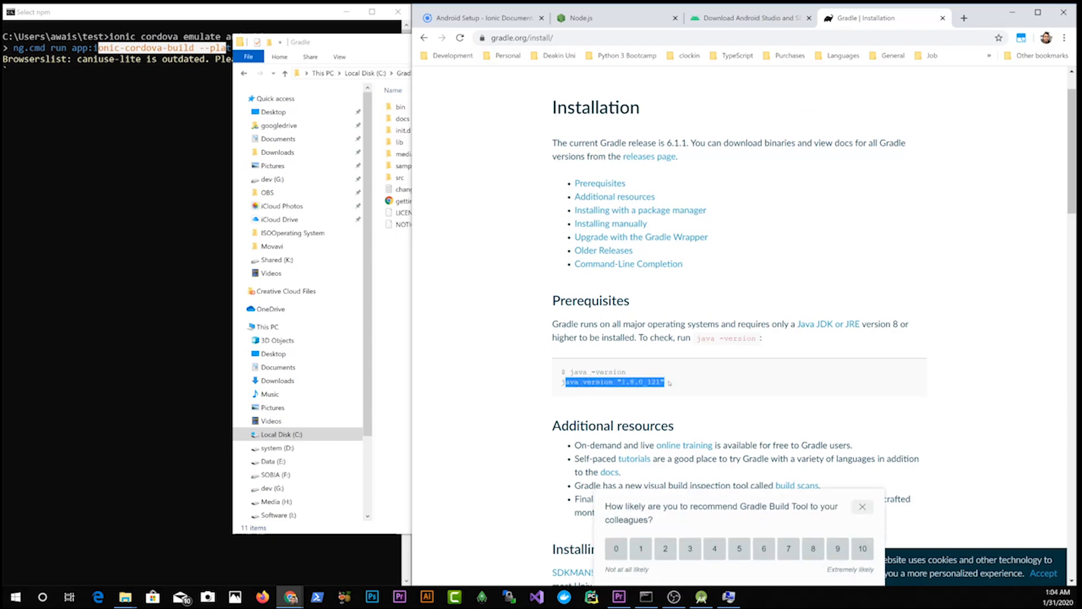
pyautogui.scroll(-3)
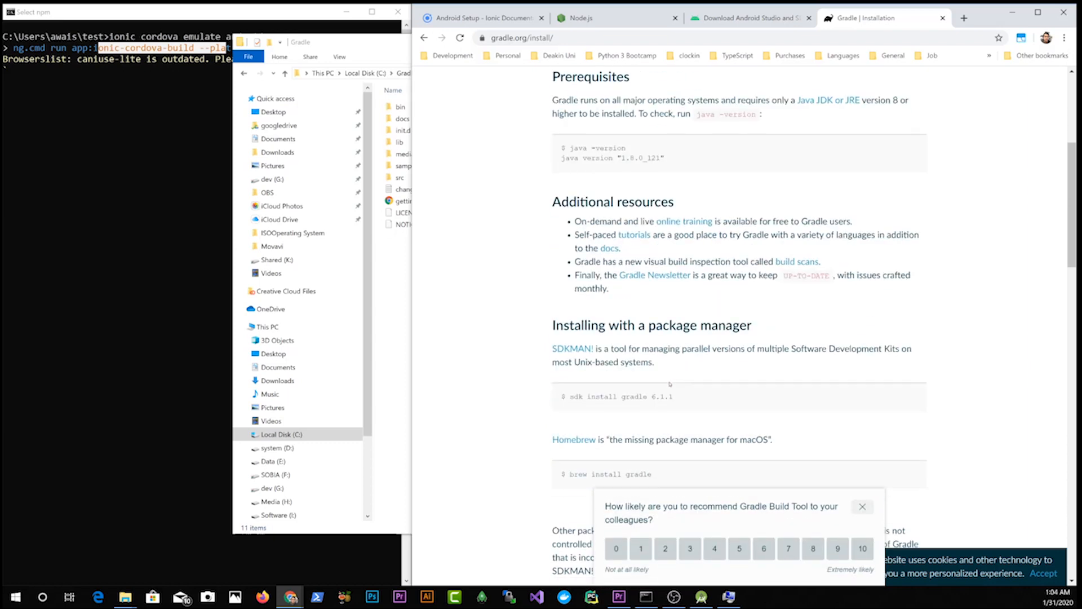
pyautogui.scroll(-3)
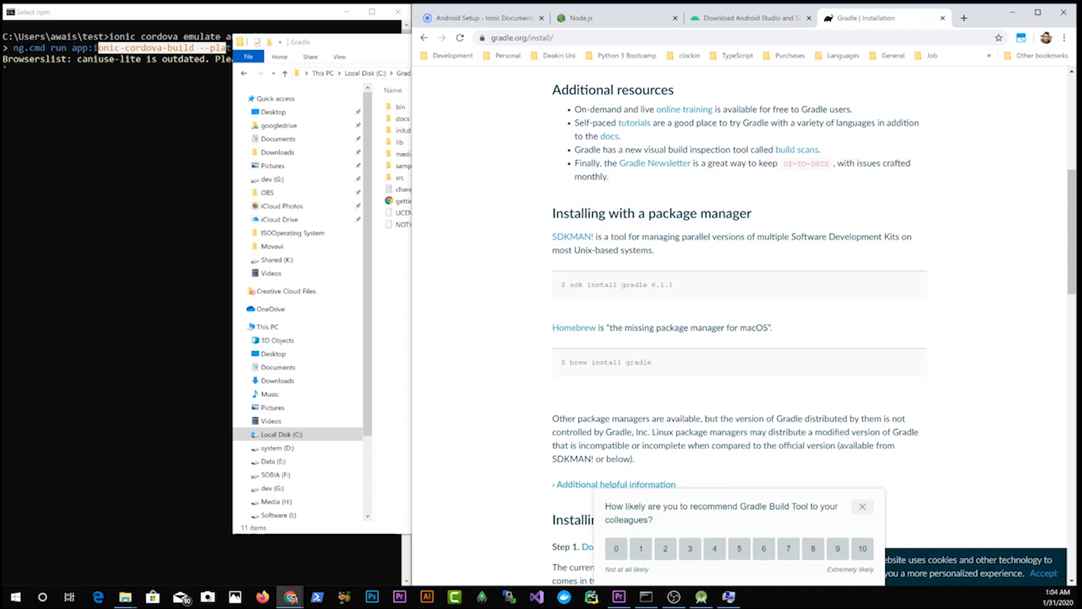
# Open the Gradle releases page and scroll through the version list down to v6.1.1
pyautogui.doubleClick(677, 213)
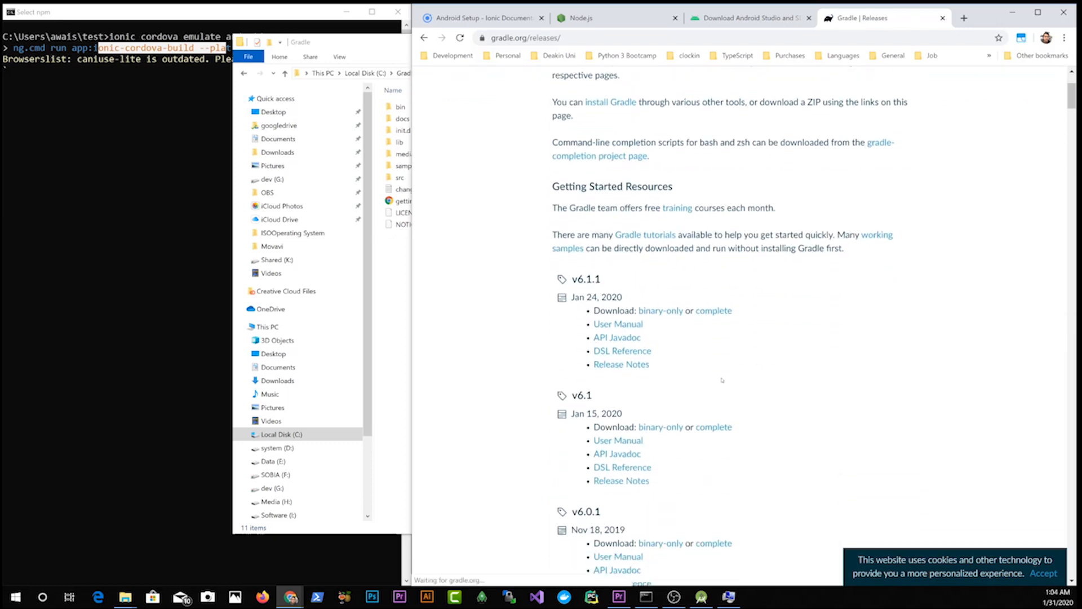
pyautogui.scroll(-3)
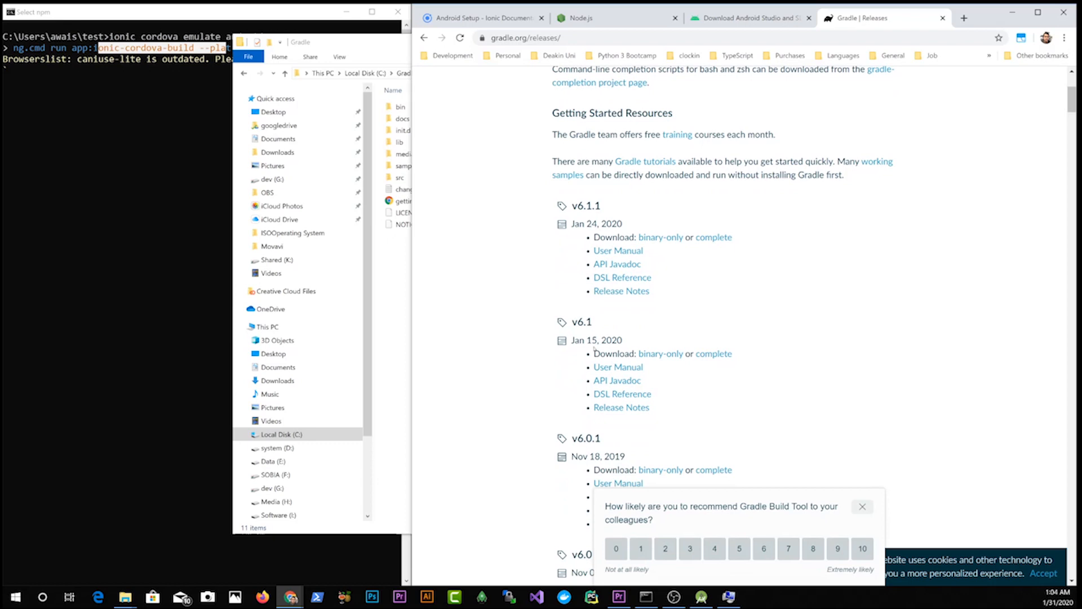
pyautogui.moveTo(653, 254)
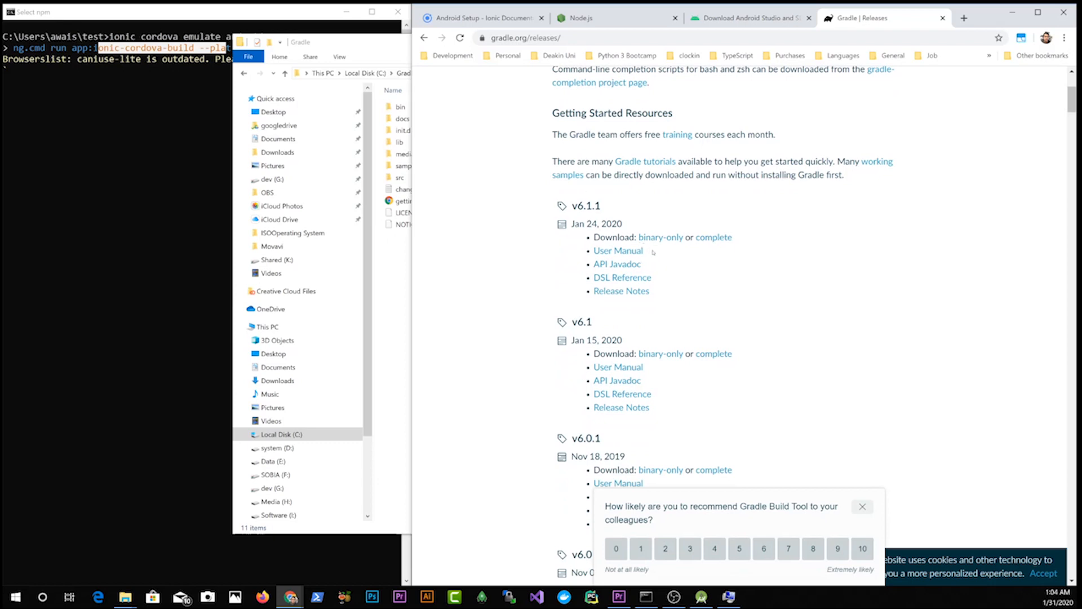
pyautogui.scroll(-3)
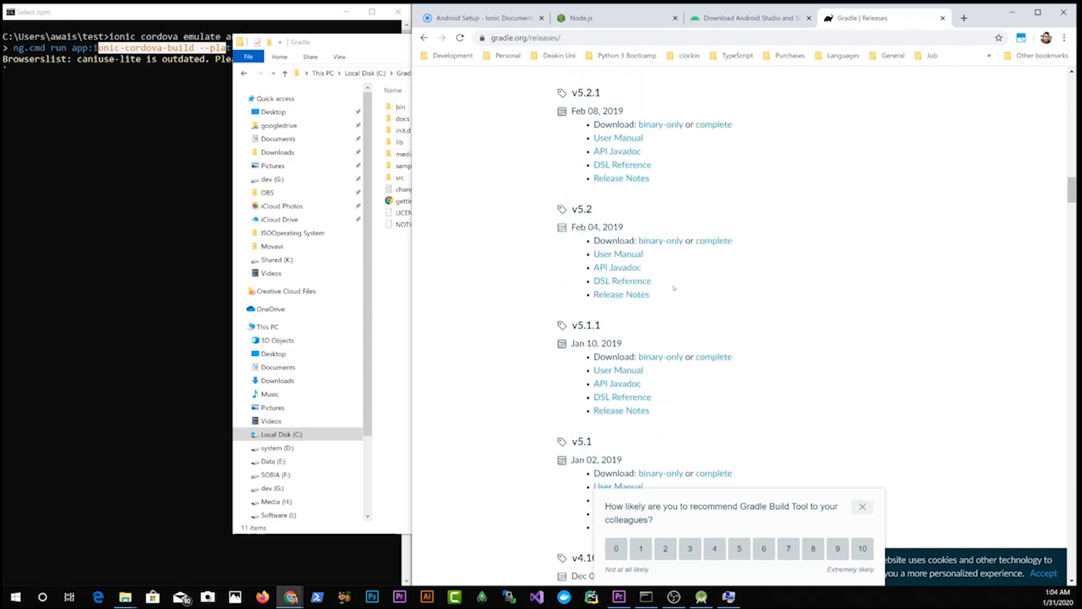
pyautogui.scroll(-3)
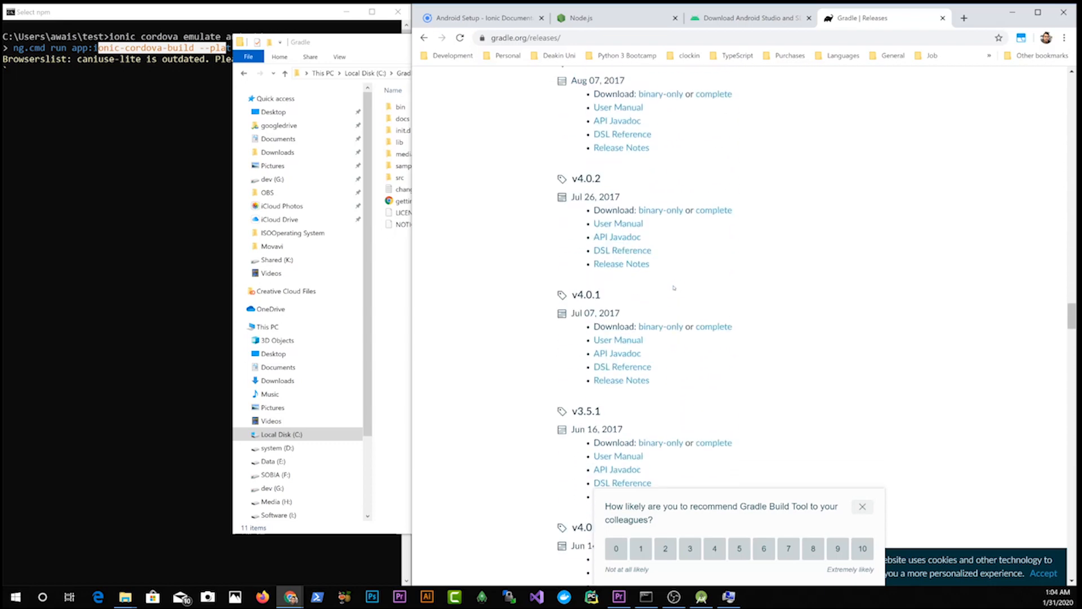
pyautogui.scroll(-3)
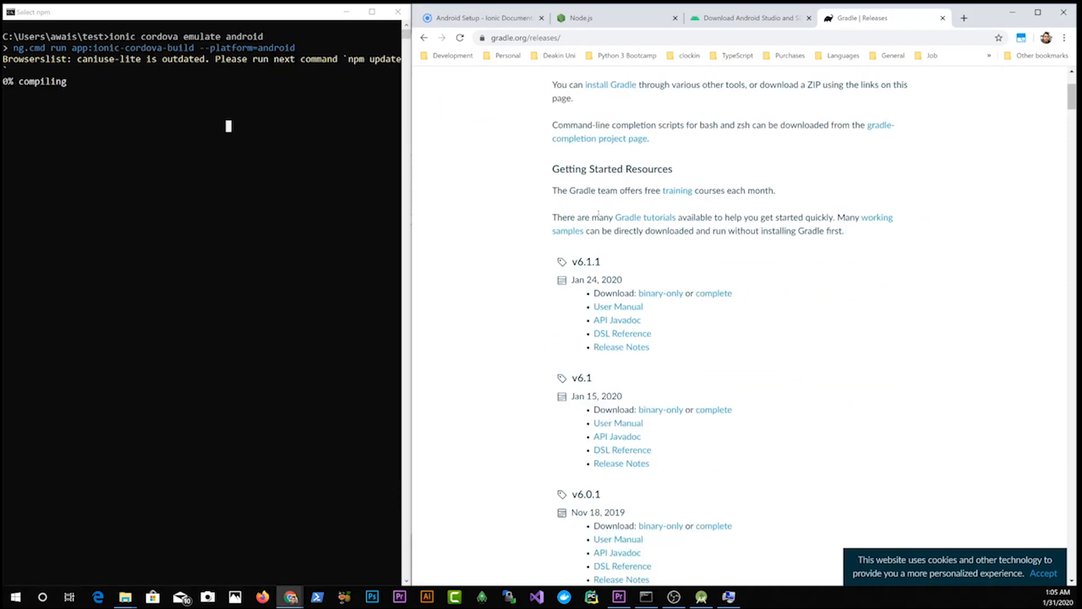
# Switch to the Ionic Android setup docs, then reopen Environment Variables and select the Path variable
pyautogui.click(484, 17)
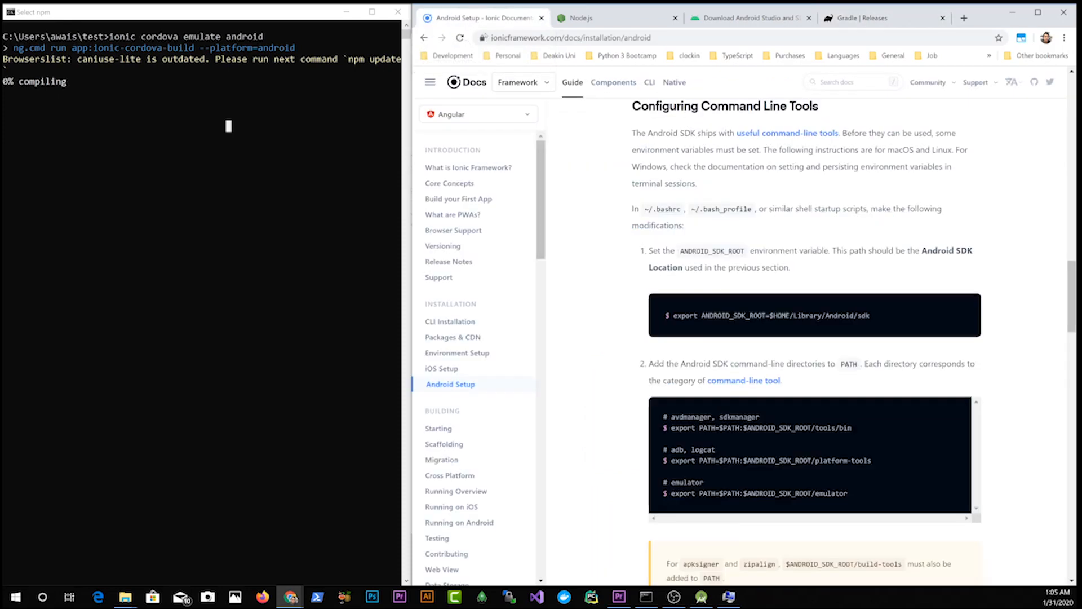
pyautogui.click(125, 597)
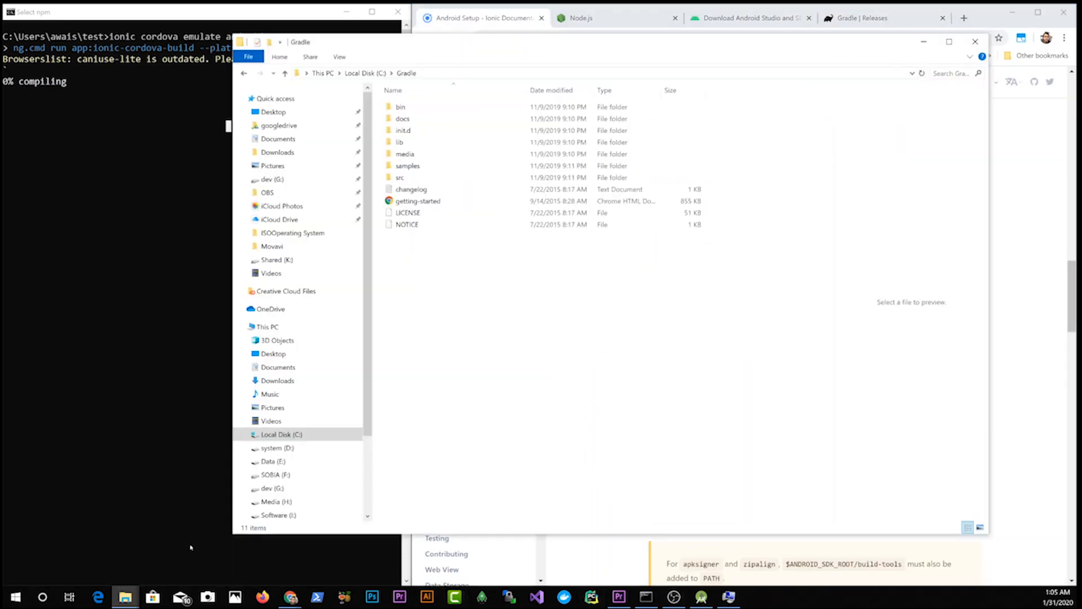
pyautogui.moveTo(726, 488)
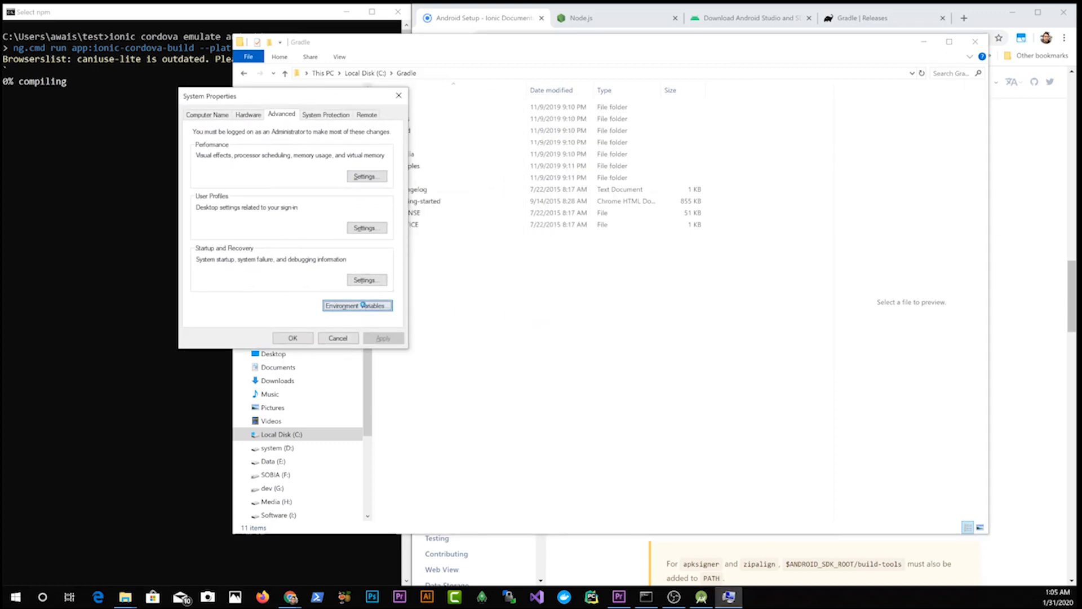
pyautogui.click(357, 305)
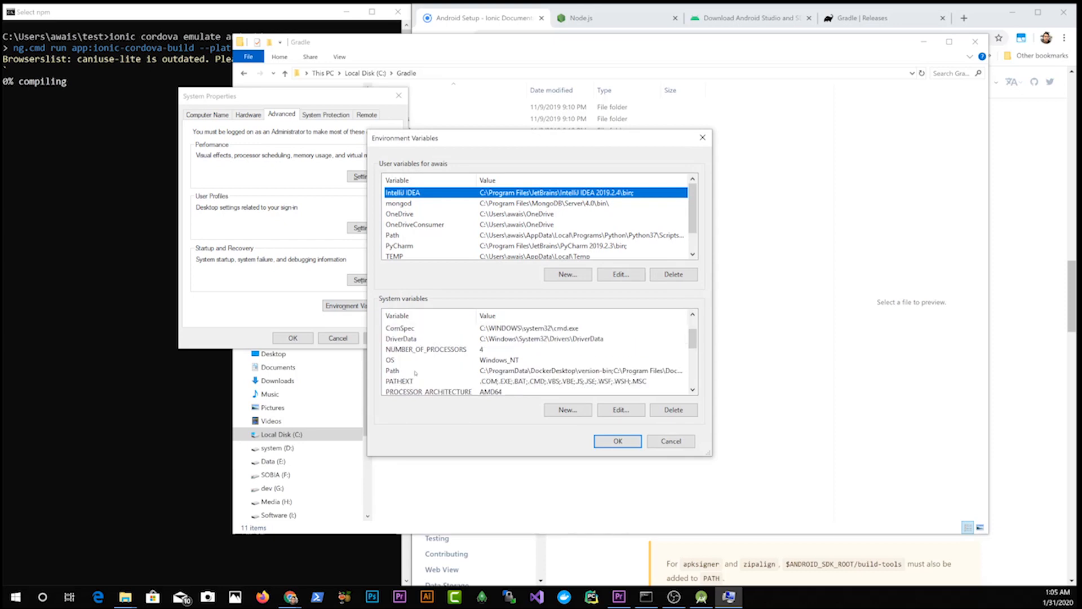
pyautogui.click(619, 274)
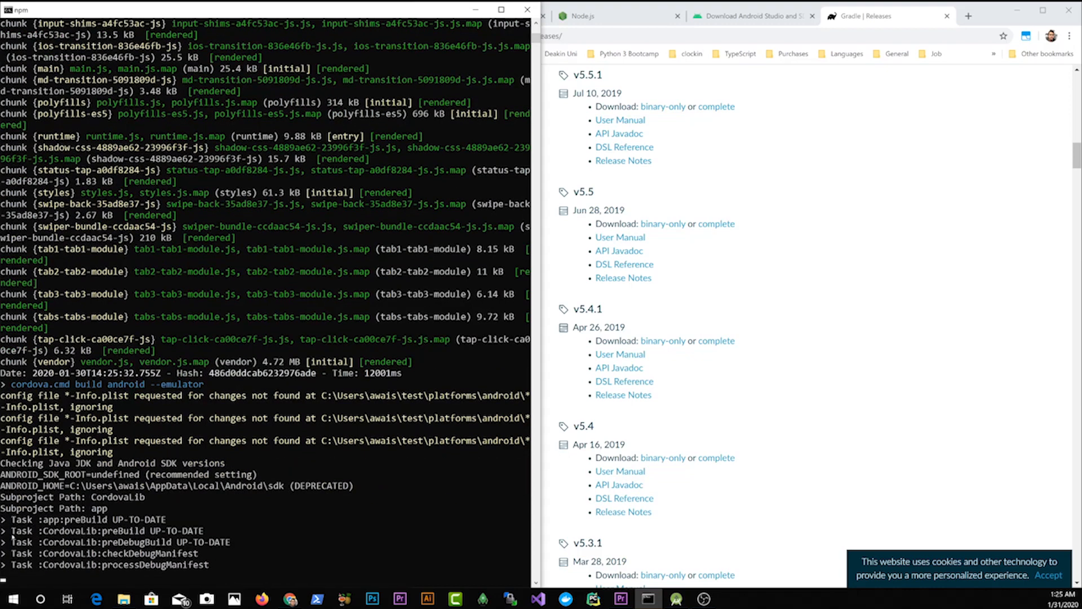
# Scroll the terminal as the Cordova build runs to BUILD SUCCESSFUL with app-debug.apk
pyautogui.scroll(-3)
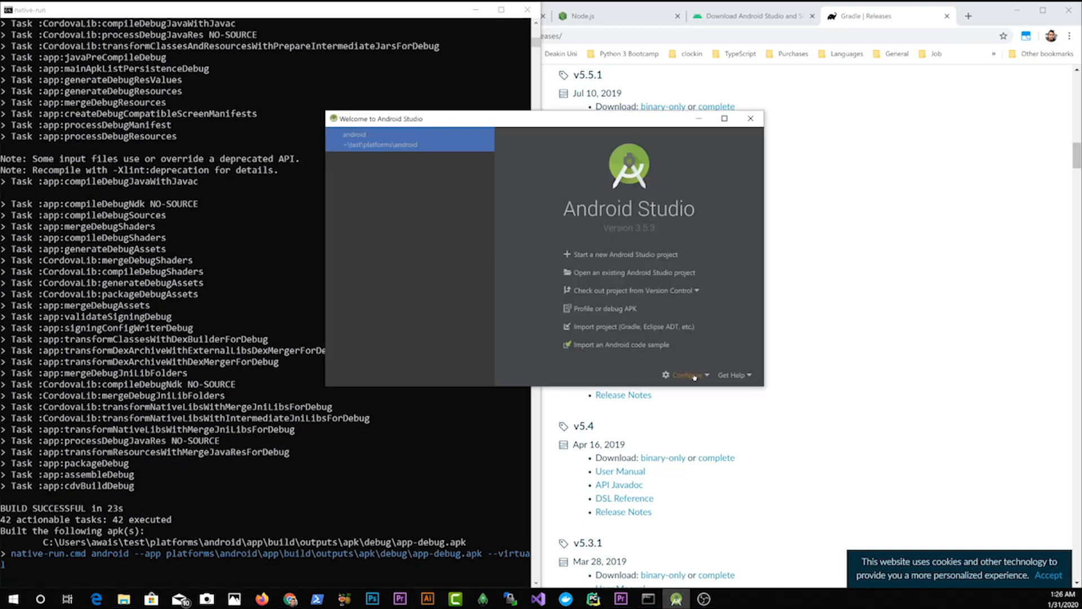
# Open the AVD Manager to check the Pixel 2 API 27 device, then close it
pyautogui.click(685, 374)
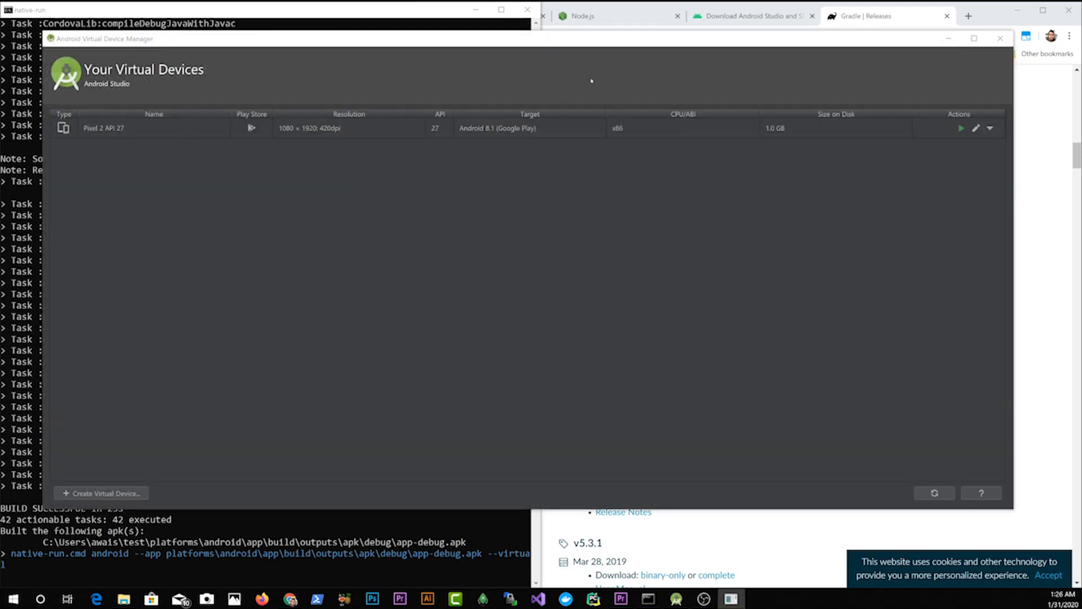
pyautogui.moveTo(1000, 38)
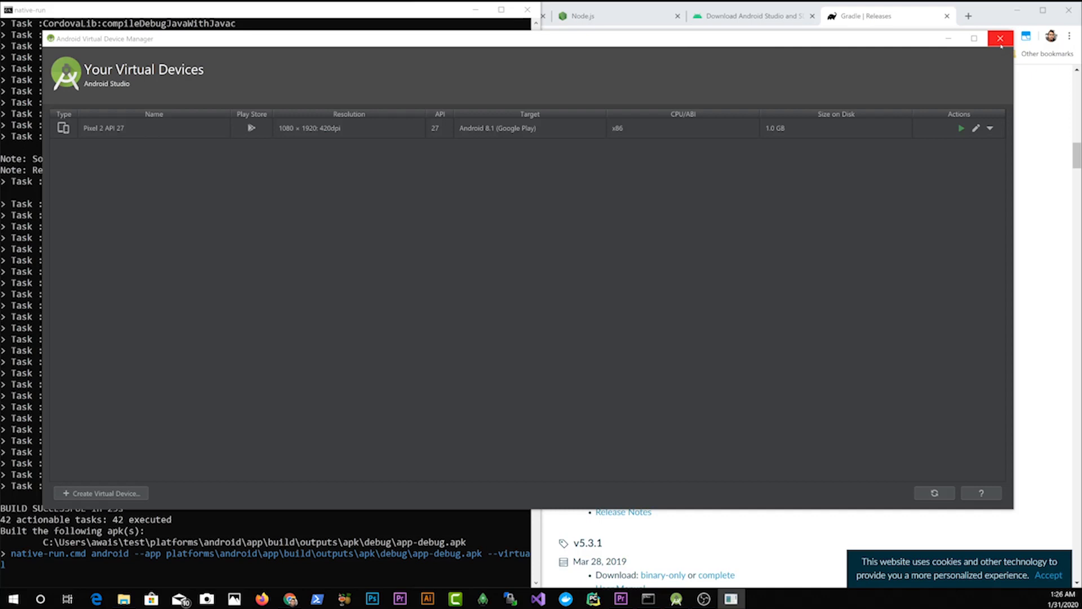
pyautogui.click(1000, 38)
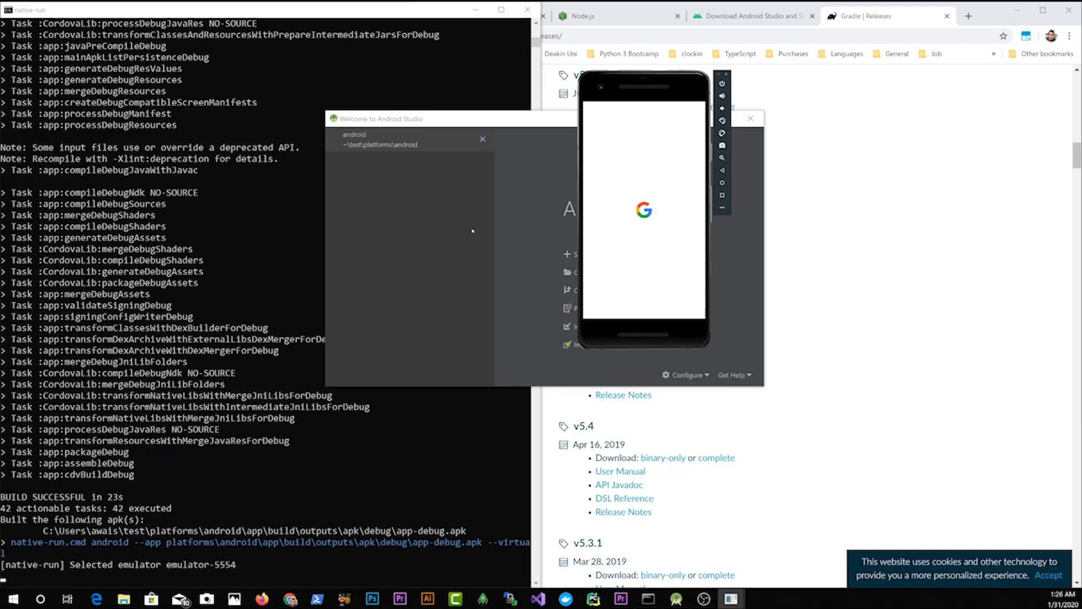
pyautogui.moveTo(479, 165)
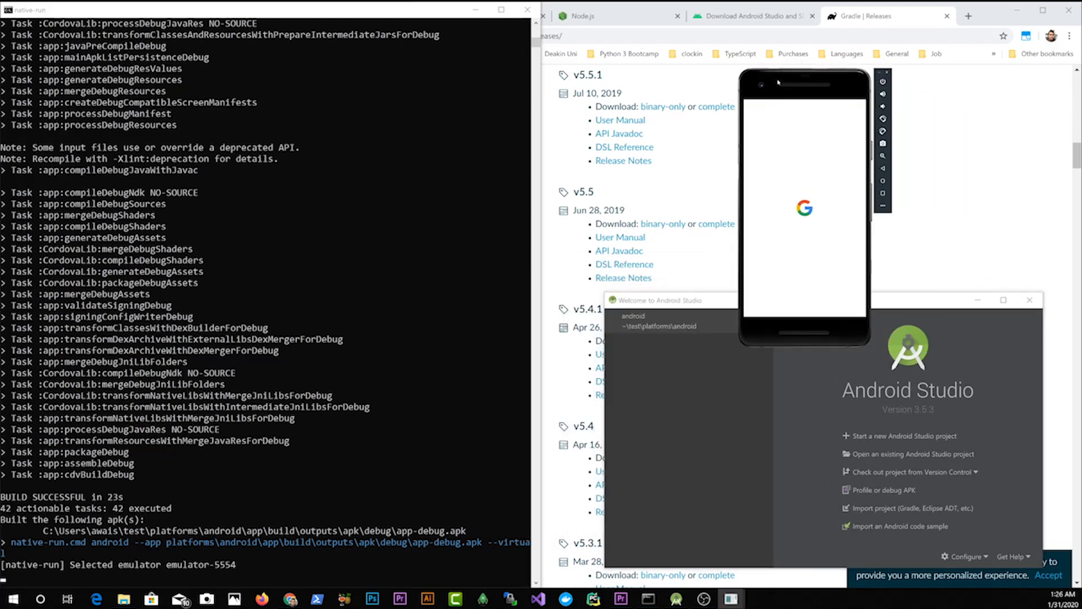
pyautogui.moveTo(380, 319)
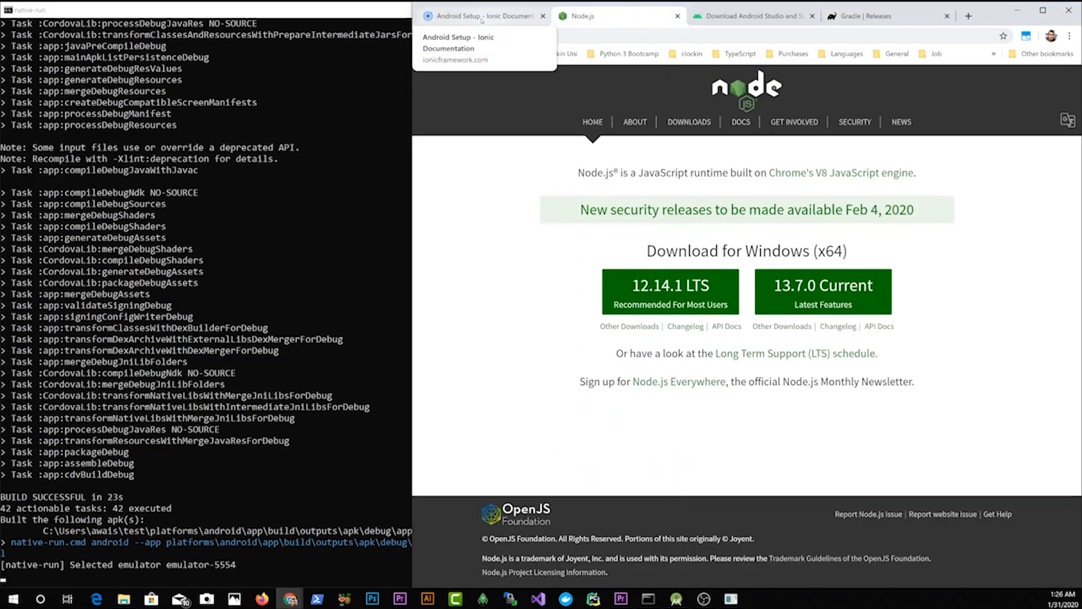
# Open the Ionic docs 'ionic cordova emulate' reference page and select part of the command example
pyautogui.click(483, 16)
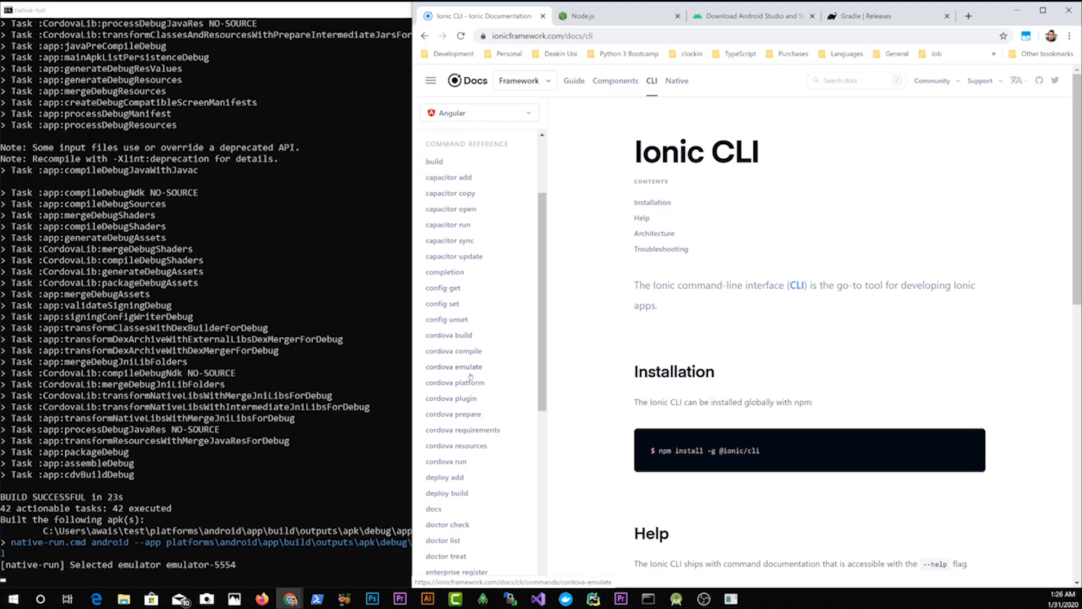
pyautogui.click(454, 367)
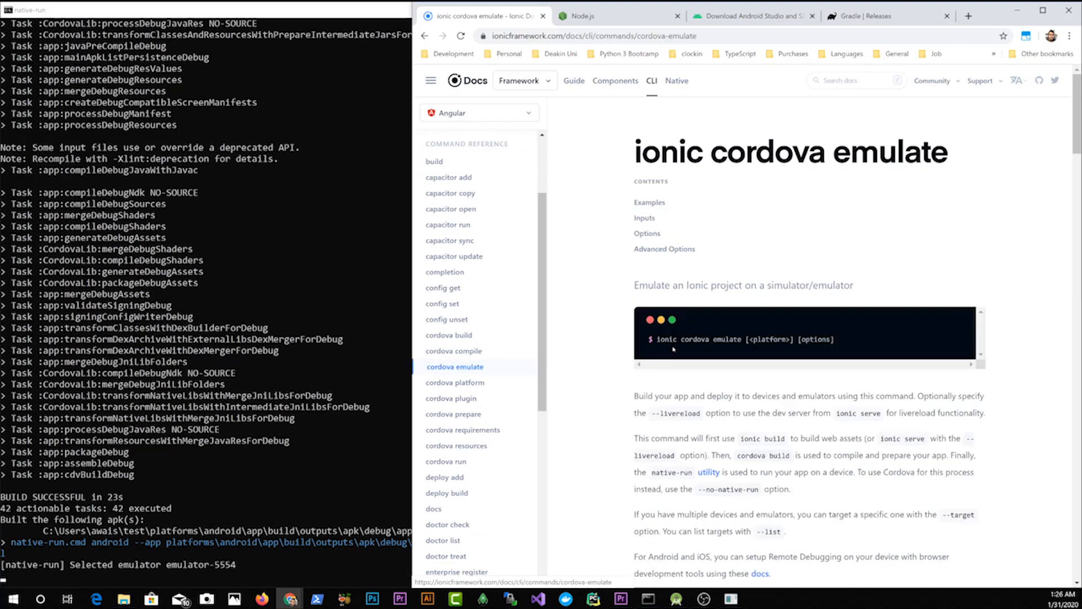
pyautogui.doubleClick(677, 244)
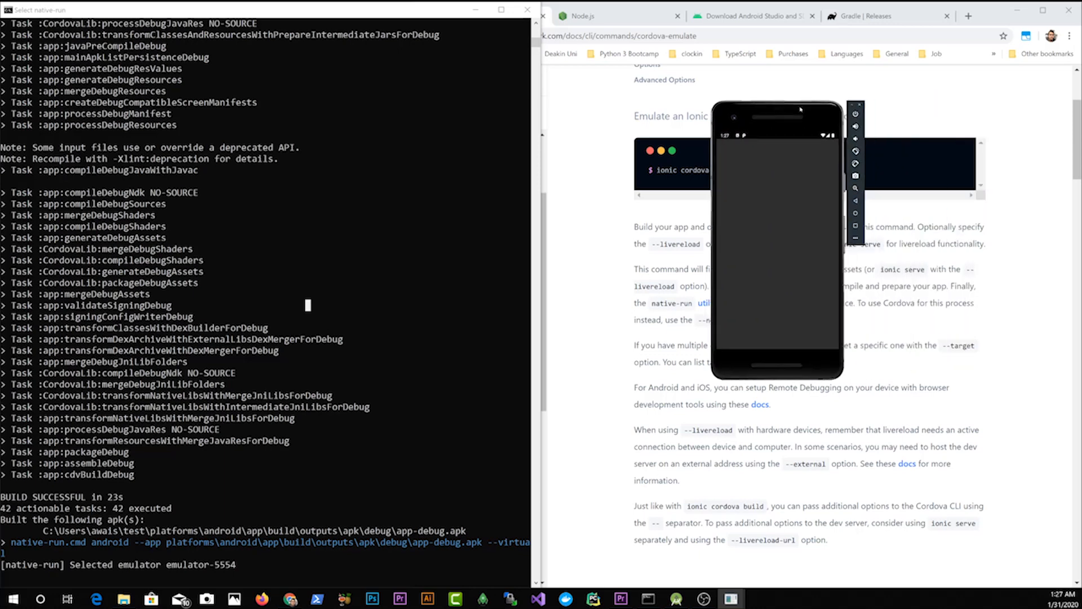
pyautogui.moveTo(780, 241)
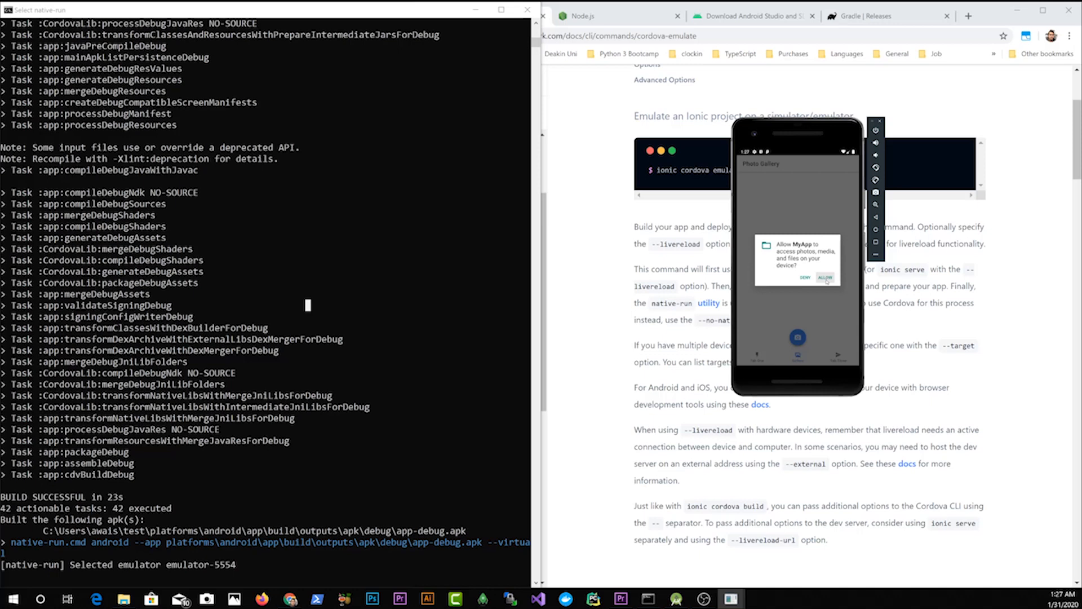
# Allow the app access to photos, media and files, then continue past the Remember photo locations screen
pyautogui.click(825, 277)
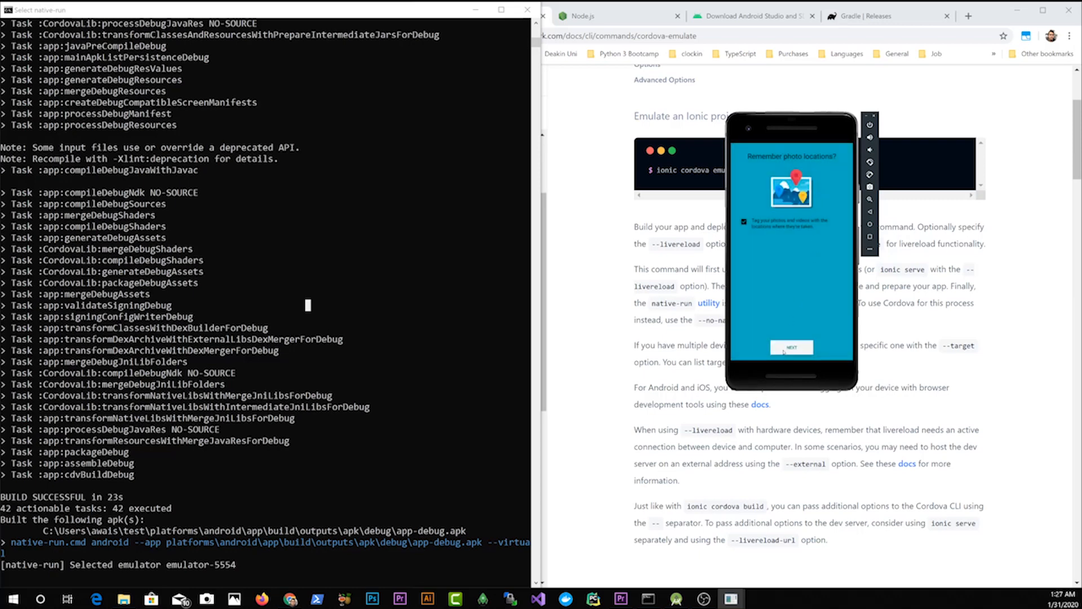
pyautogui.click(792, 346)
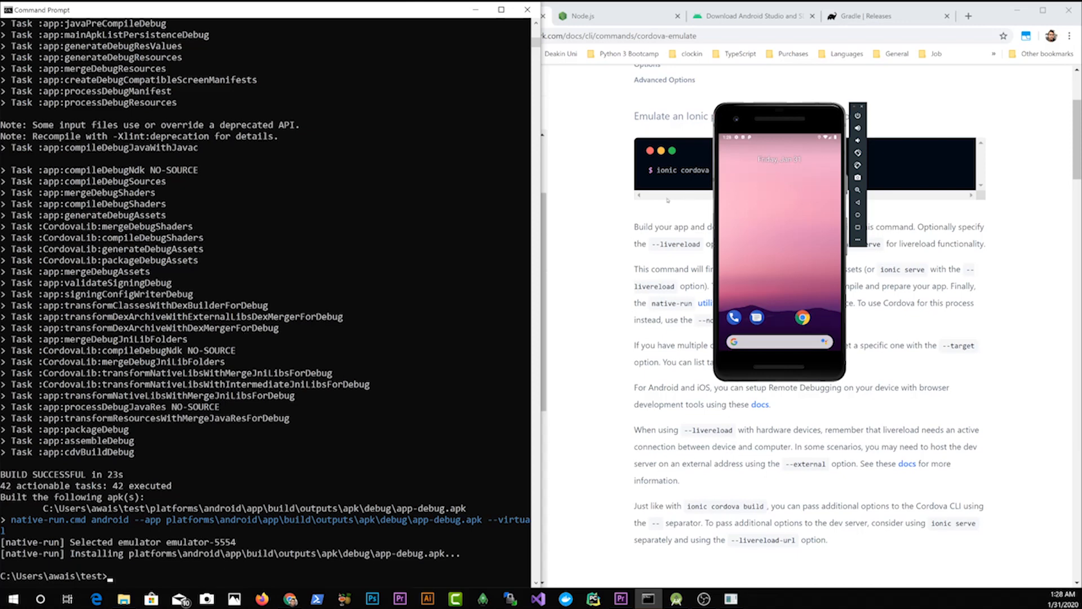
# Run 'ionic cordova emulate android --livereload --external' and leave the dev server running
pyautogui.write('ion1')
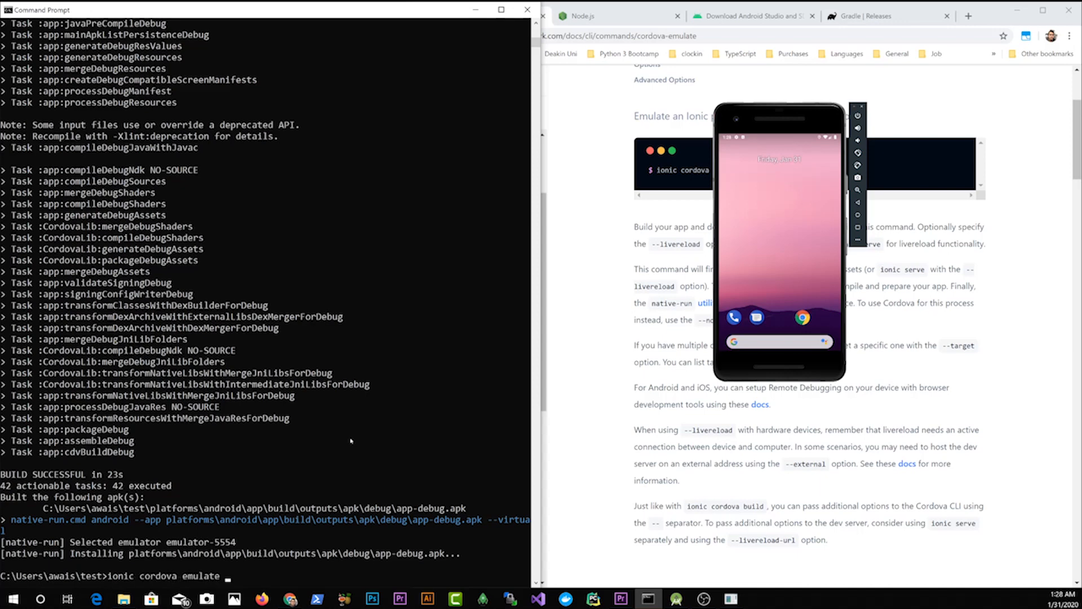
pyautogui.write('android --li')
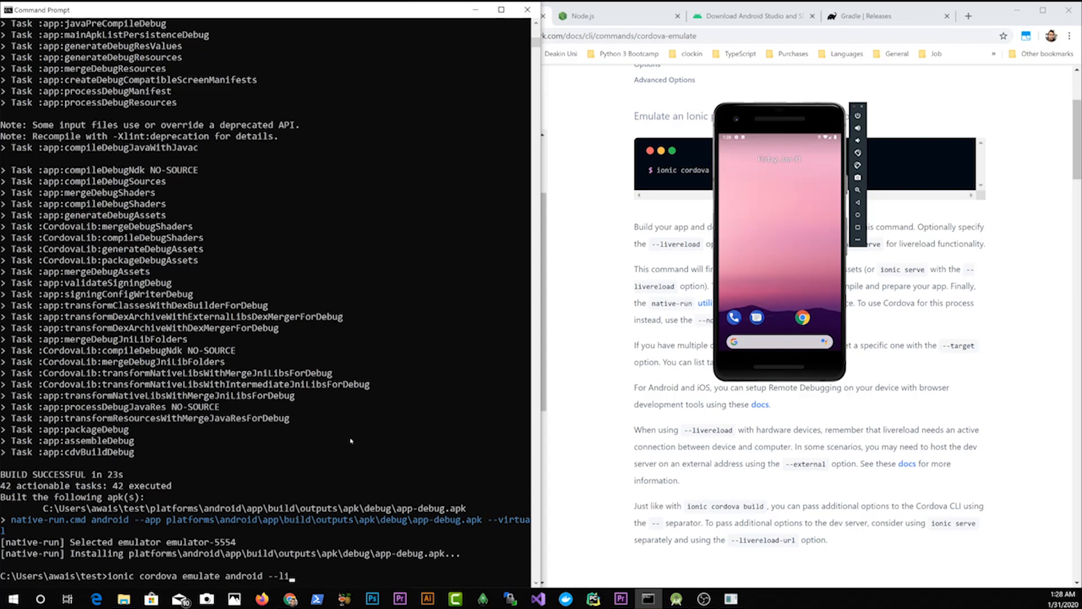
pyautogui.write('vereload --external')
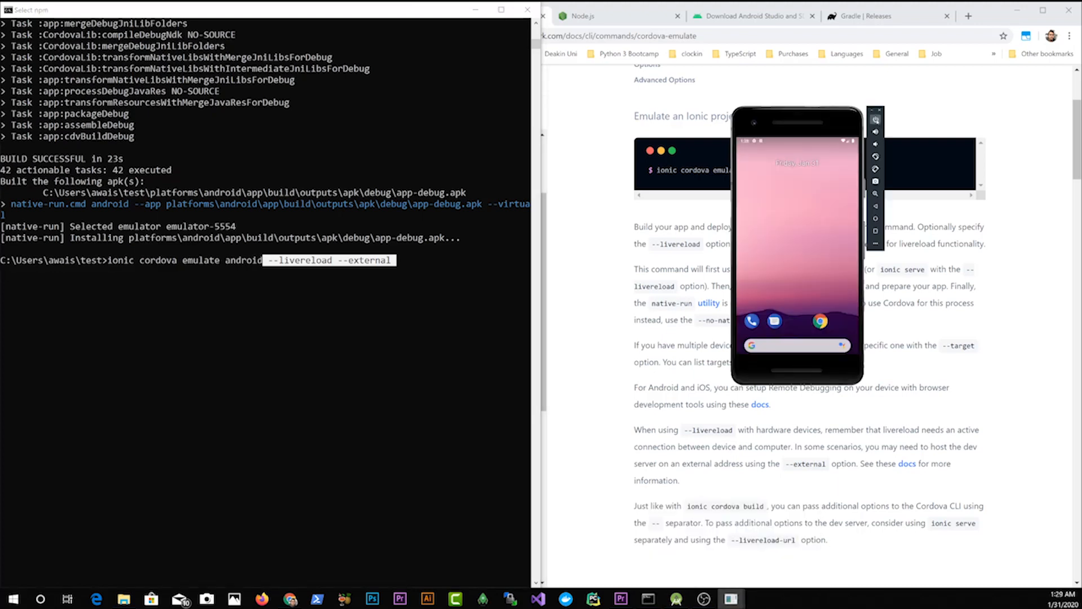
pyautogui.click(875, 123)
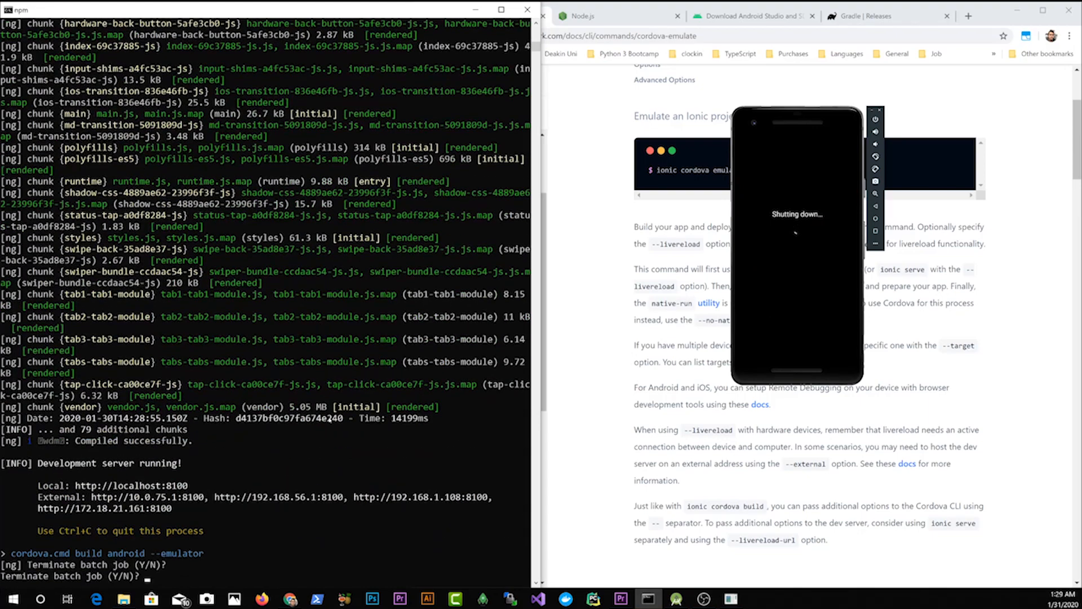
# Terminate the batch job with Y, then open test/platforms/android as an existing Android Studio project
pyautogui.write('y')
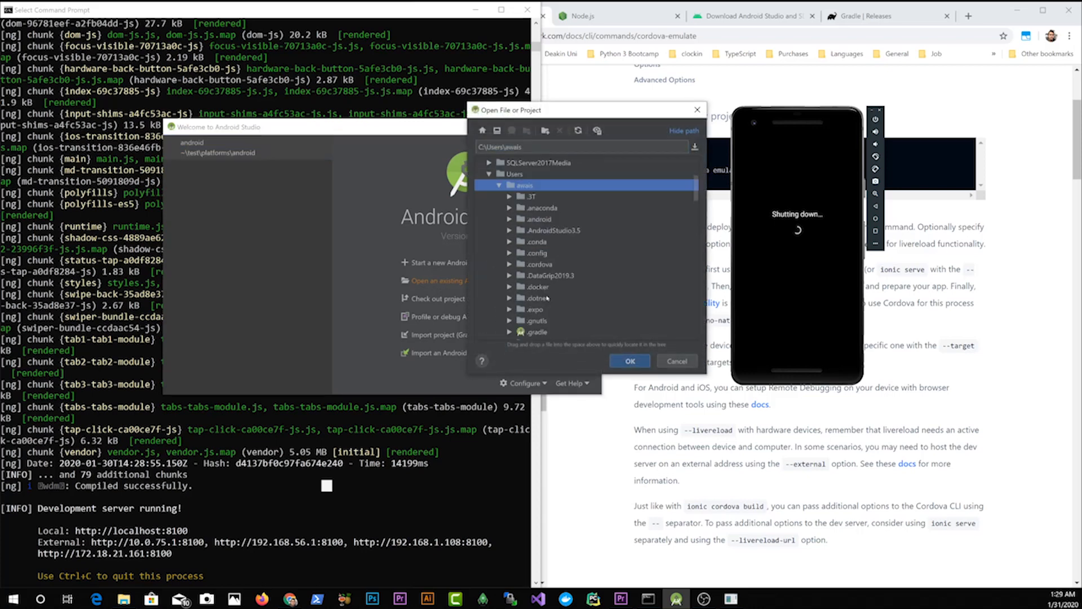
pyautogui.scroll(-3)
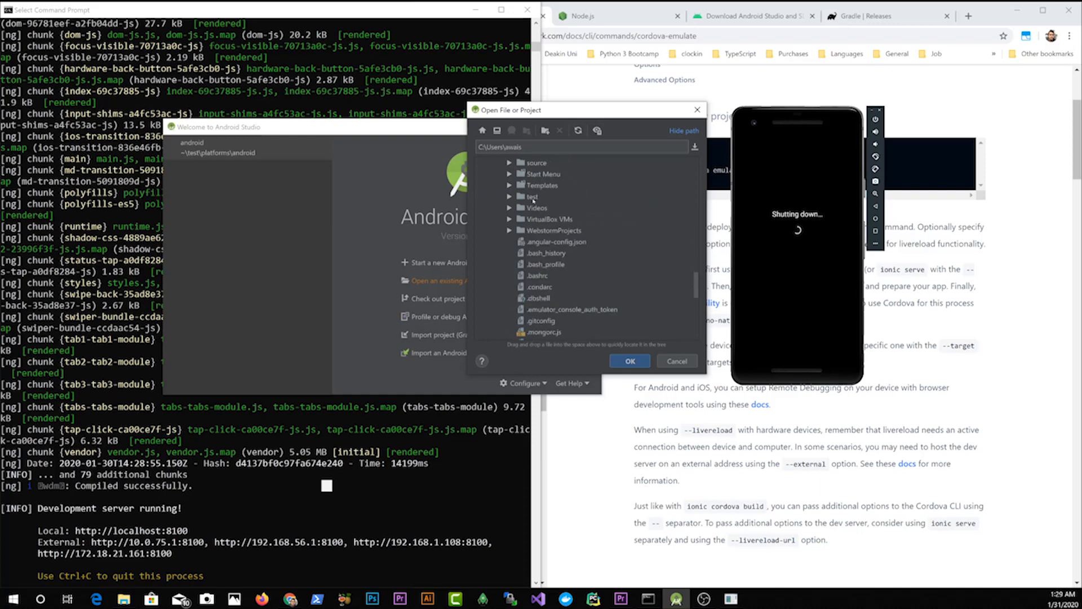
pyautogui.doubleClick(533, 196)
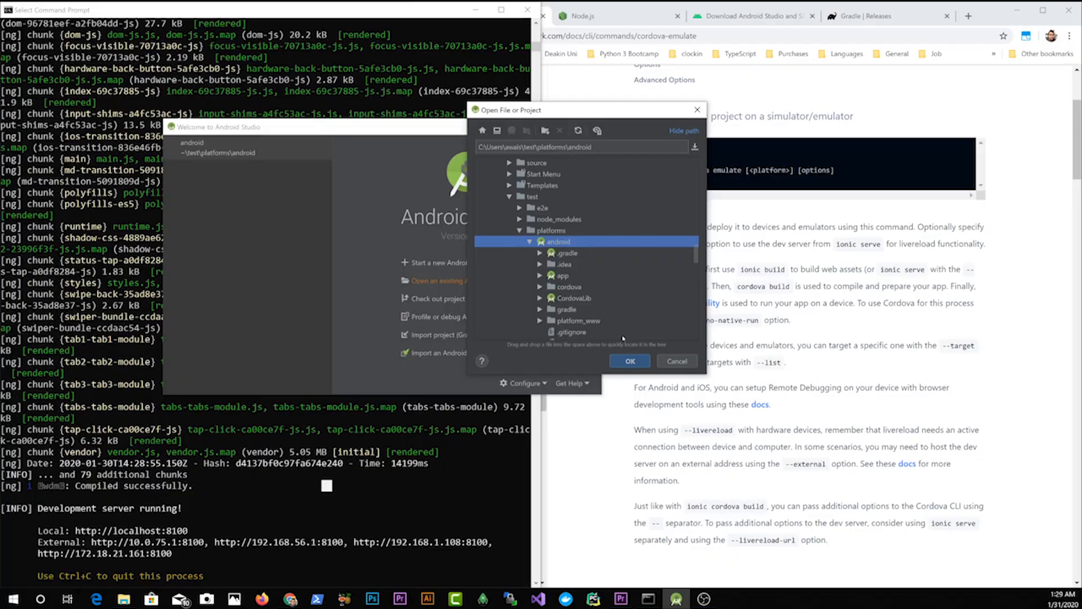
pyautogui.click(629, 361)
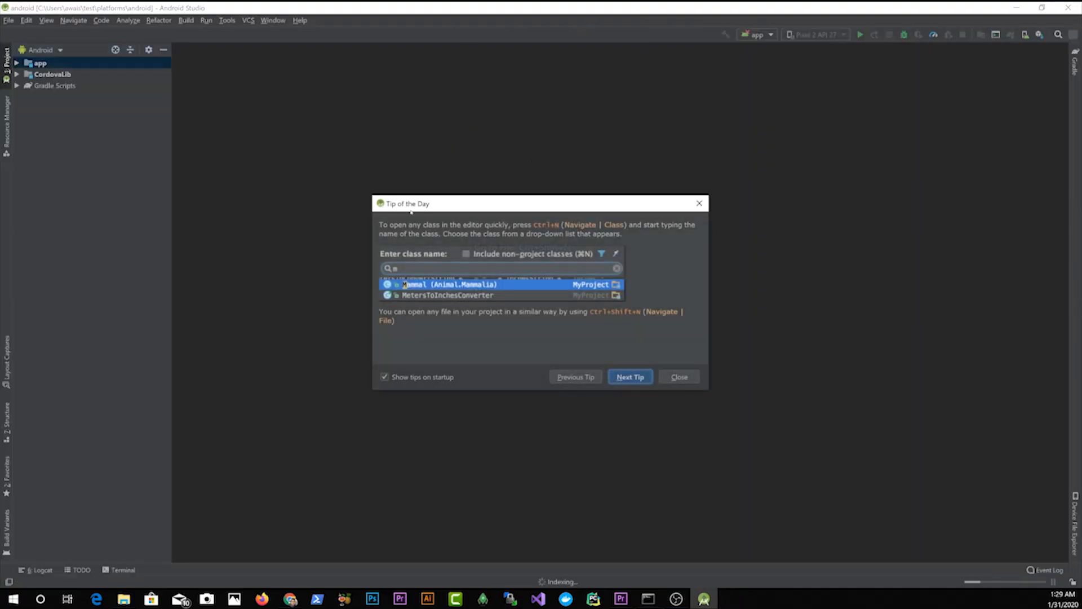
# Dismiss the Tip of the Day and browse the Build menu while Gradle syncs
pyautogui.click(679, 377)
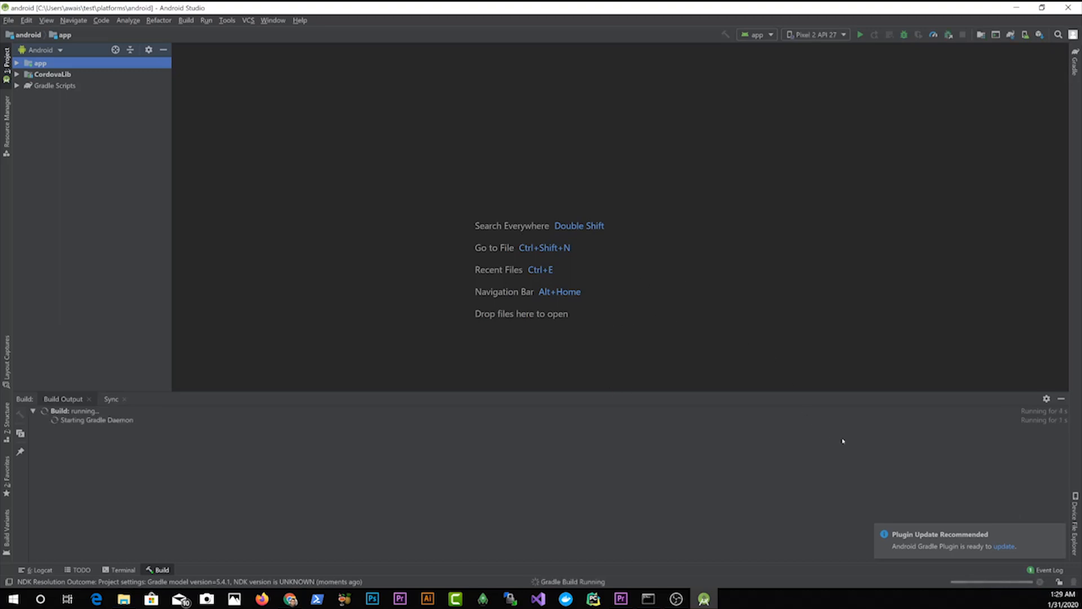
pyautogui.moveTo(993, 546)
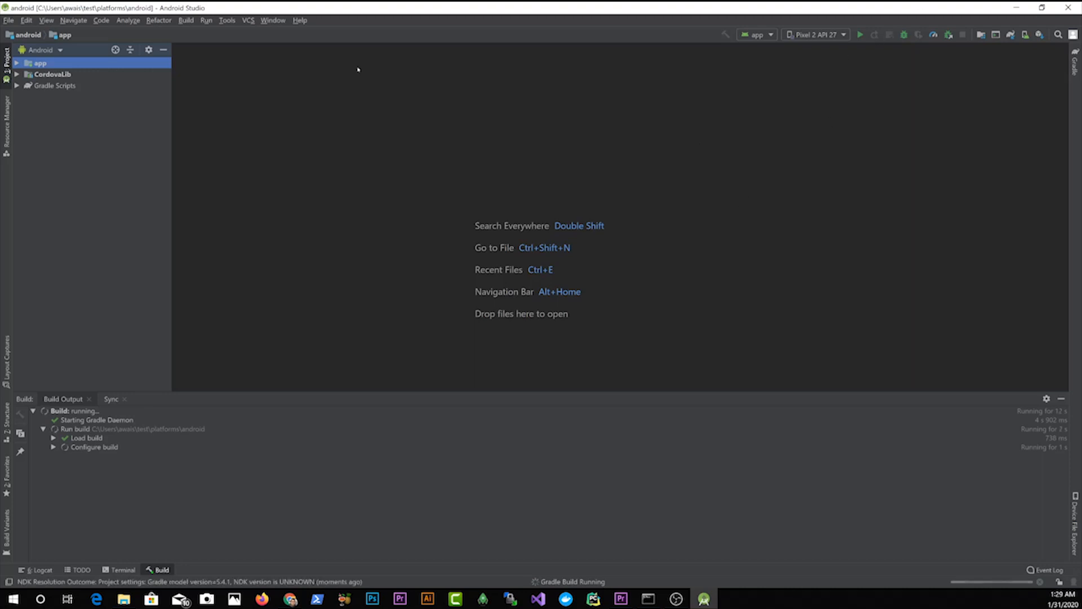
pyautogui.click(186, 20)
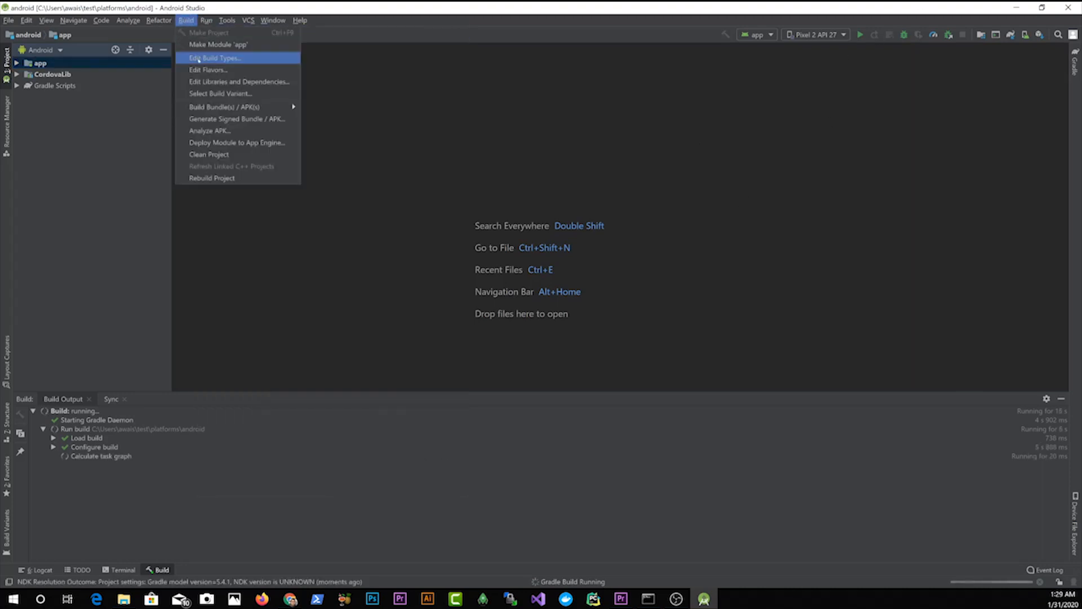
pyautogui.moveTo(207, 69)
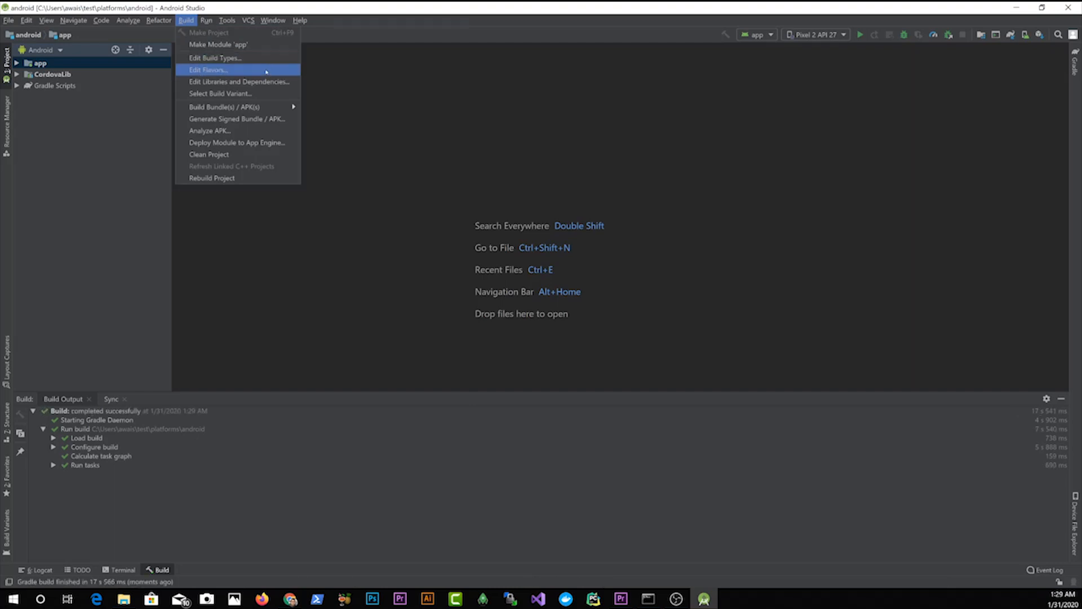
pyautogui.moveTo(212, 178)
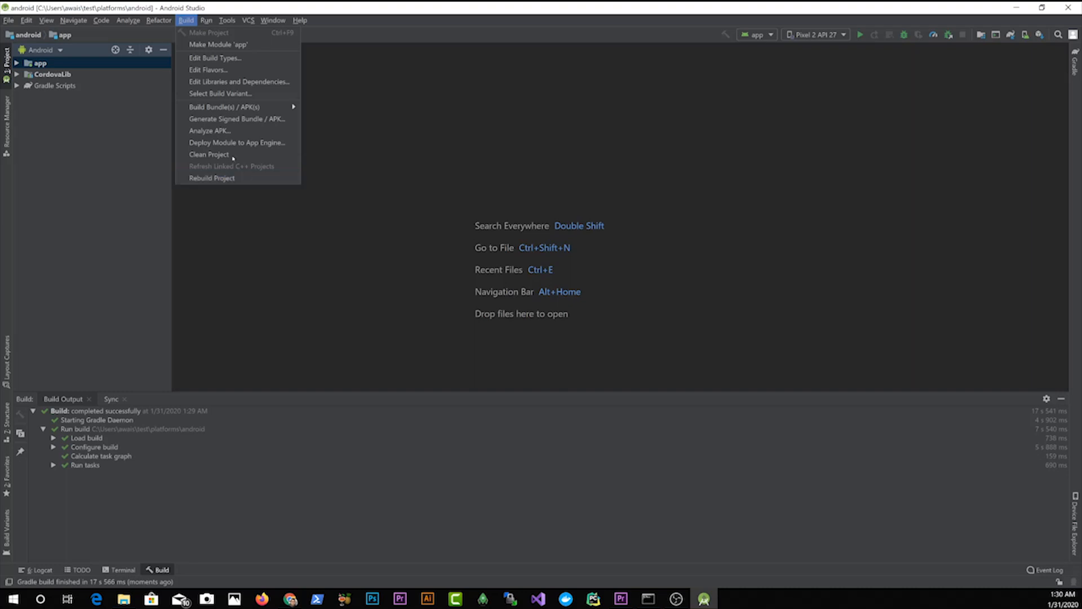
pyautogui.moveTo(223, 106)
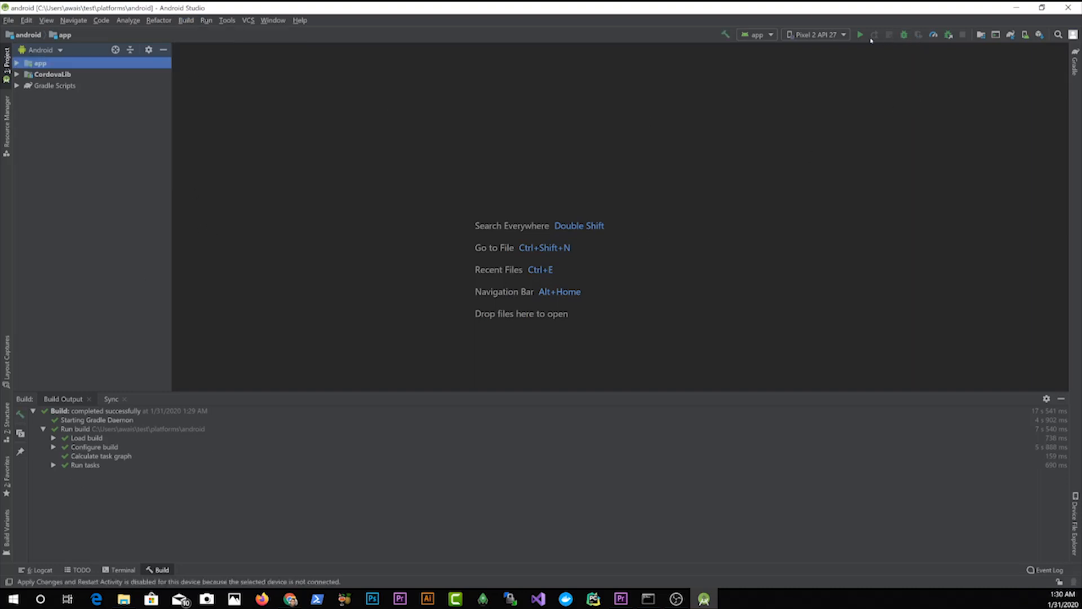
# Run the app on the Pixel 2 API 27 emulator and accept the outdated ADB warning
pyautogui.click(860, 35)
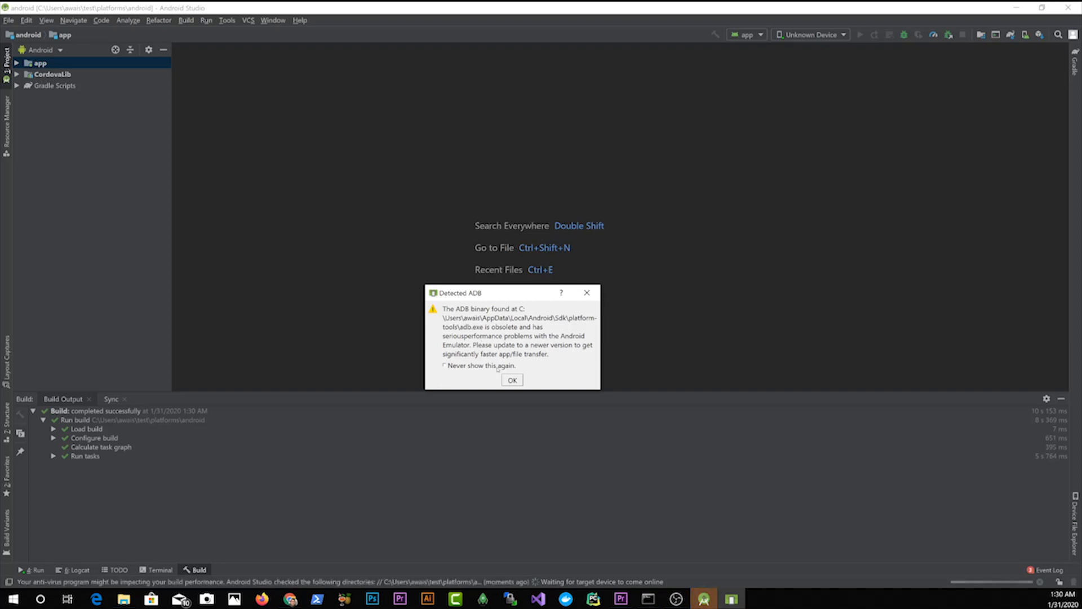
pyautogui.click(512, 380)
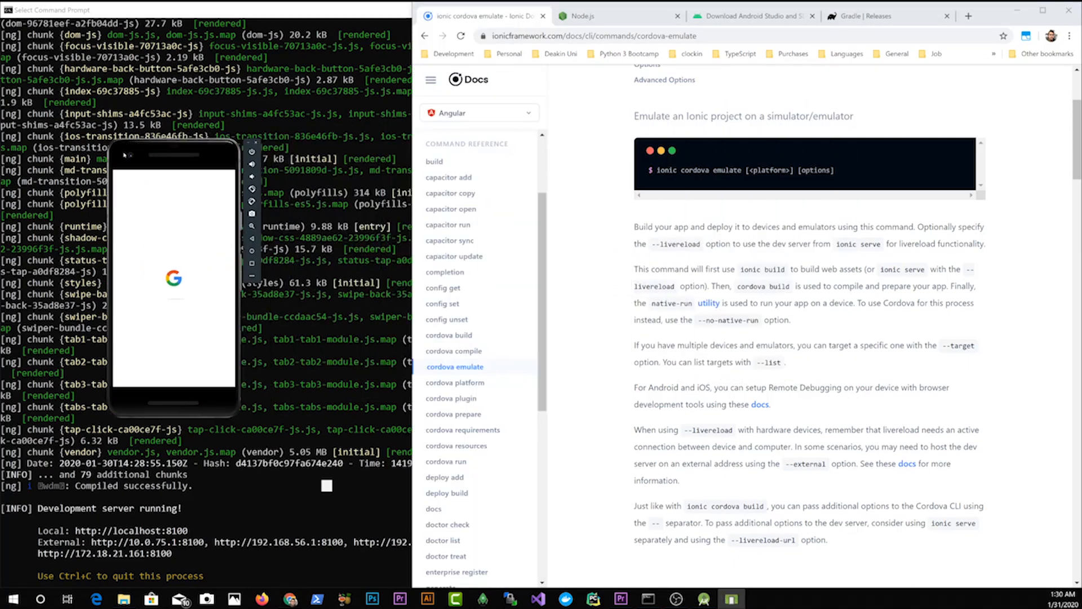
# Scroll the ionic cordova run reference down to its Inputs and Options sections
pyautogui.scroll(-3)
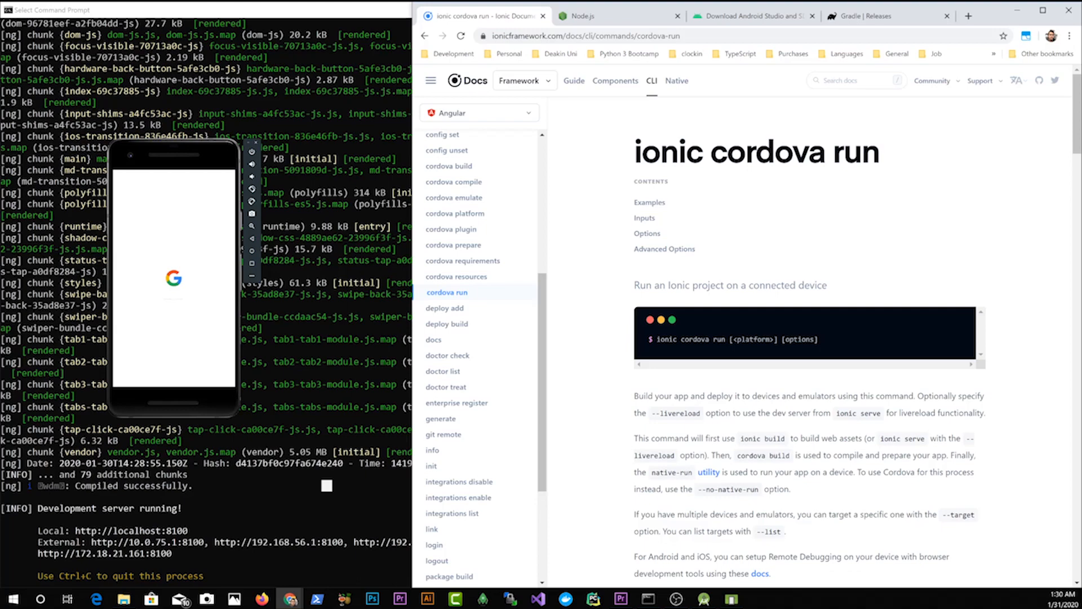
pyautogui.scroll(-3)
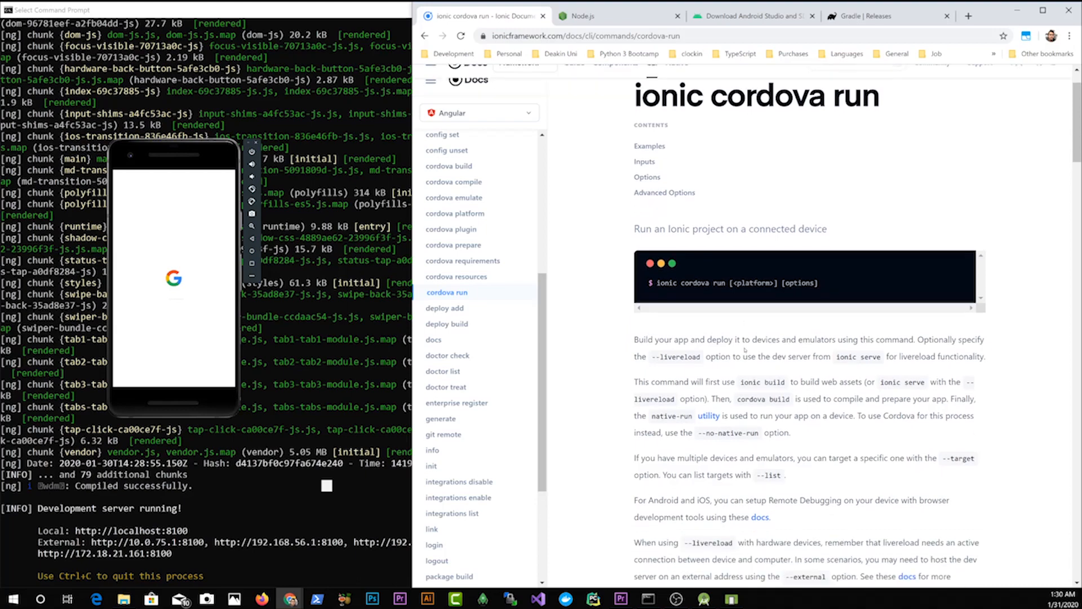
pyautogui.scroll(-3)
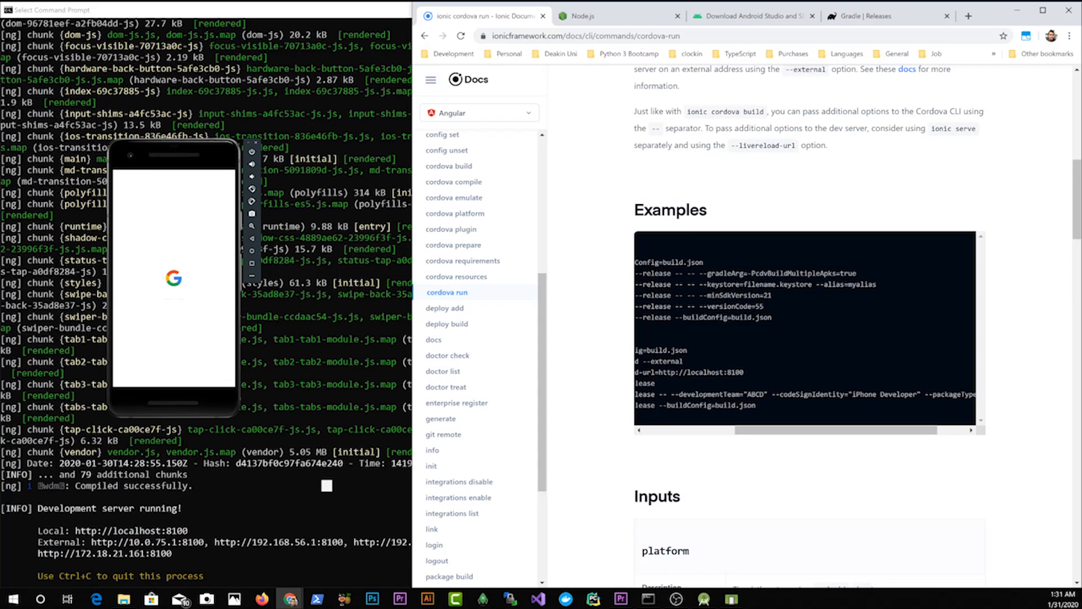
pyautogui.scroll(-3)
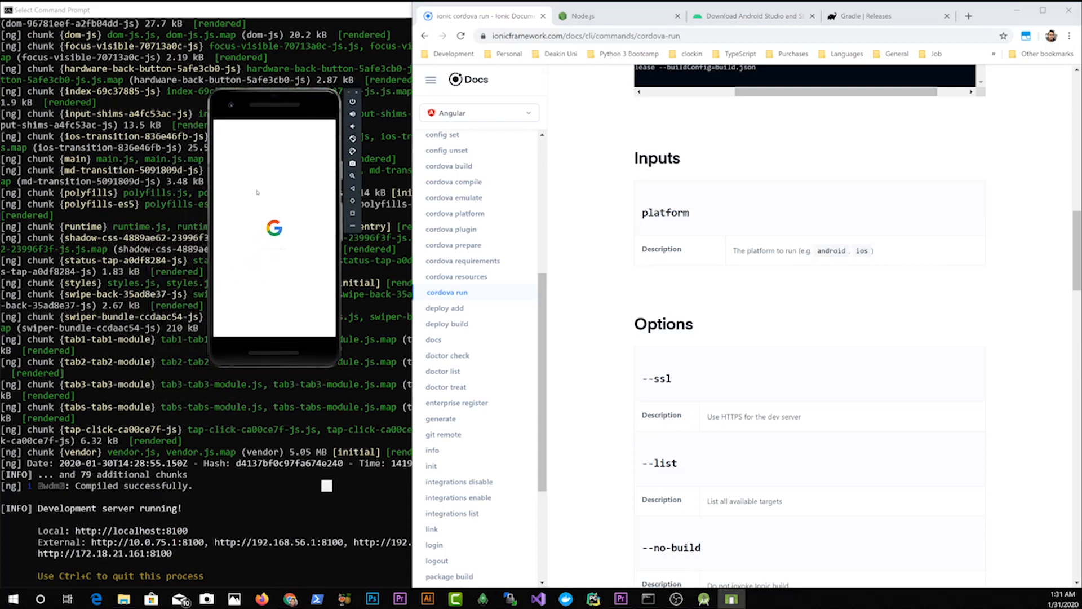
pyautogui.moveTo(380, 144)
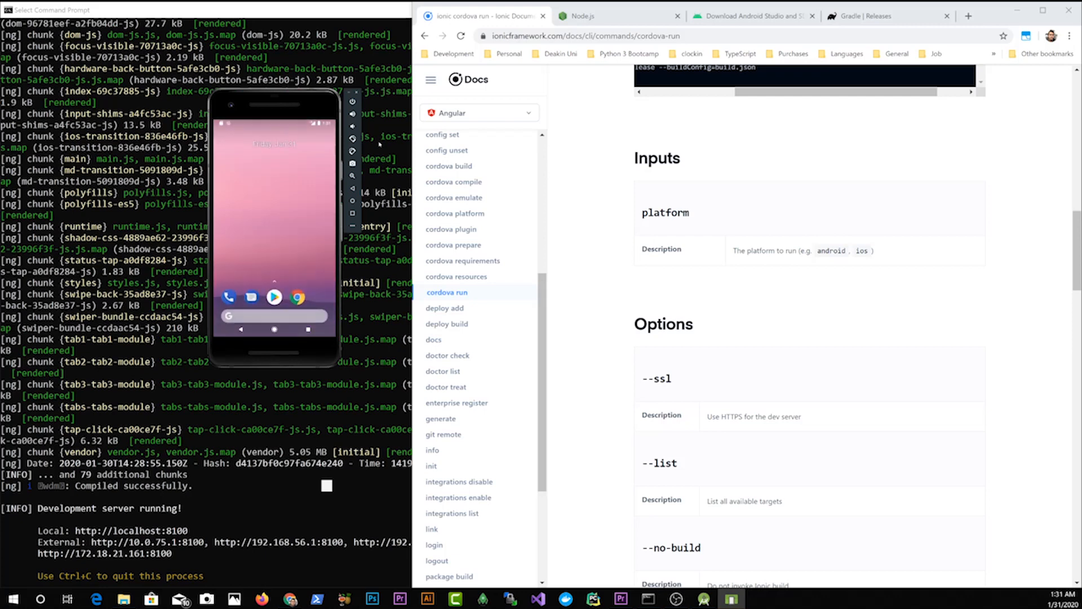
pyautogui.moveTo(752, 15)
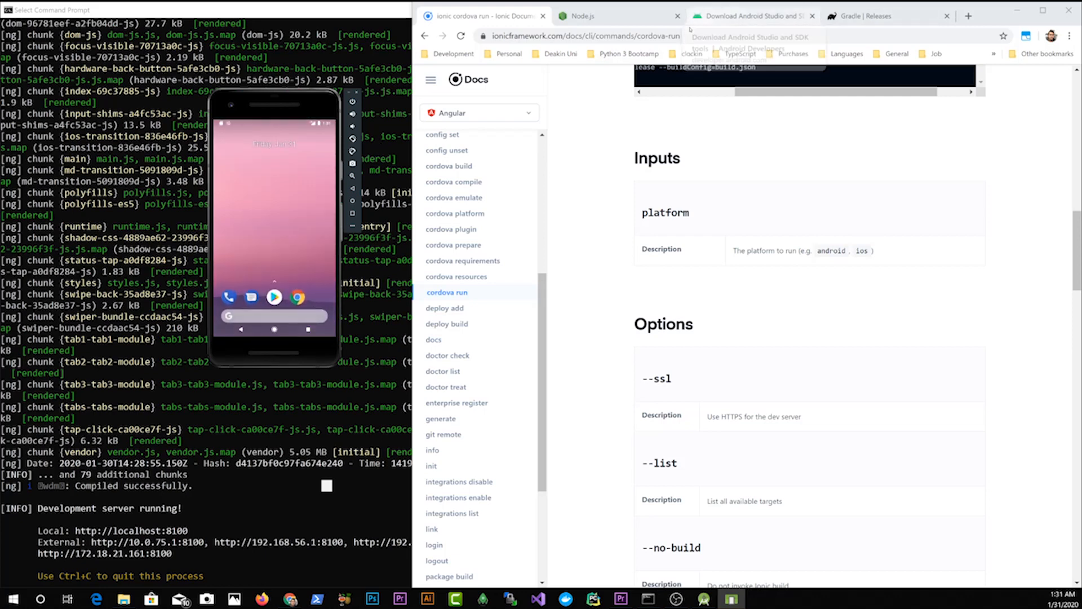
# From the Ionic docs home open the Android Setup guide, read its SDK environment variables, then return to Android Studio
pyautogui.click(748, 16)
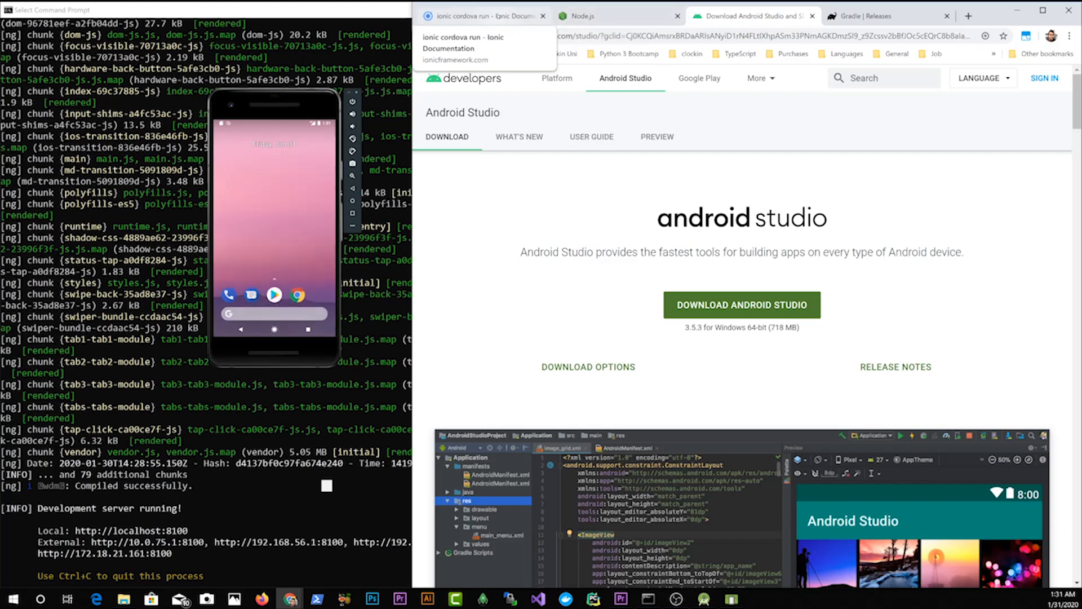
pyautogui.click(484, 16)
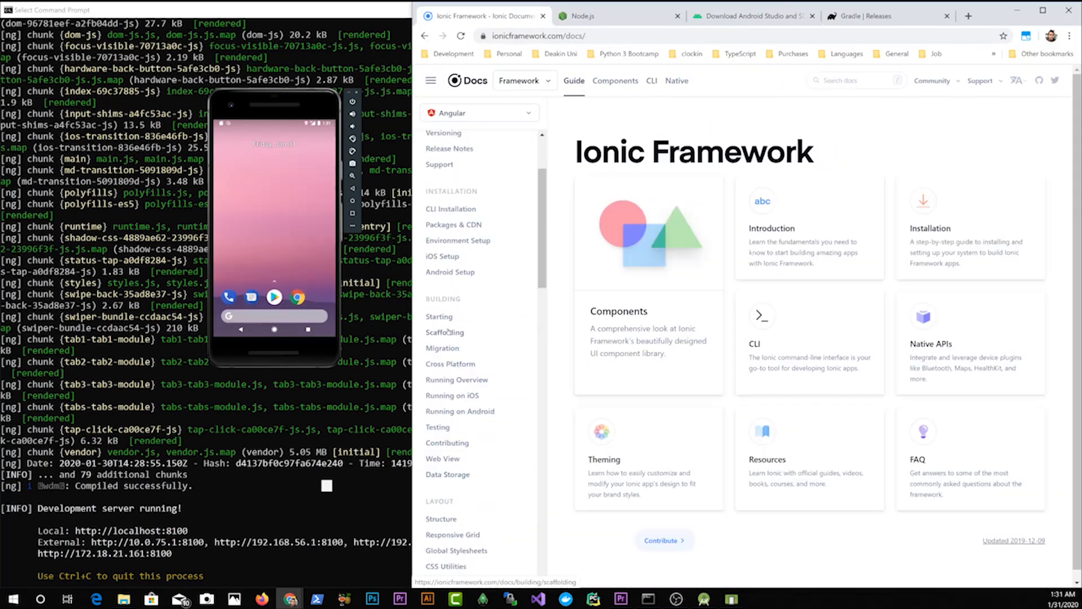
pyautogui.click(450, 271)
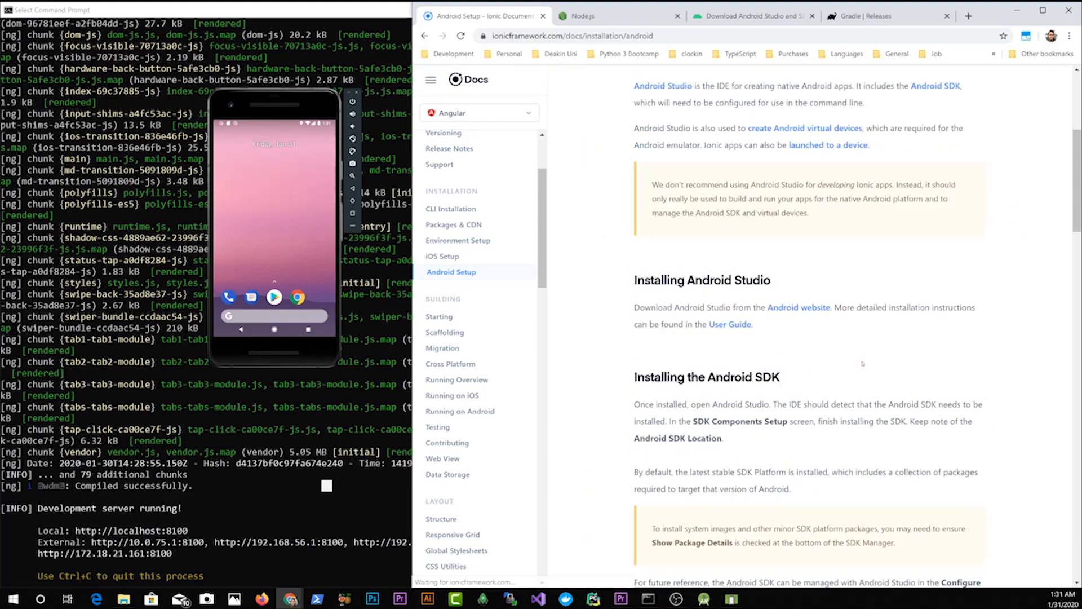
pyautogui.scroll(-3)
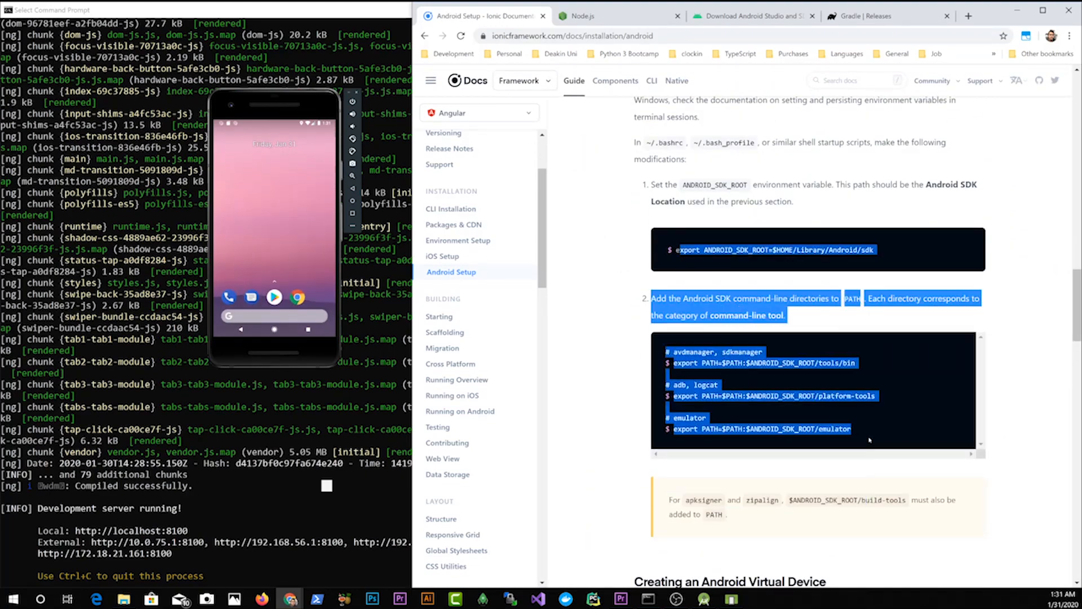
pyautogui.click(820, 416)
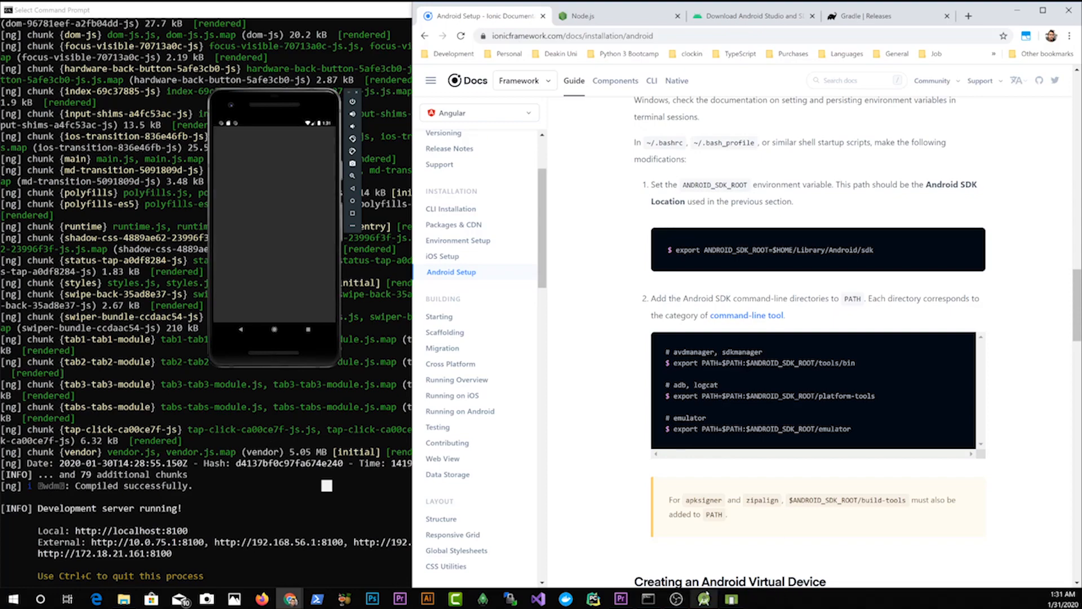
pyautogui.click(704, 598)
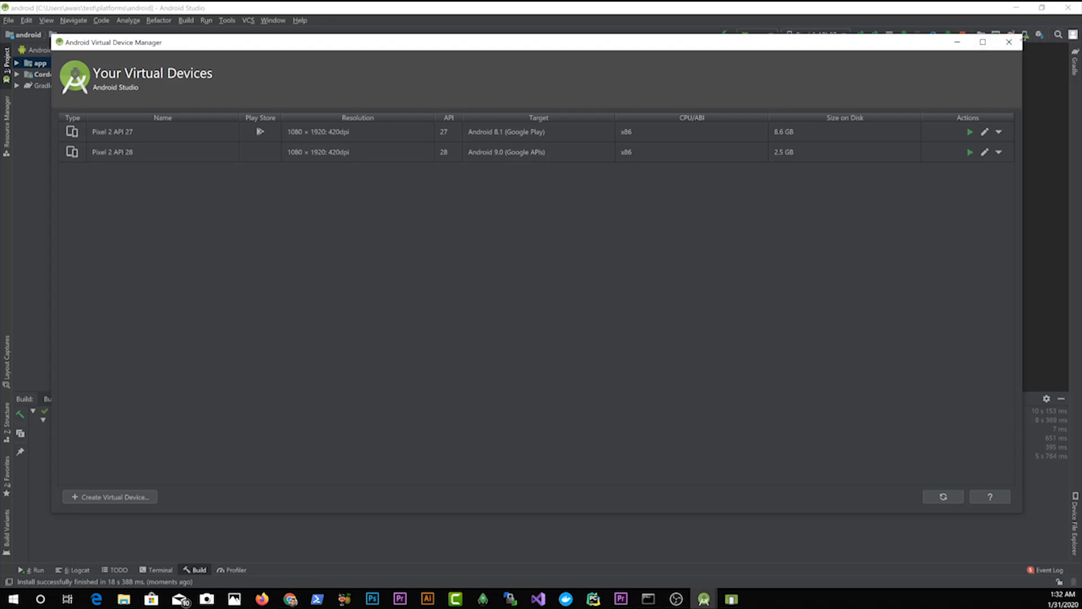
pyautogui.click(1008, 42)
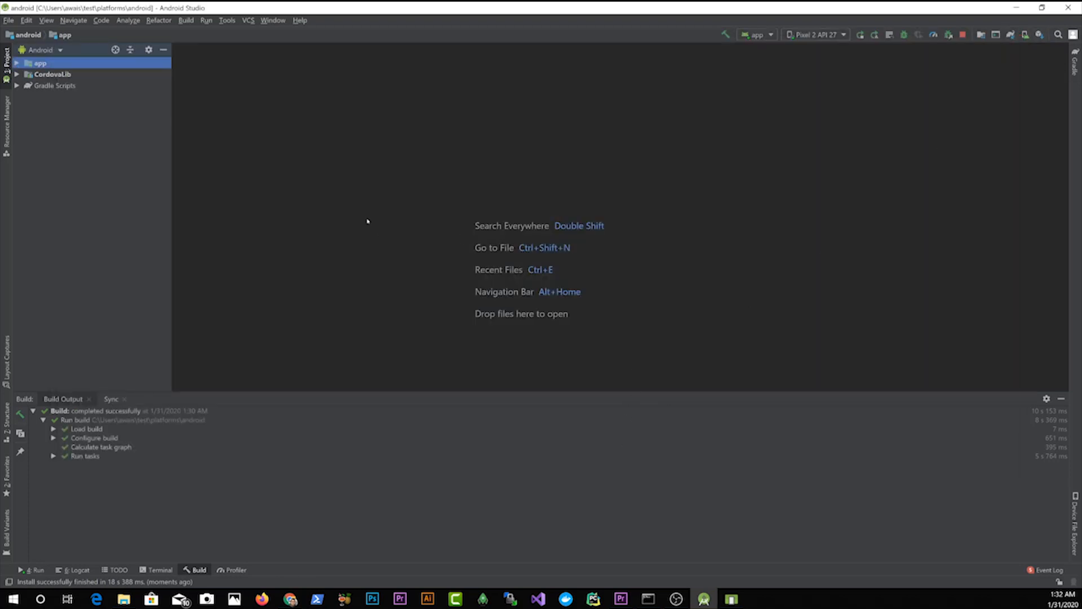